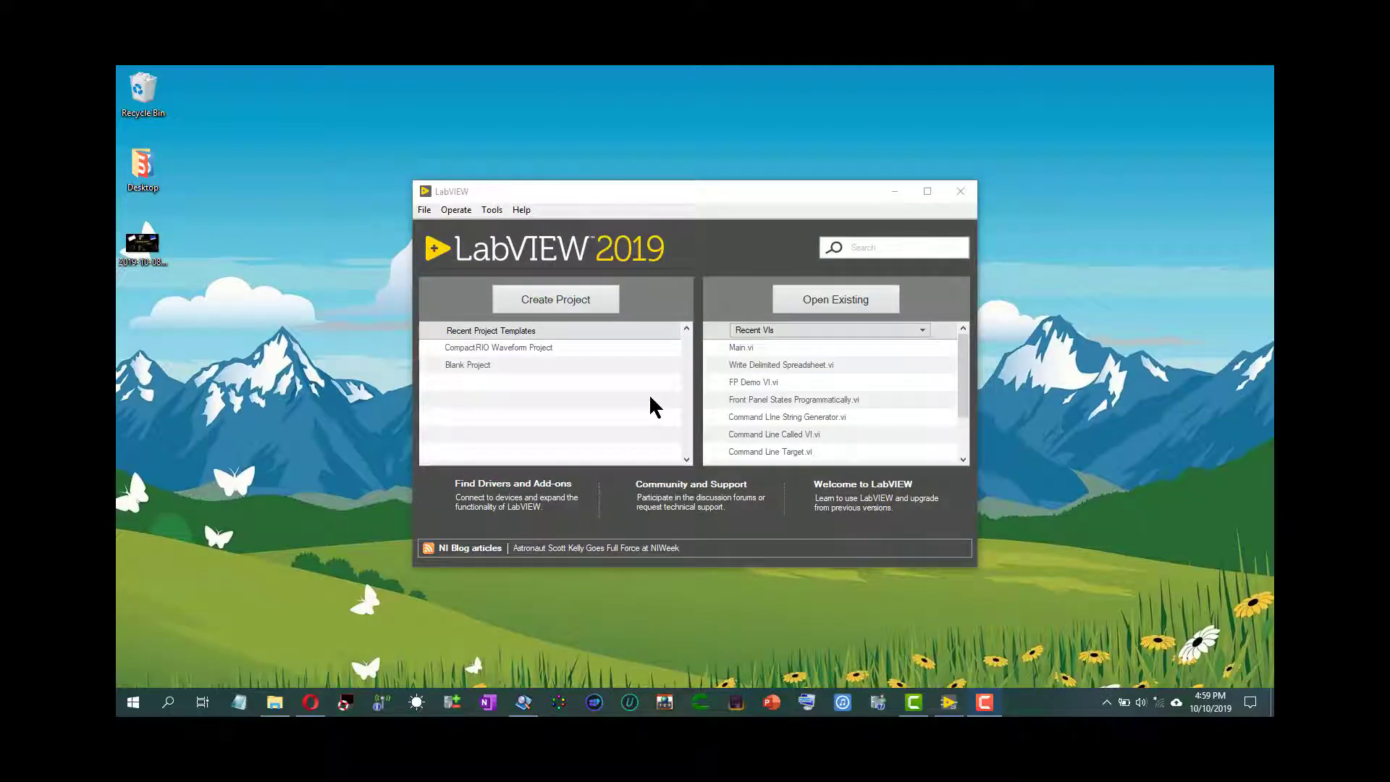
mouse_move(308, 691)
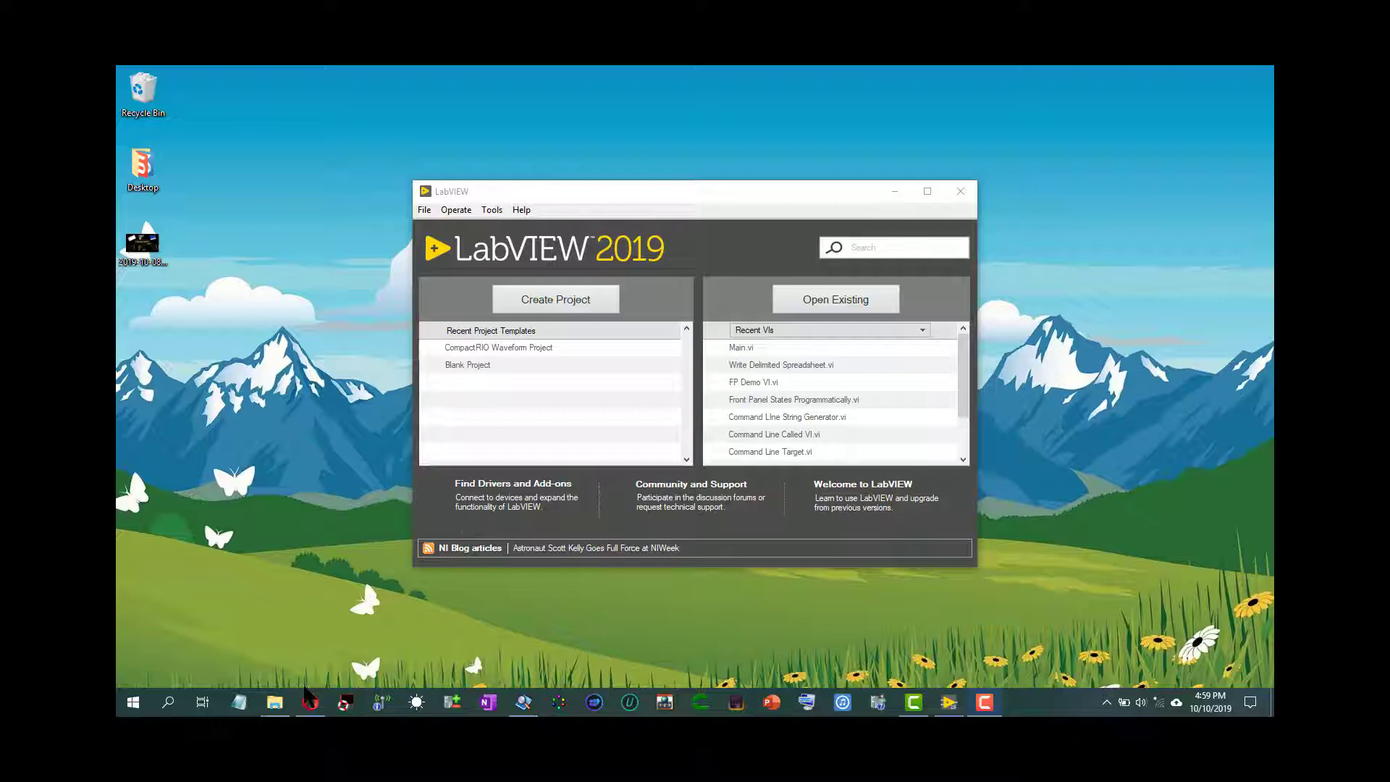
mouse_move(274, 702)
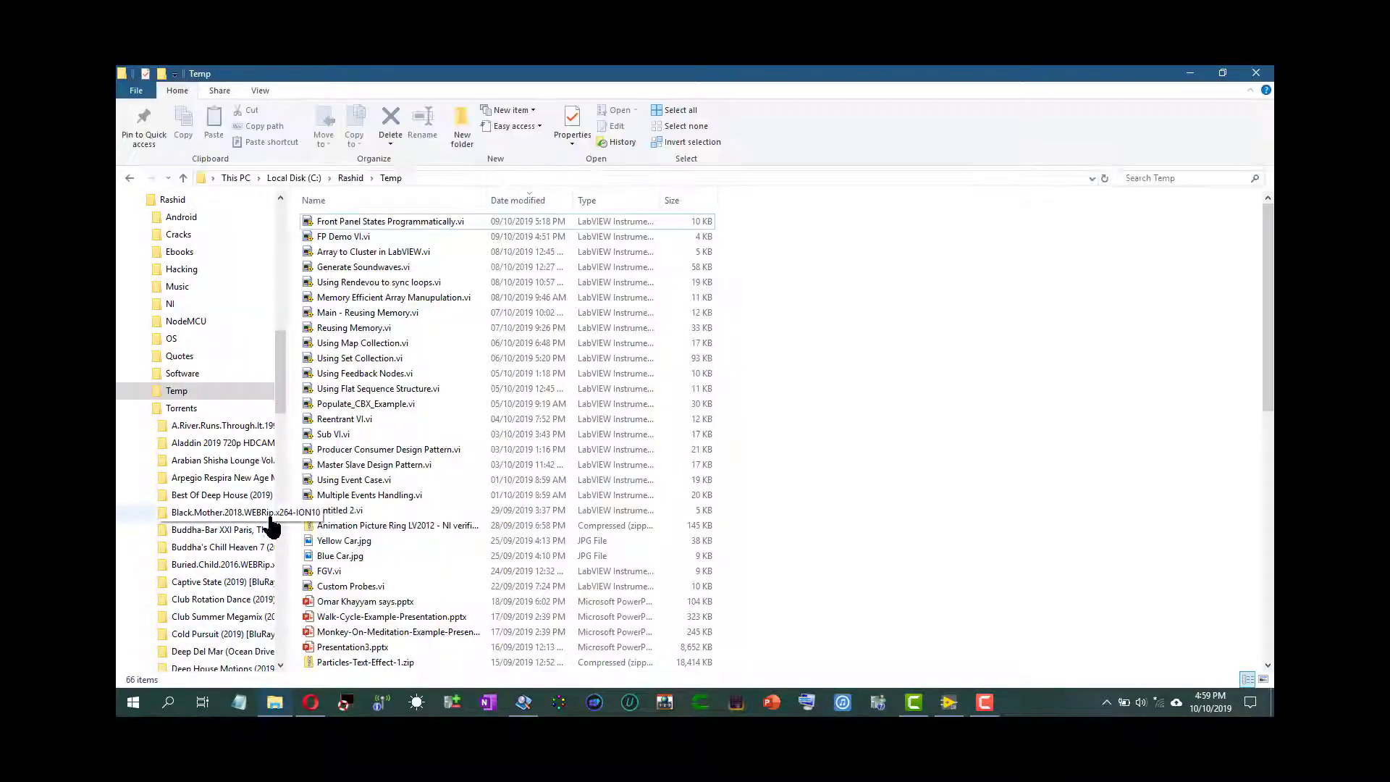
Open the Temp\Action Engine folder and launch Main.vi in LabVIEW
left_click(140, 407)
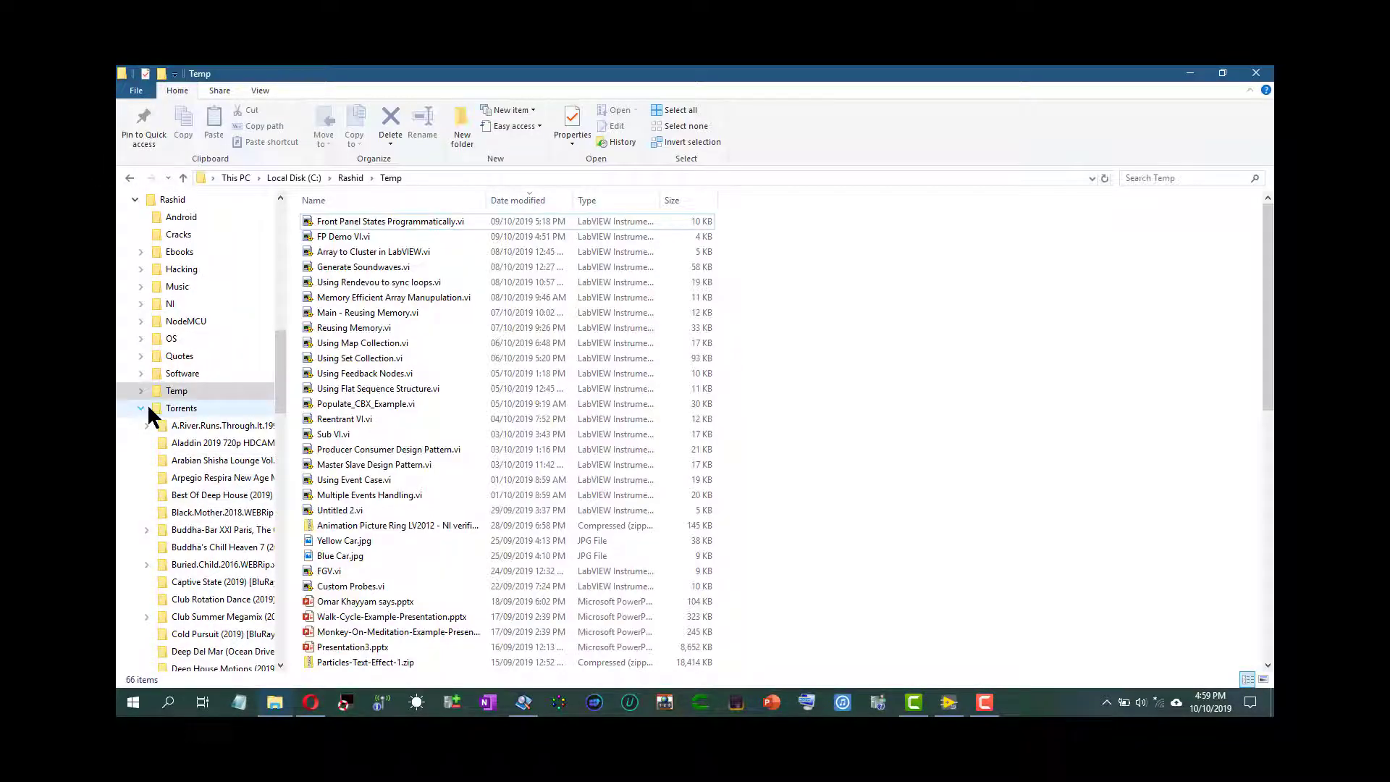
left_click(140, 408)
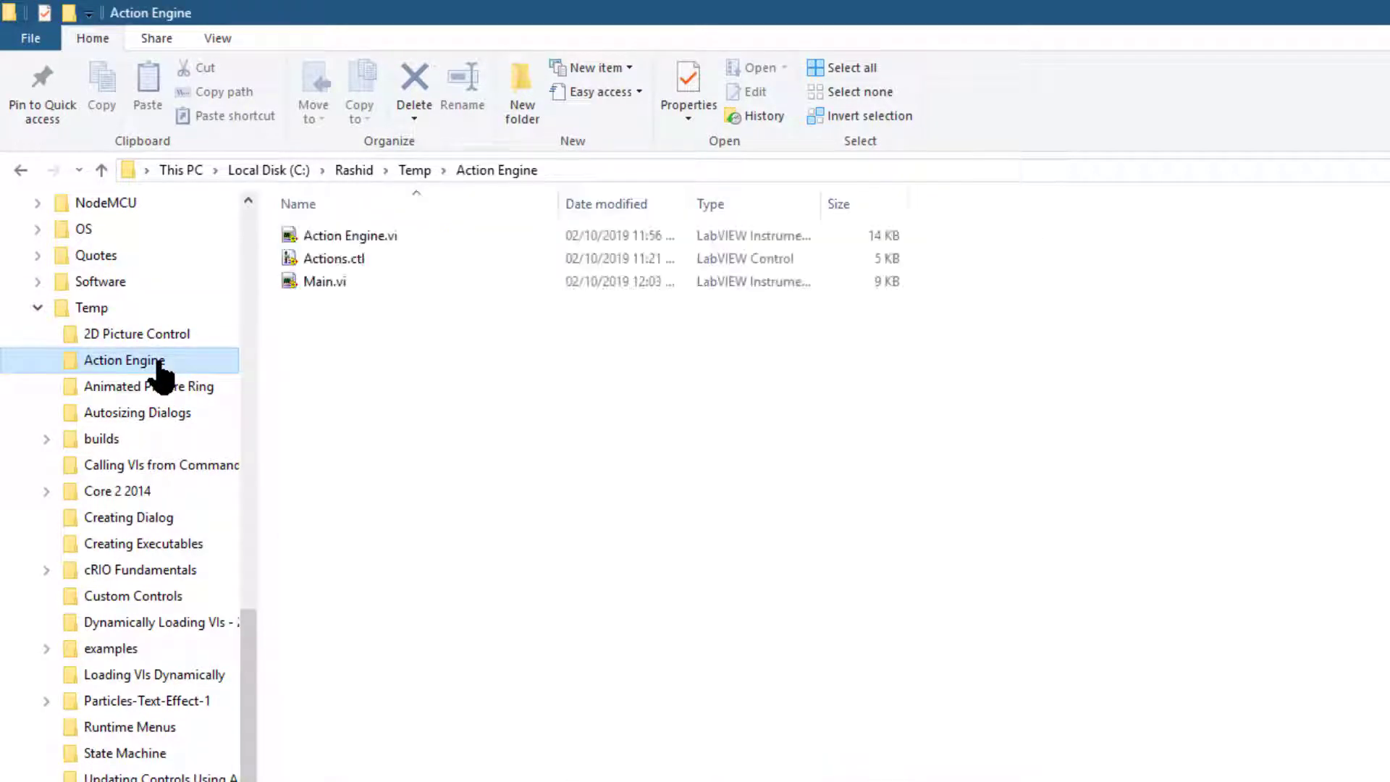
mouse_move(443, 370)
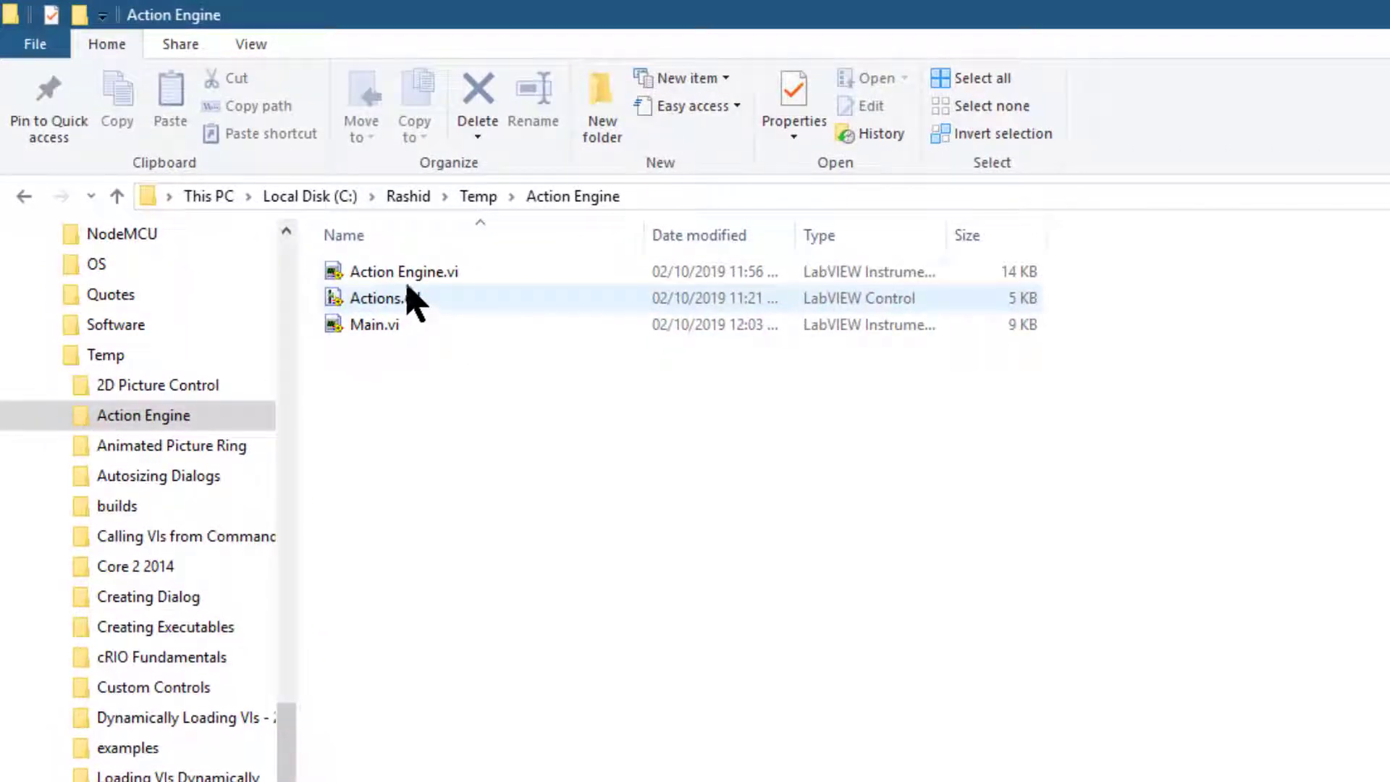
left_click(374, 324)
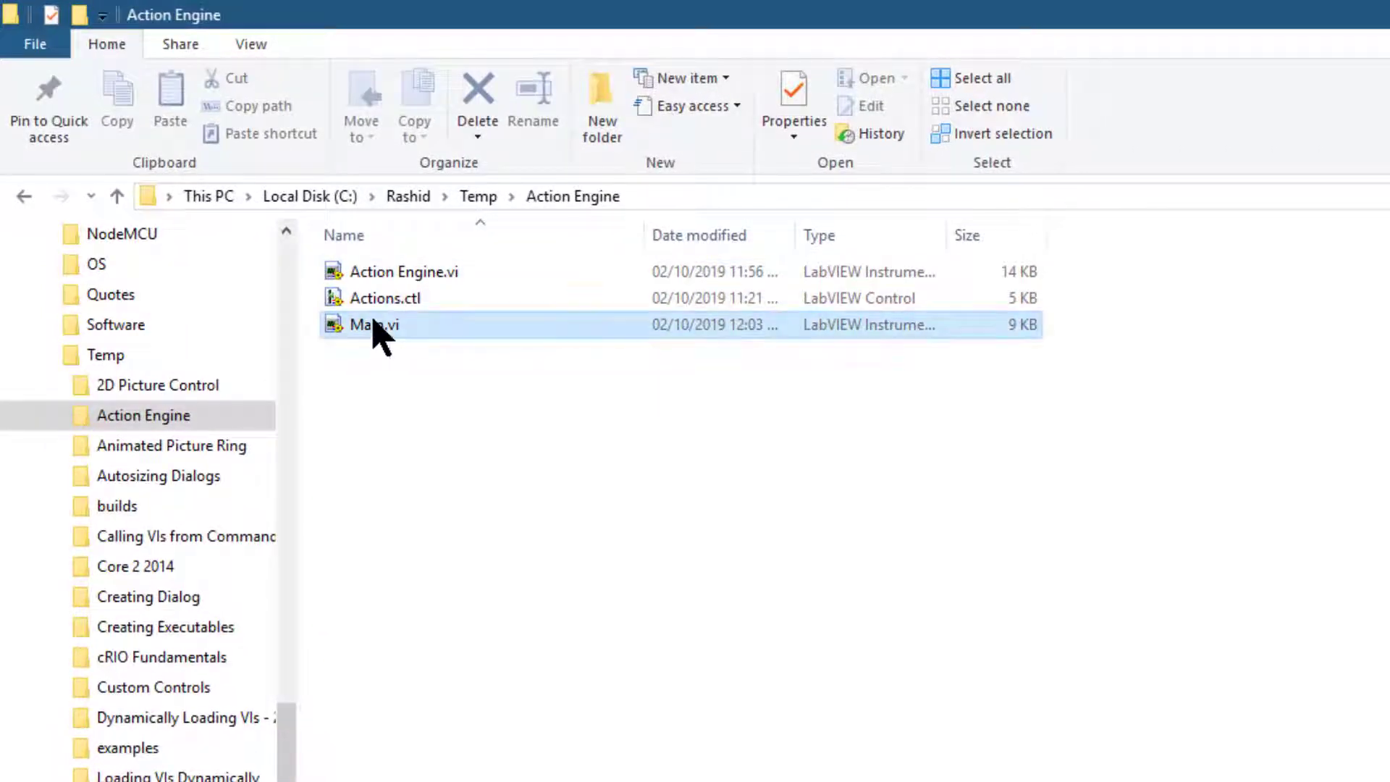
double_click(372, 324)
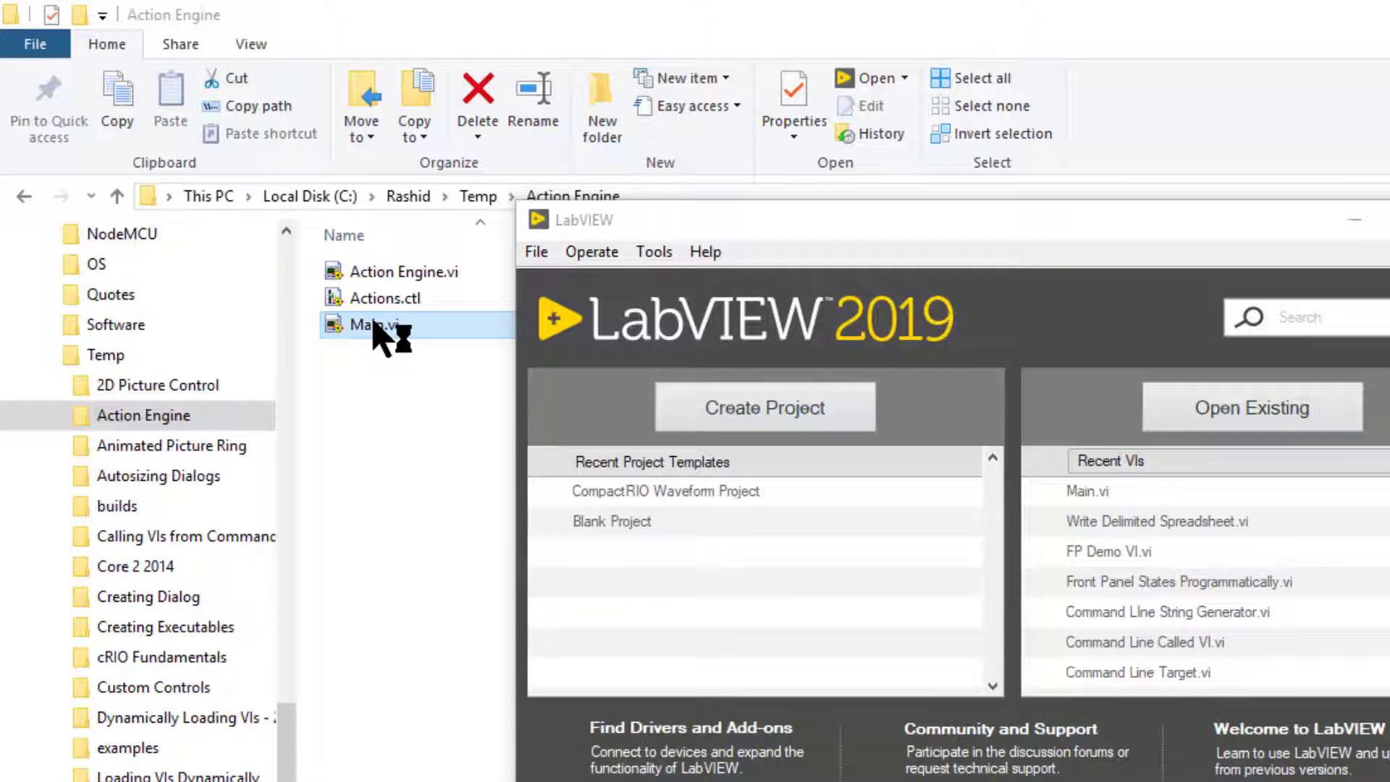
Open Main.vi's icon editor, clear all existing artwork and add a black border
double_click(371, 324)
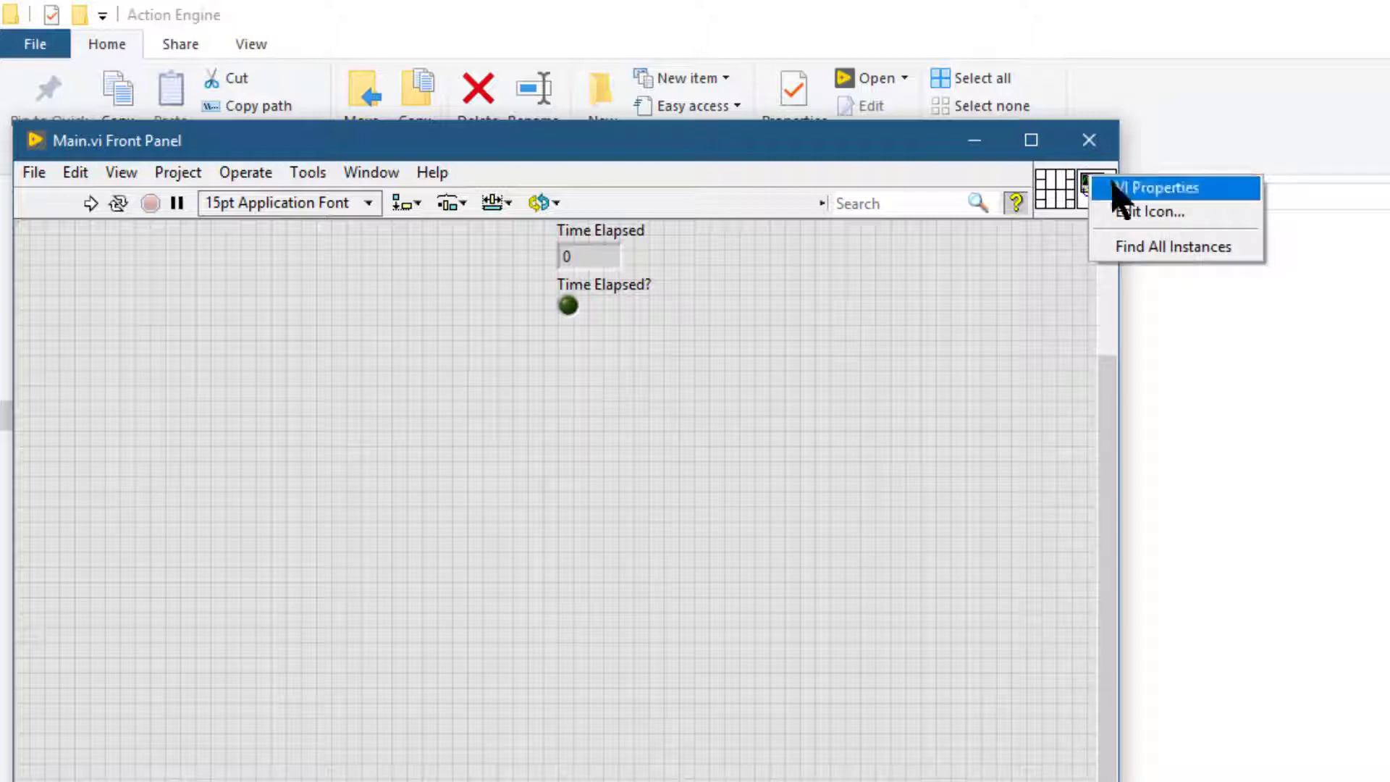
left_click(1099, 182)
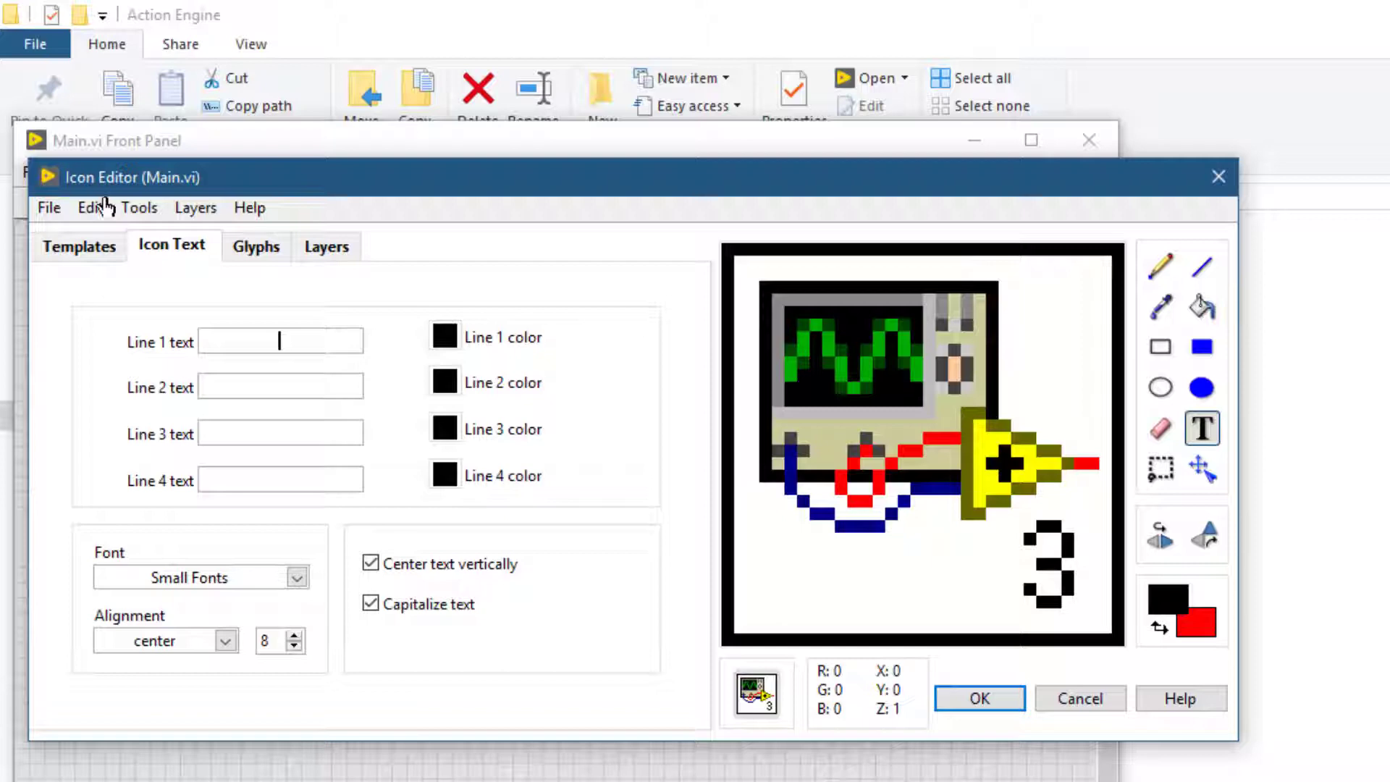
left_click(89, 208)
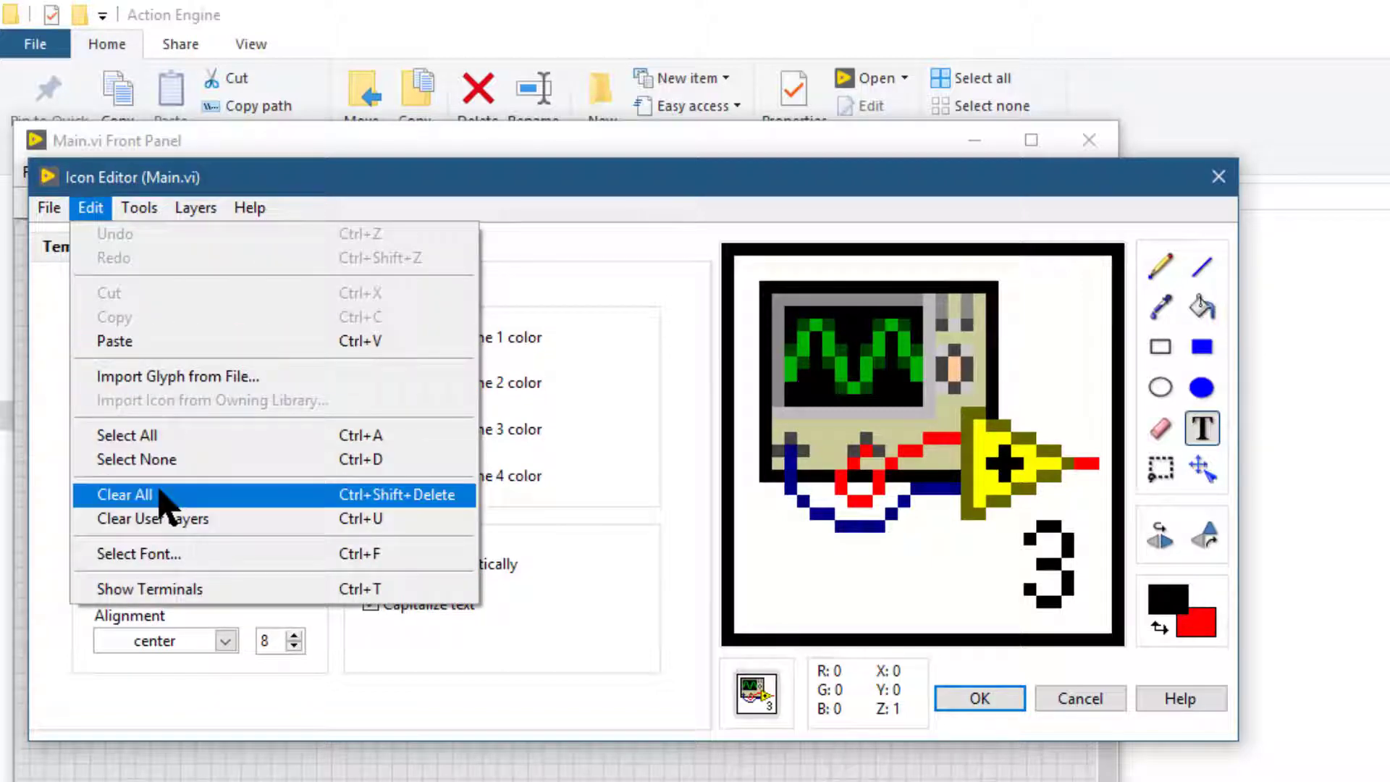
left_click(124, 494)
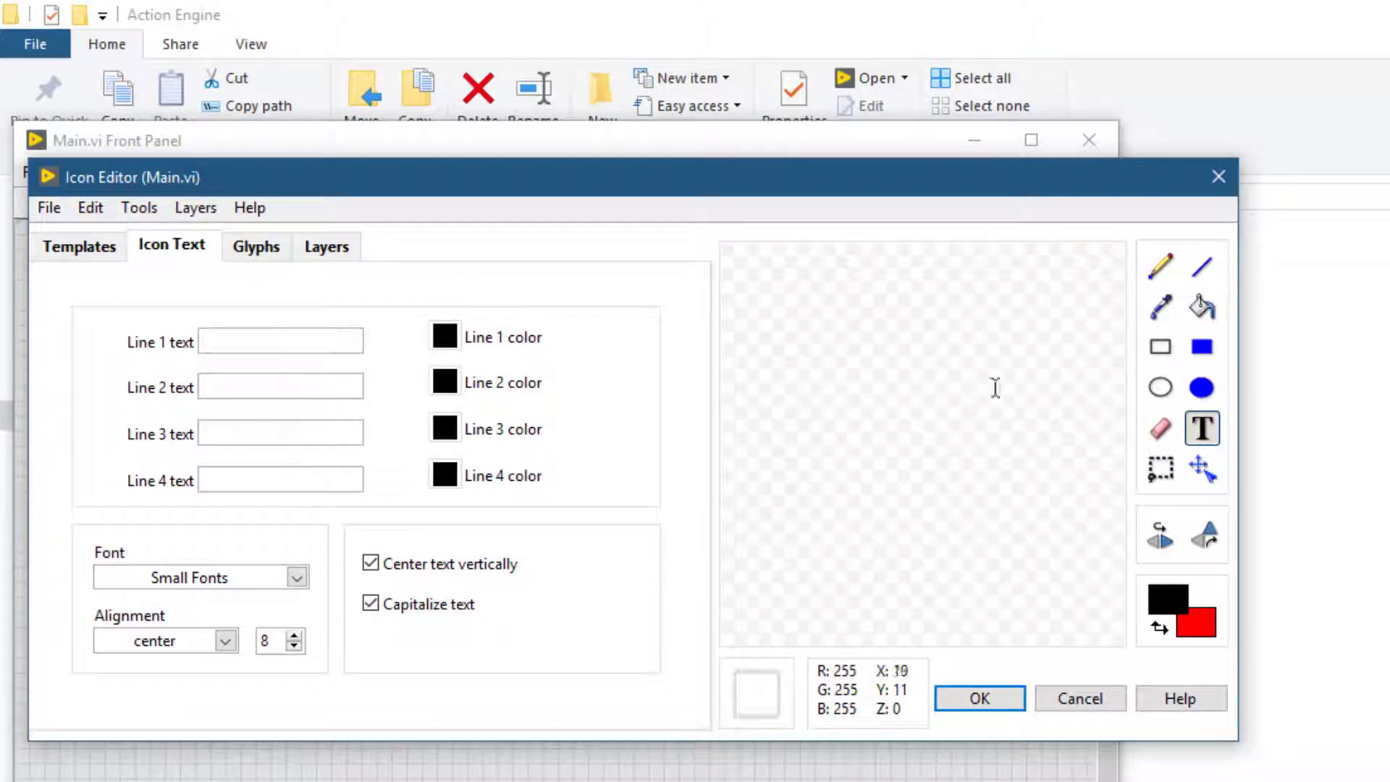
left_click(1158, 347)
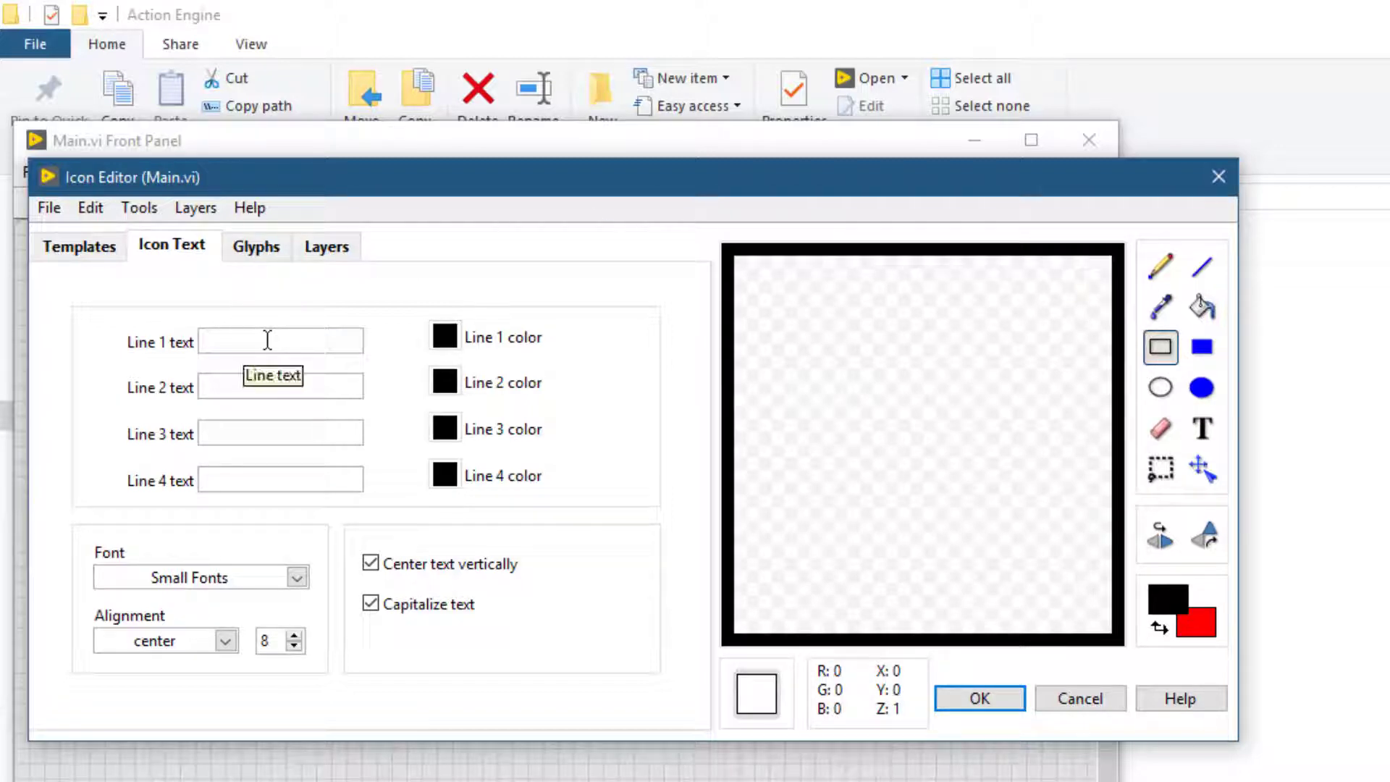
Enter icon text Action/Engine/Caller, apply it, then close and save Main.vi
type("Main")
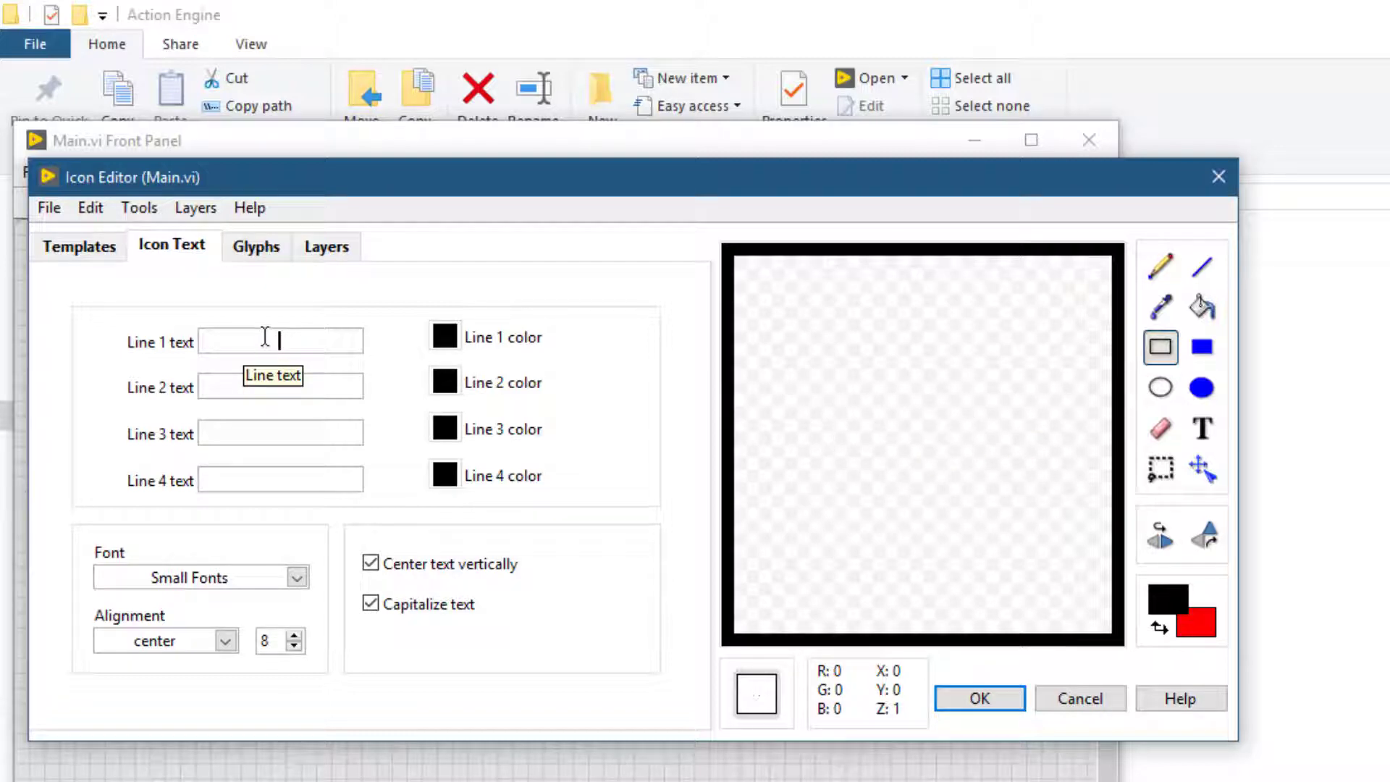
type("Action")
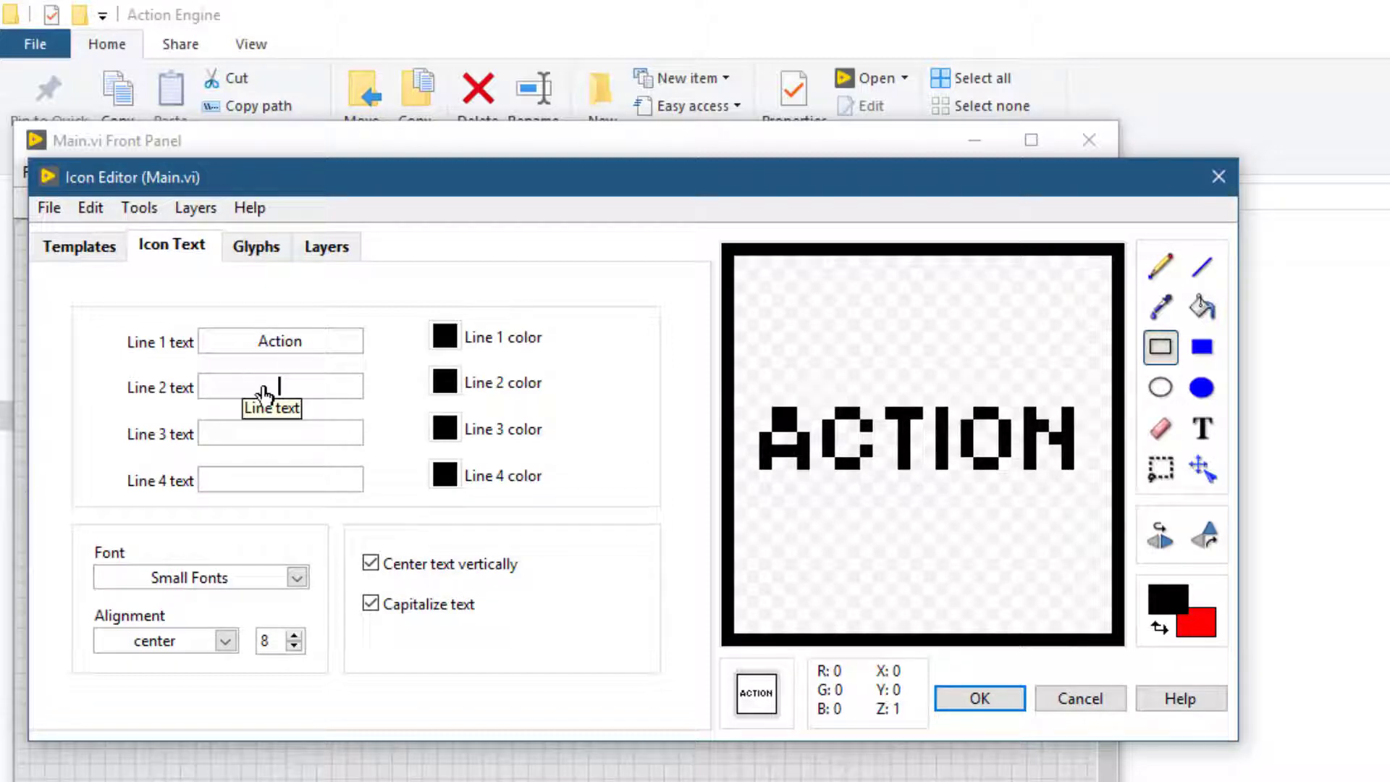
type("Engine")
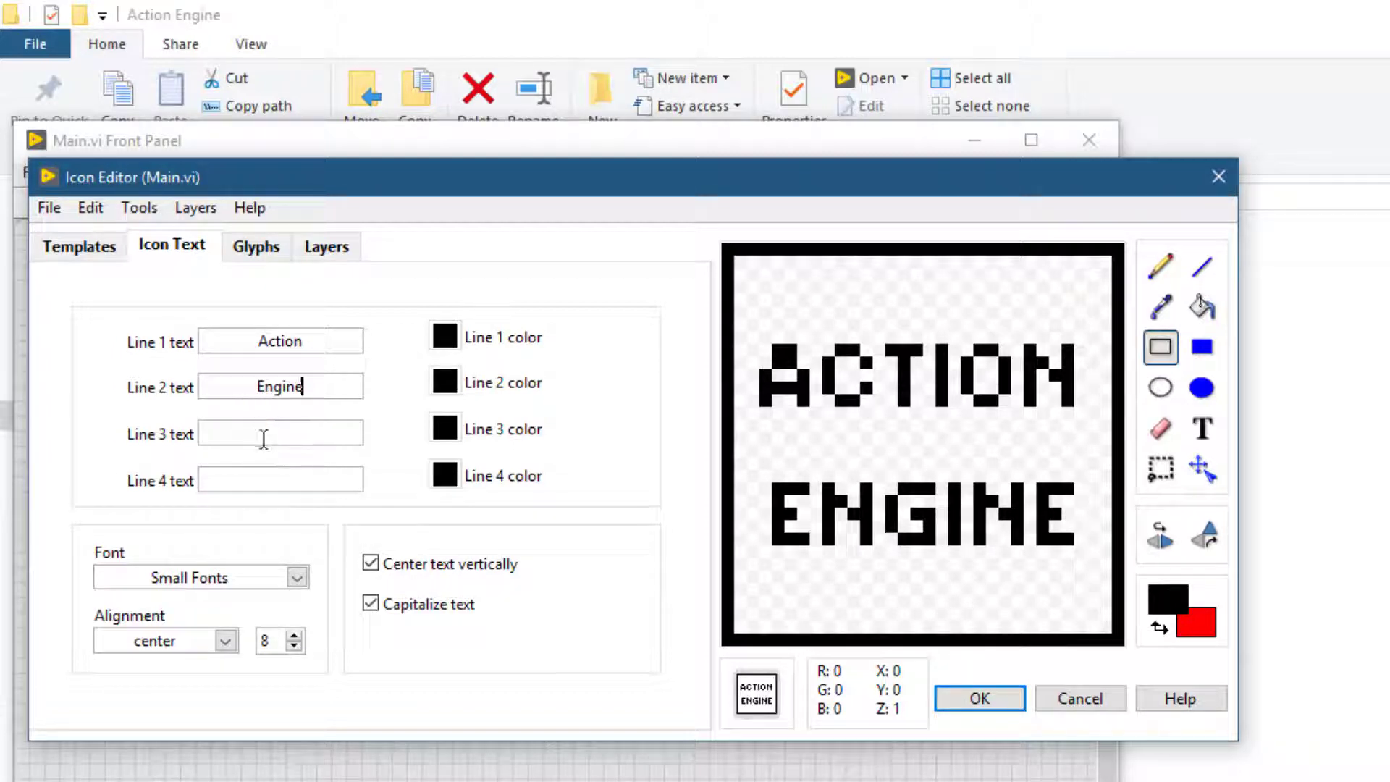
type("Caller")
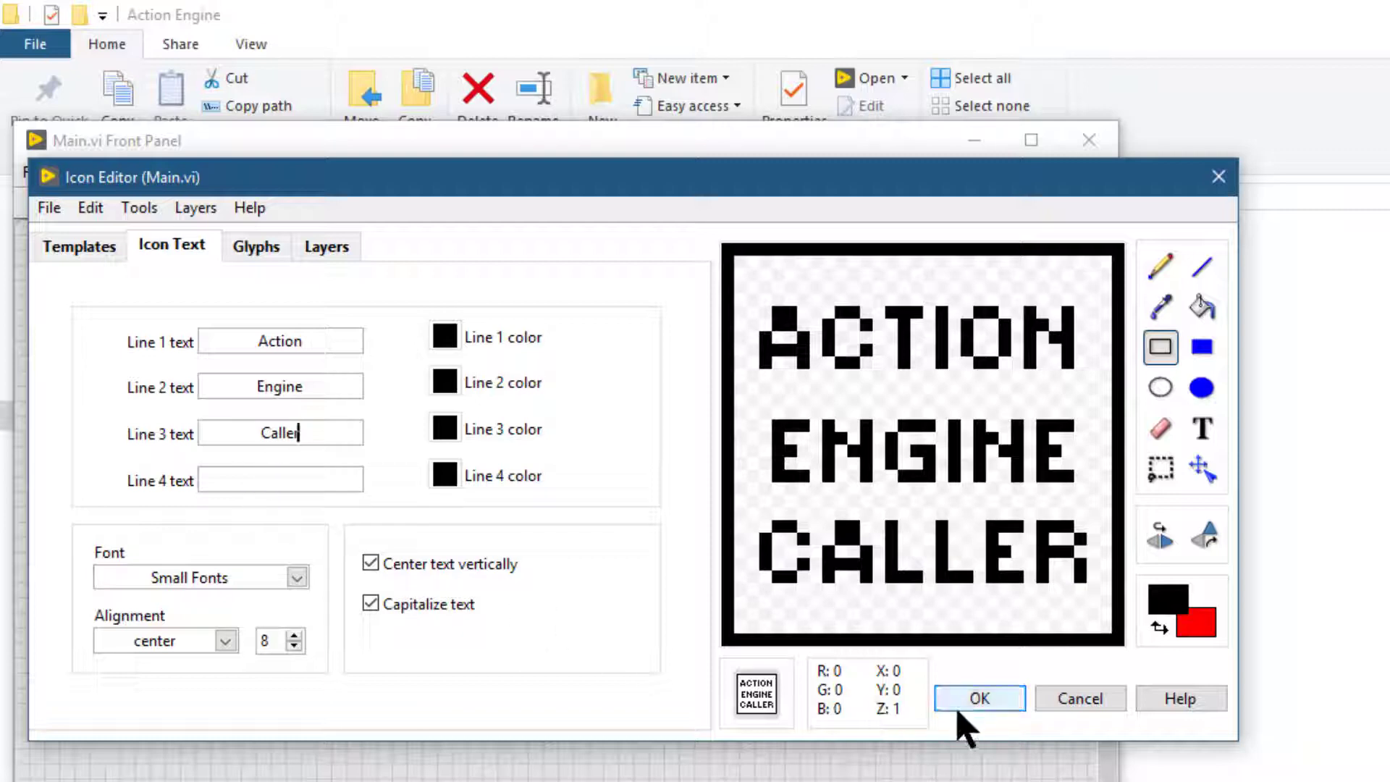
left_click(979, 699)
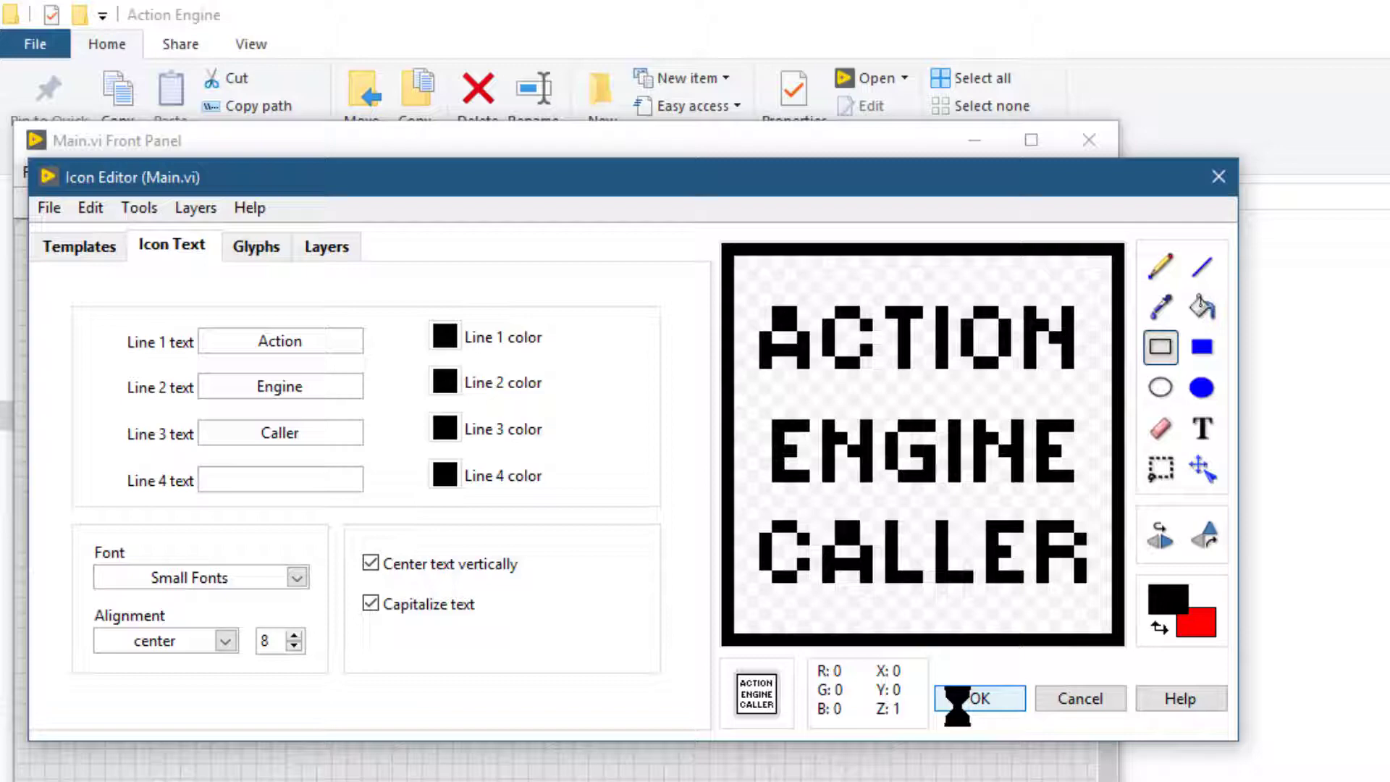
left_click(978, 698)
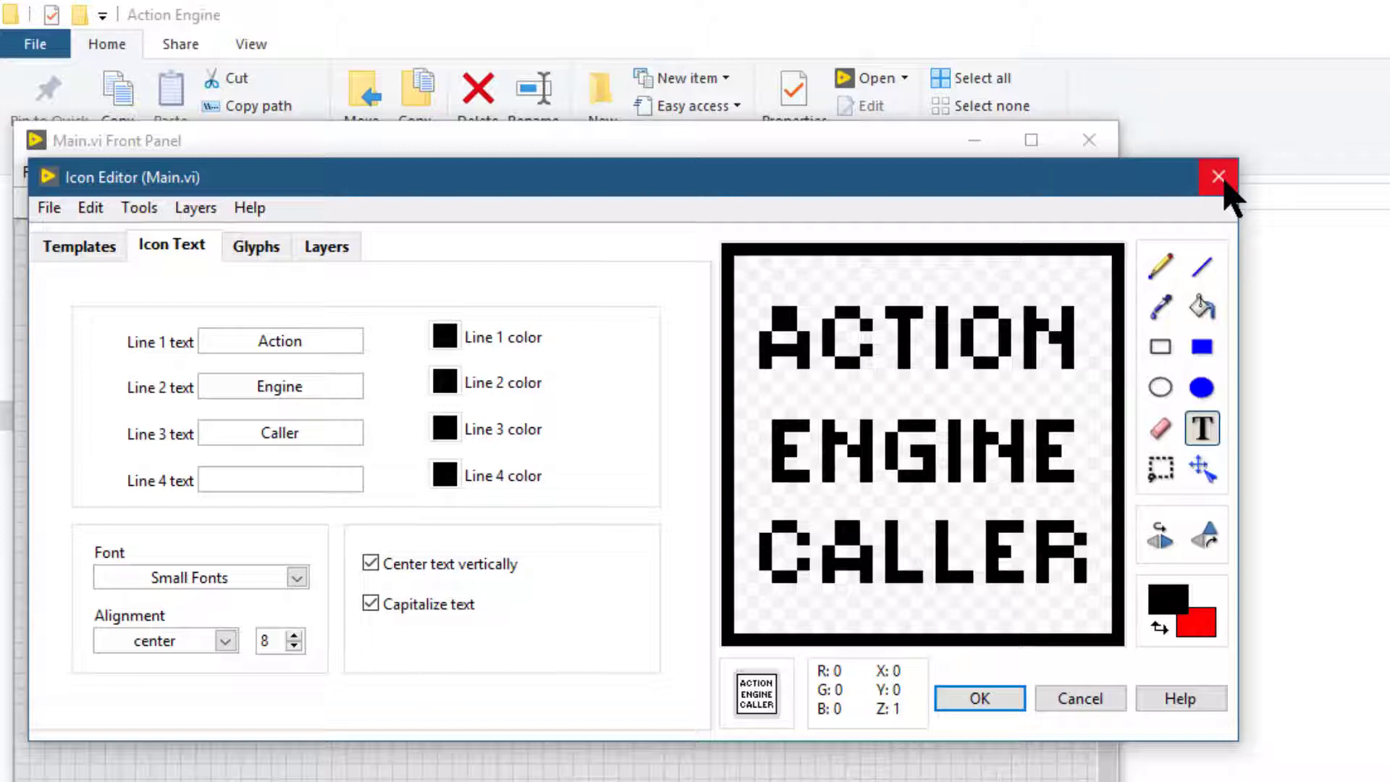
left_click(1218, 175)
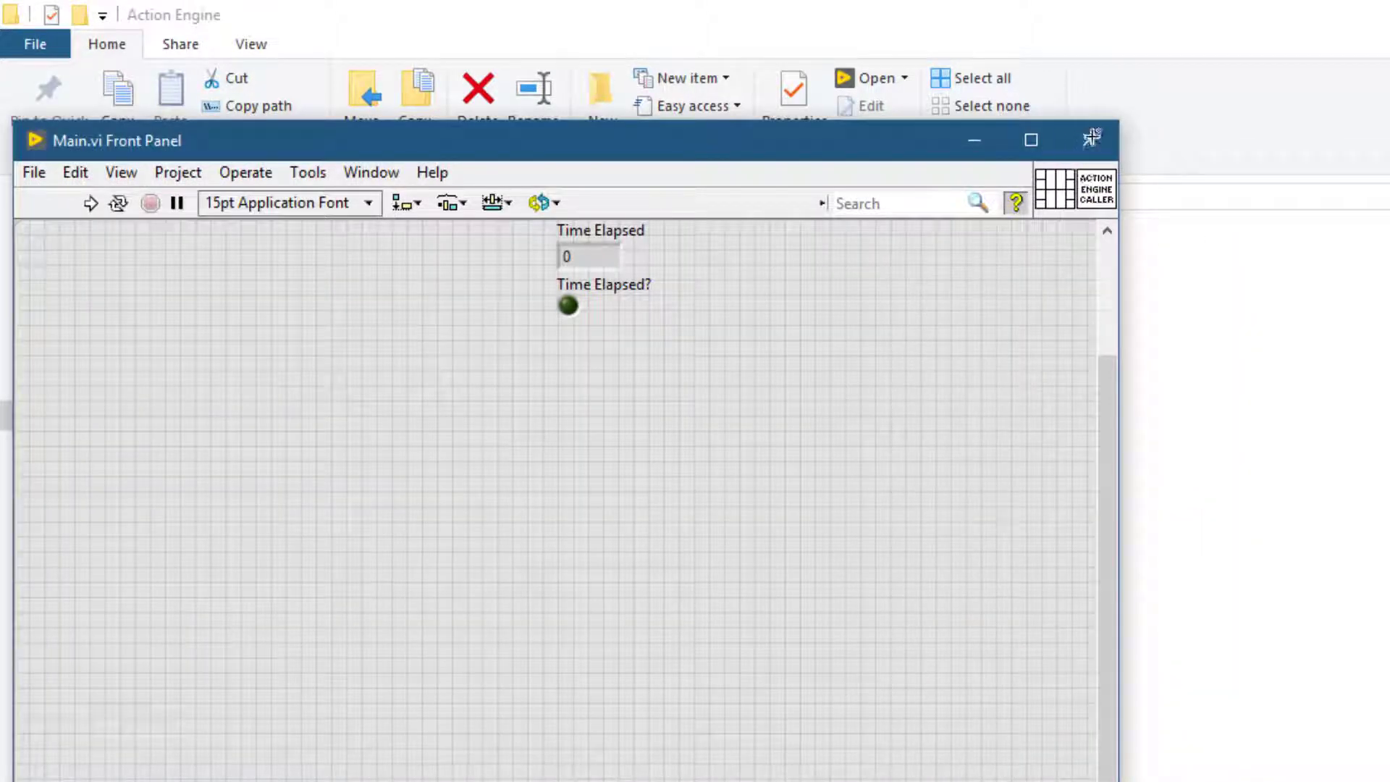
left_click(1089, 139)
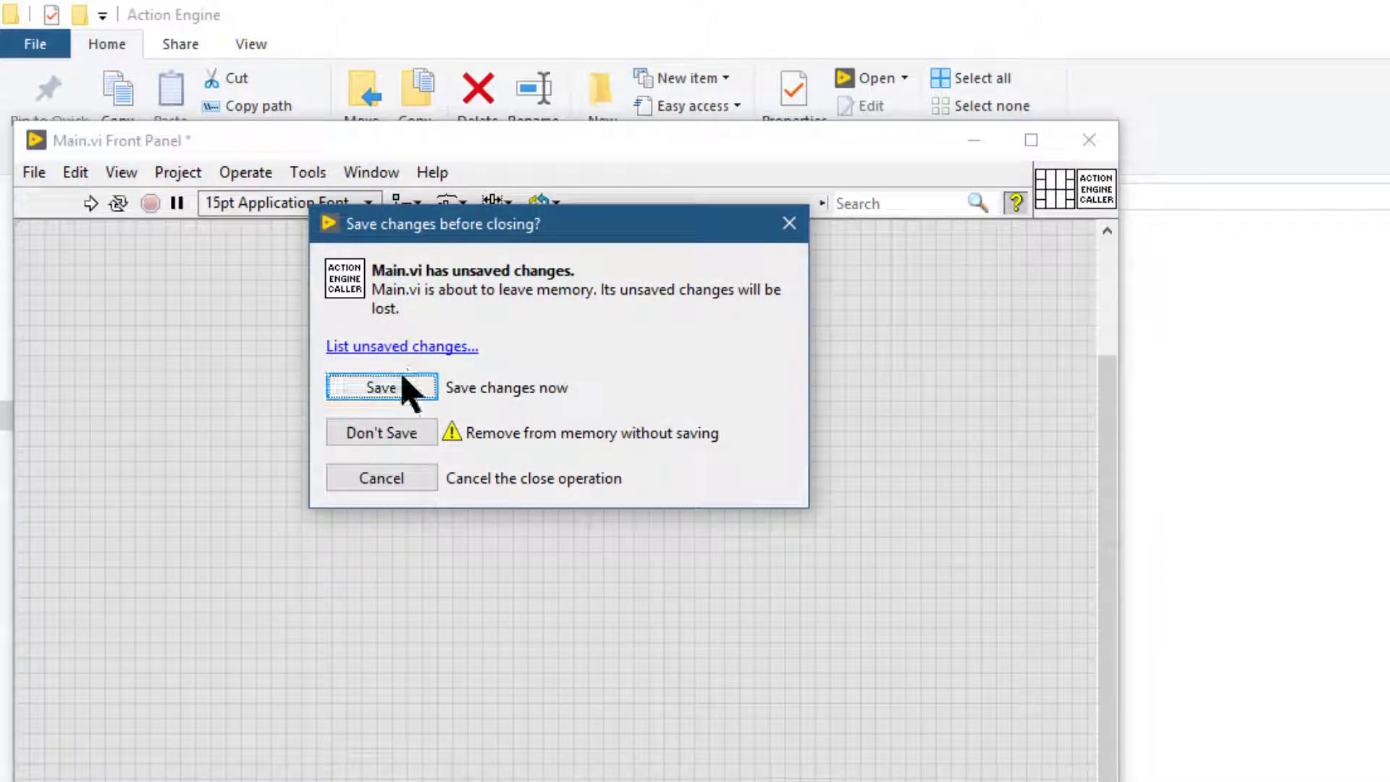
left_click(382, 387)
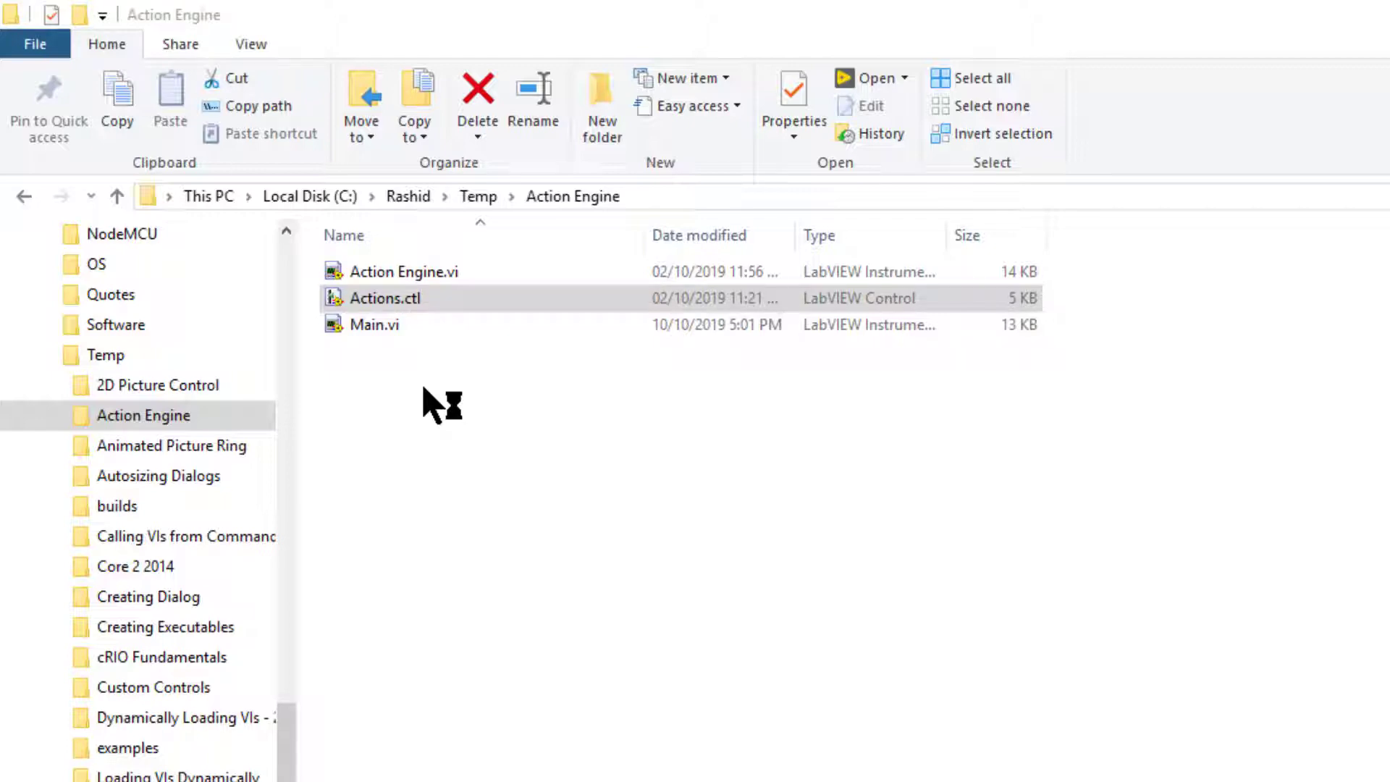
Clear the Actions.ctl icon, add a border and enter icon text Actions
double_click(385, 297)
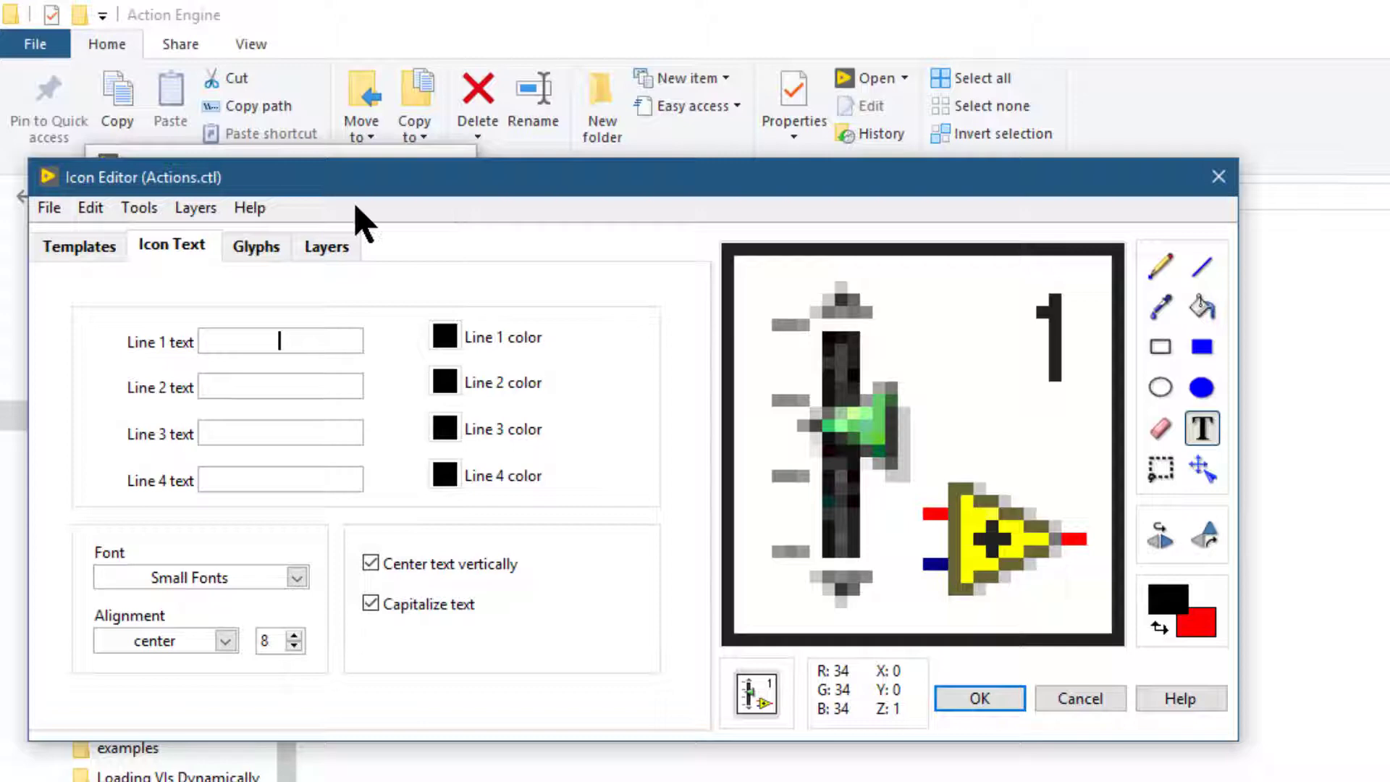
left_click(90, 206)
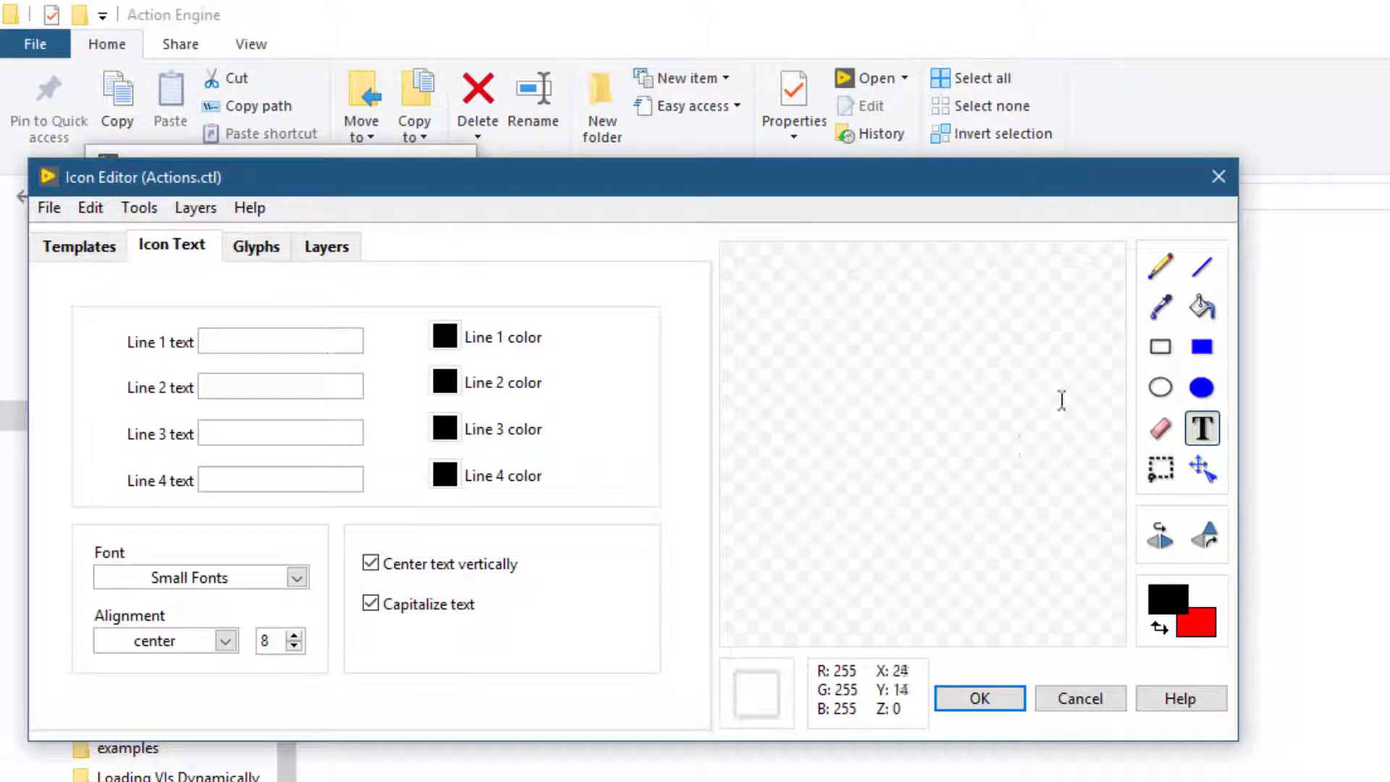
left_click(1160, 346)
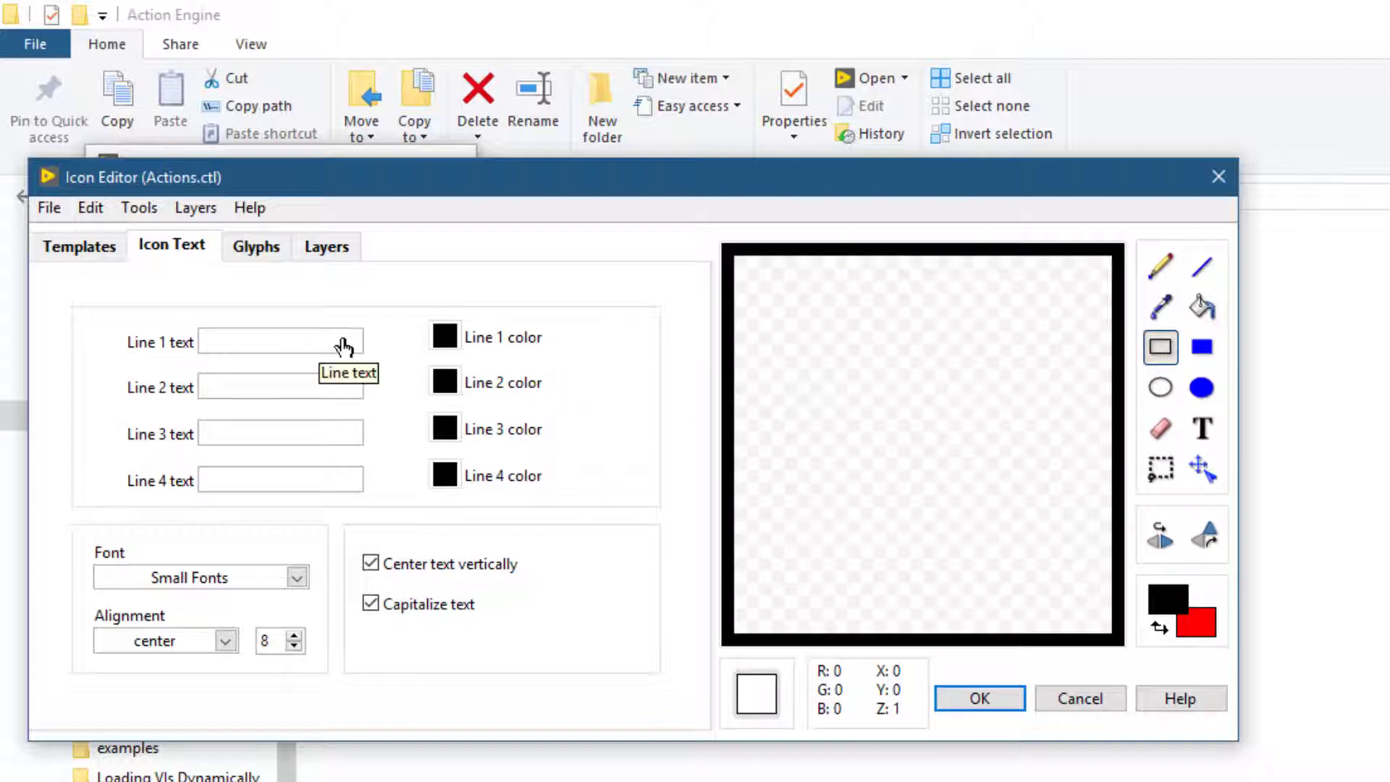
type("Actio")
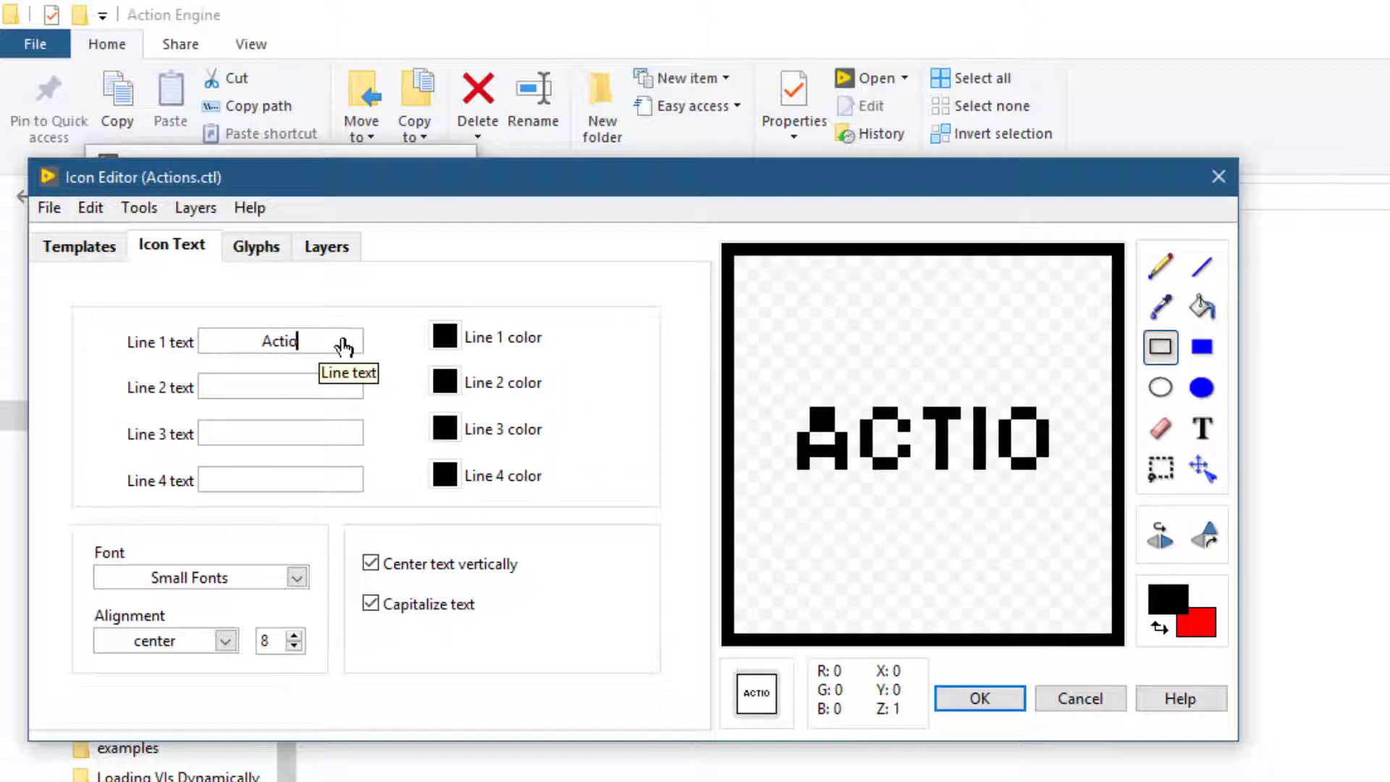
type("ns")
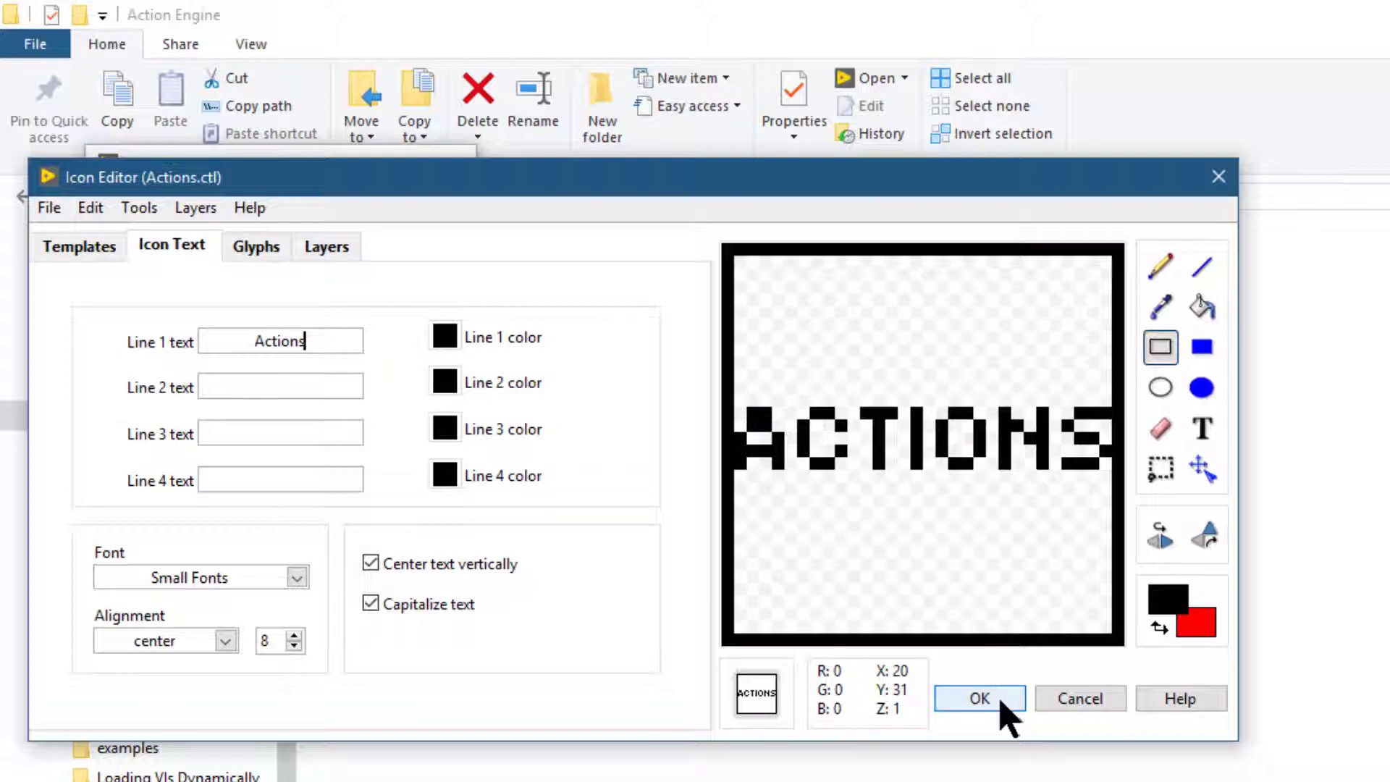
Save and close the Actions type definition, then open Action Engine.vi
left_click(979, 699)
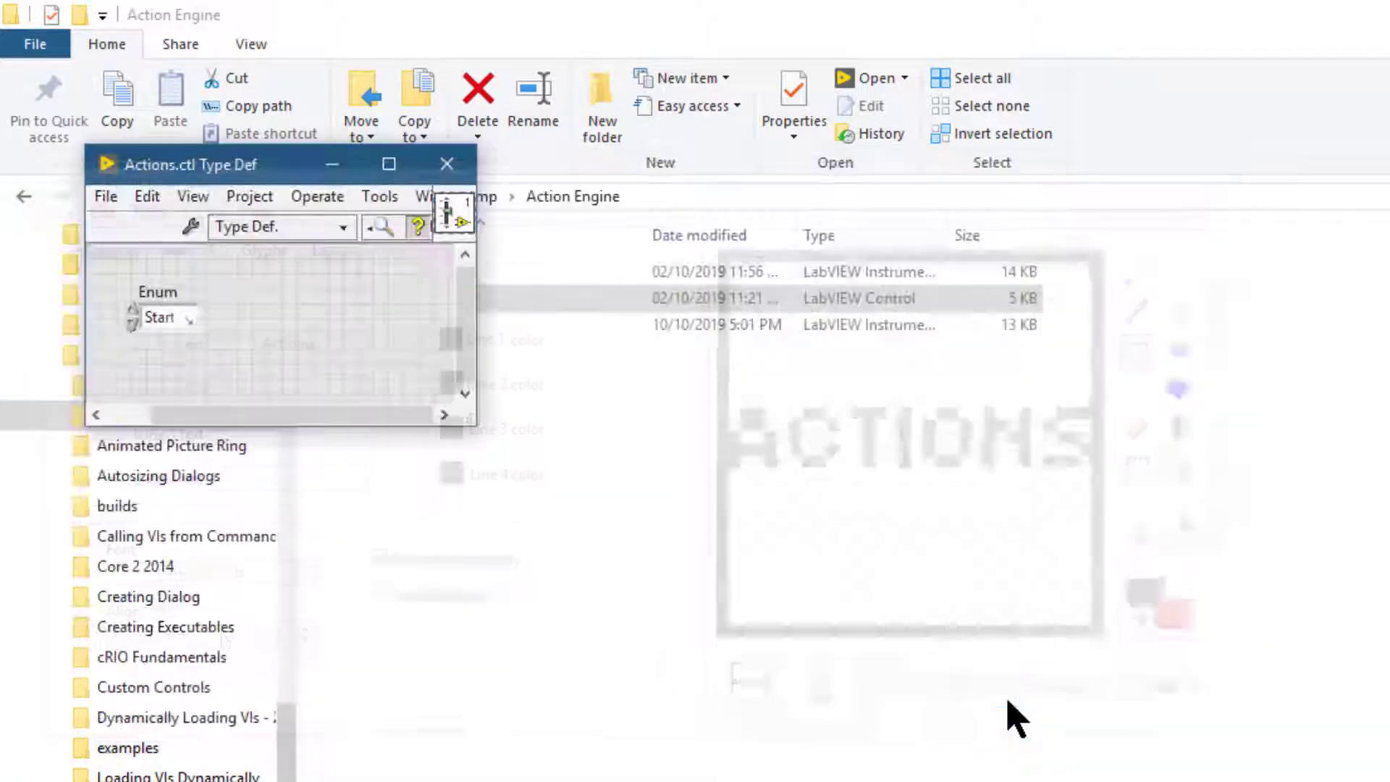
left_click(447, 165)
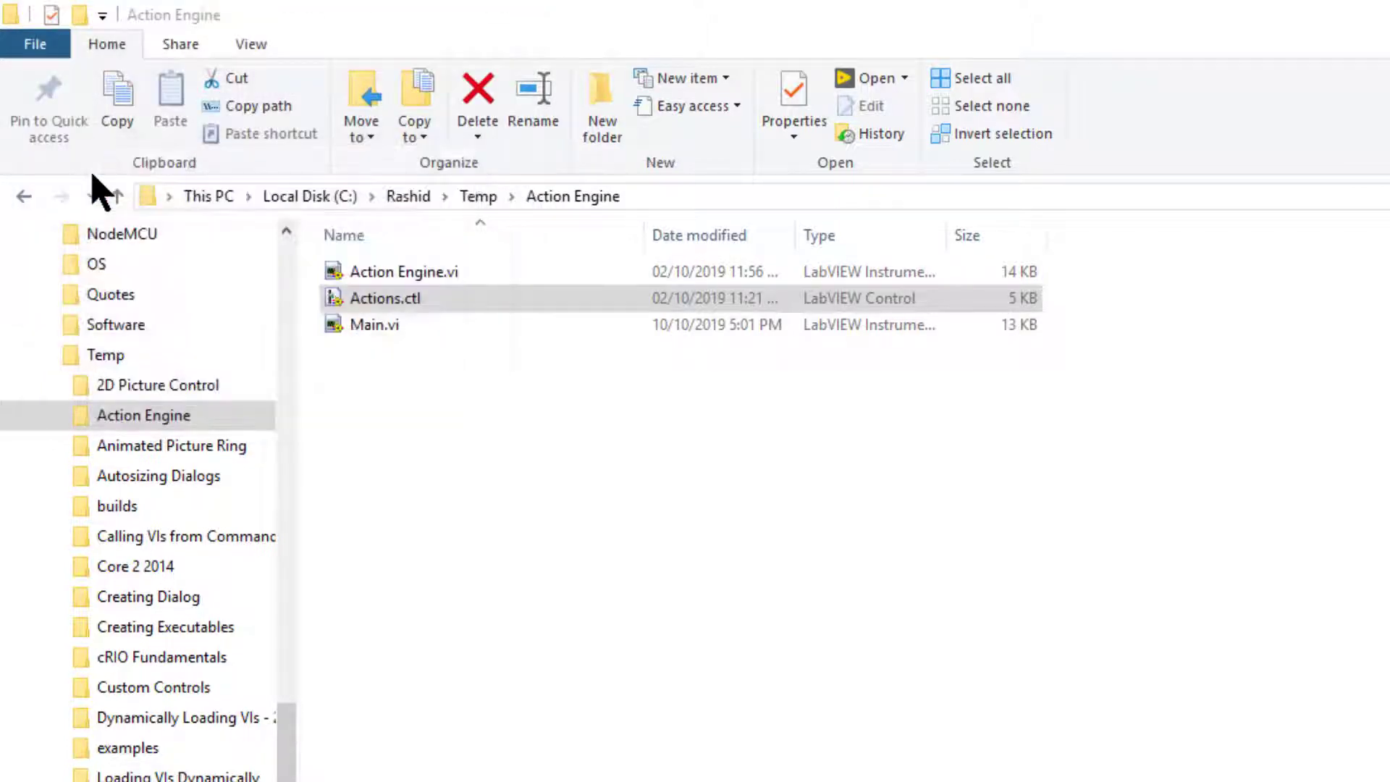
left_click(403, 272)
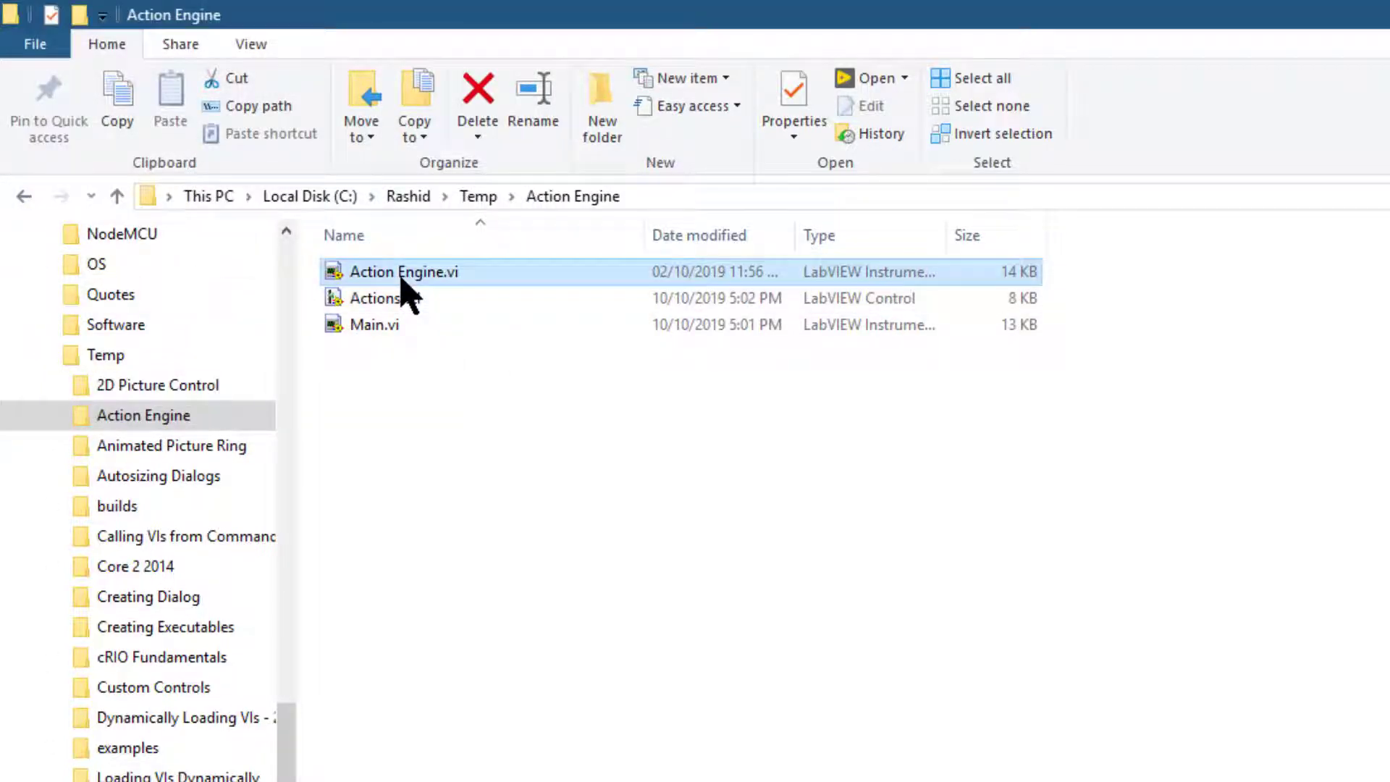
double_click(403, 272)
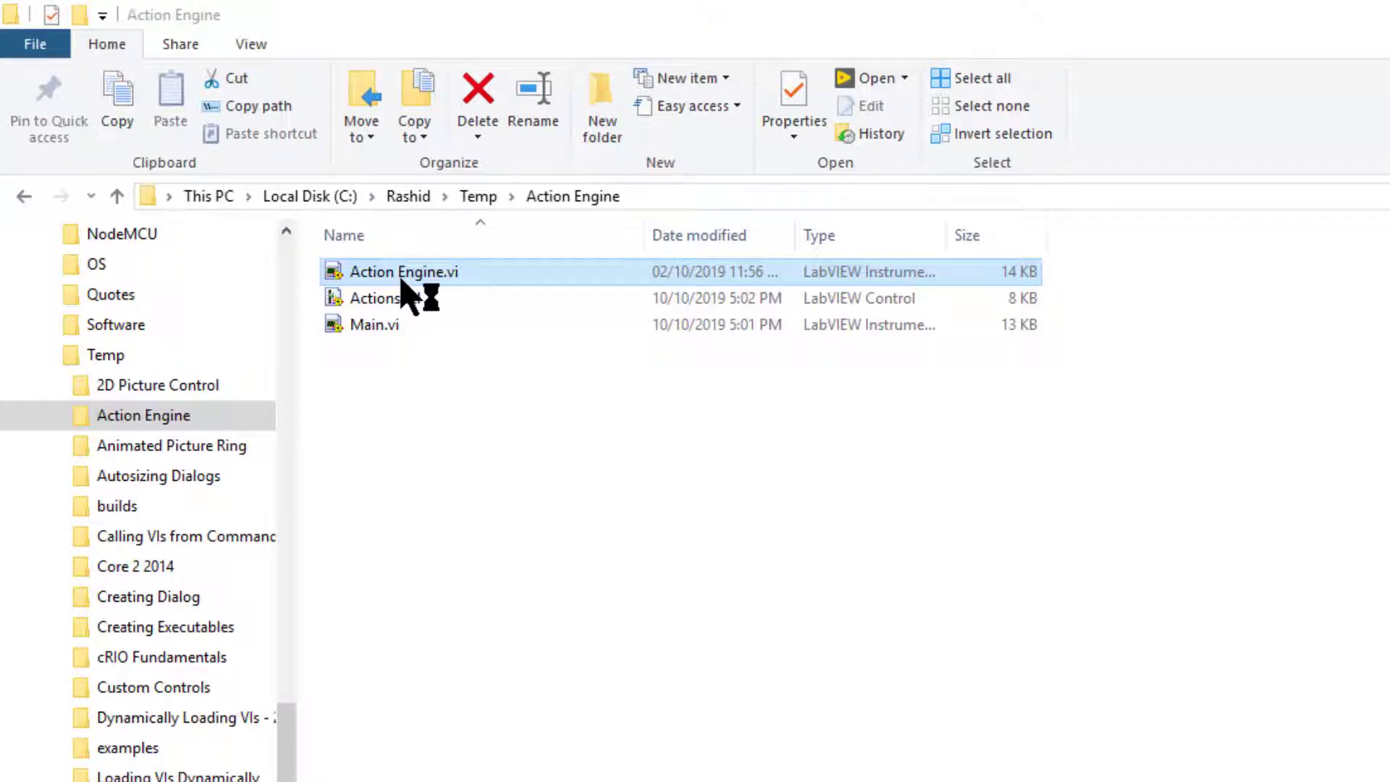
double_click(403, 271)
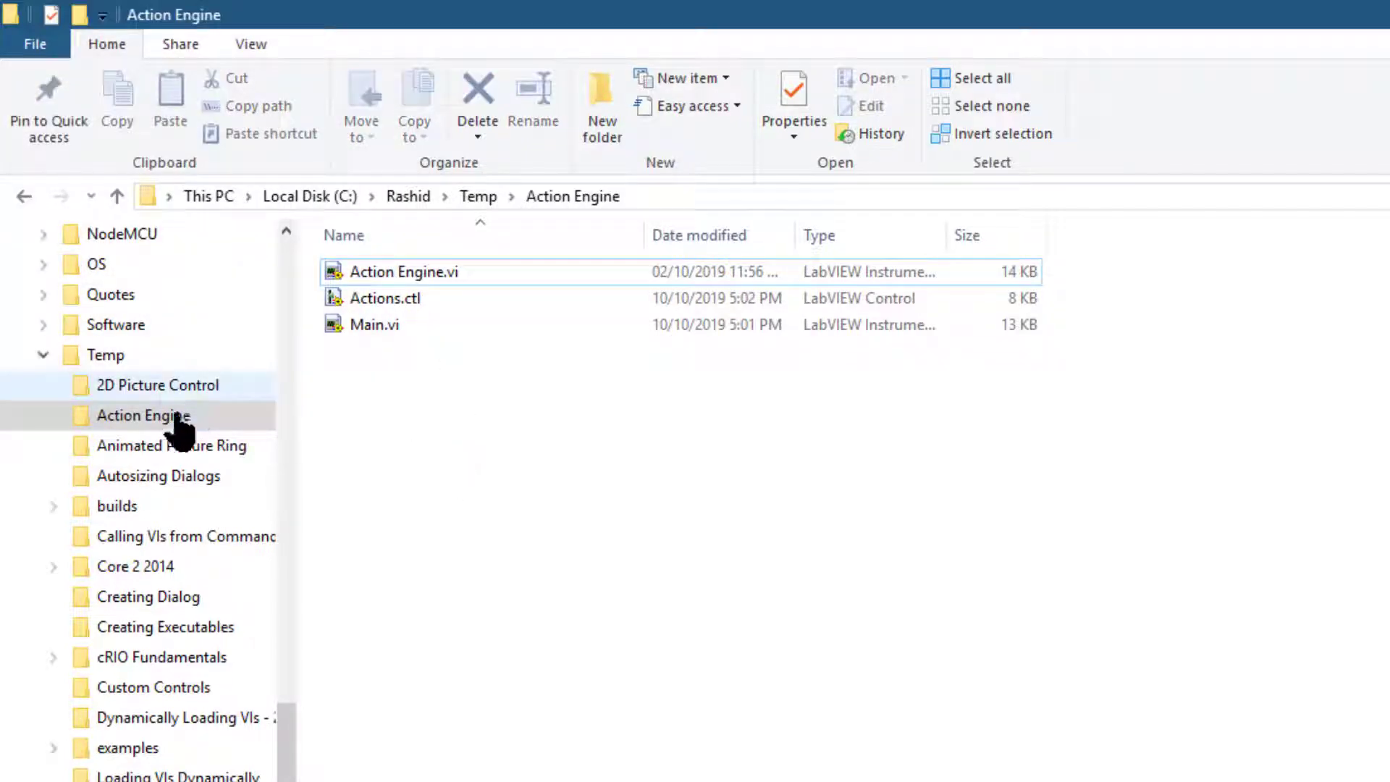
Copy the Action Engine folder and paste it into LabVIEW 2019\user.lib
left_click(143, 414)
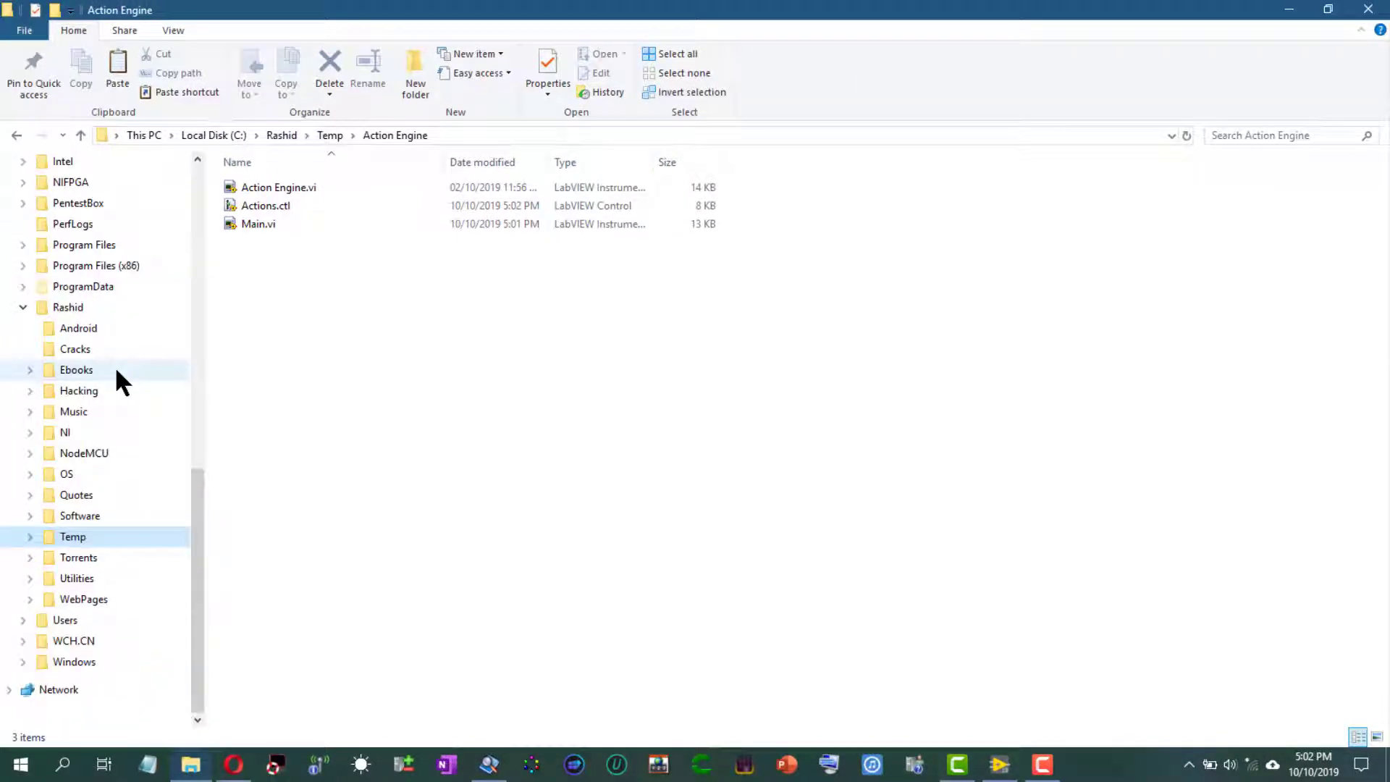
mouse_move(27, 282)
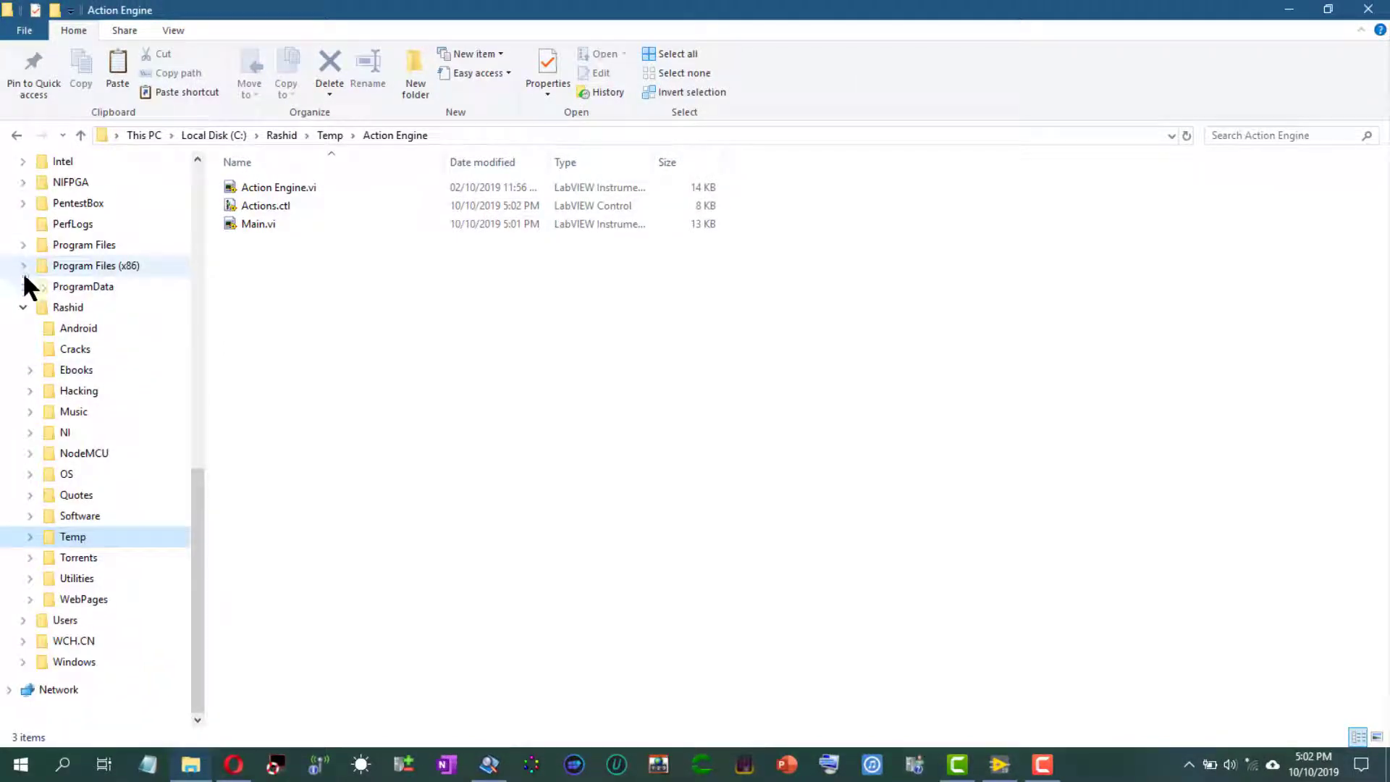
left_click(23, 265)
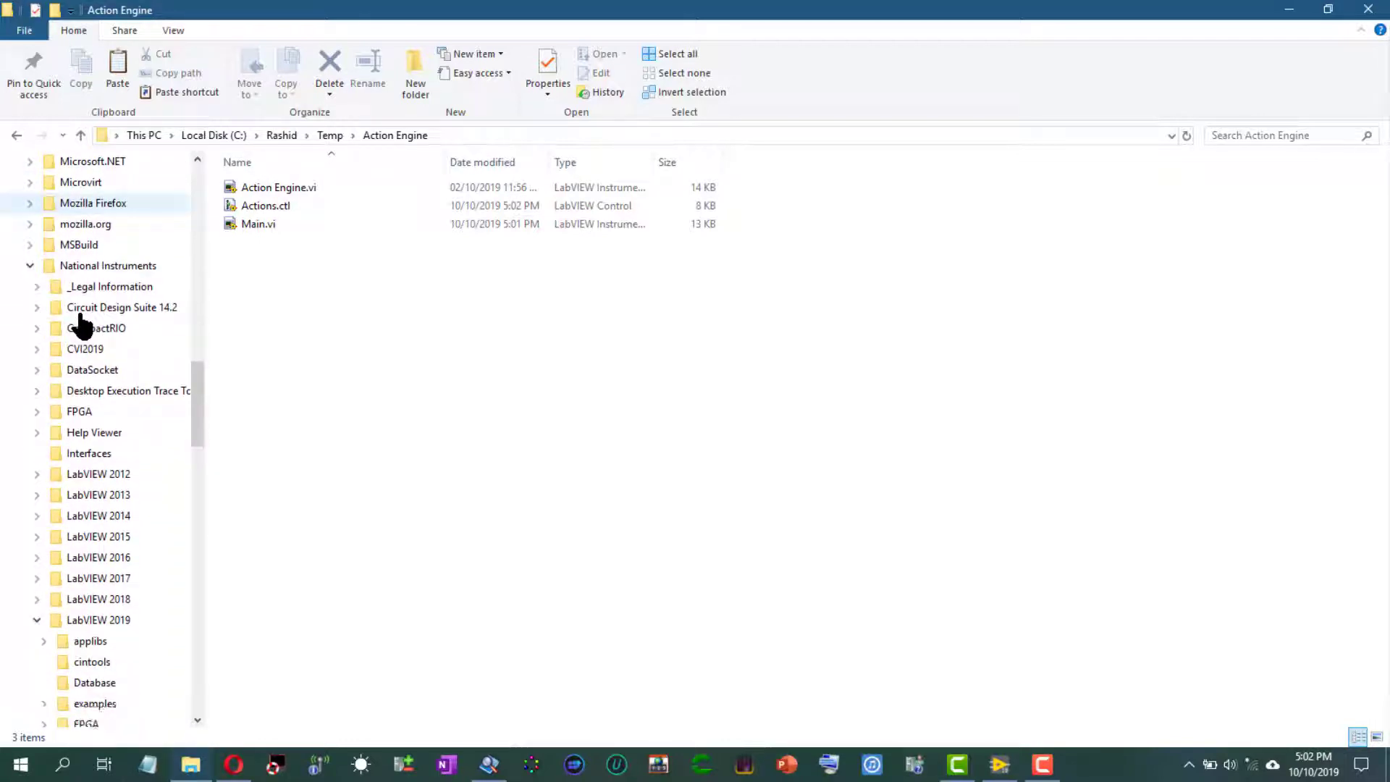
scroll("down", 3)
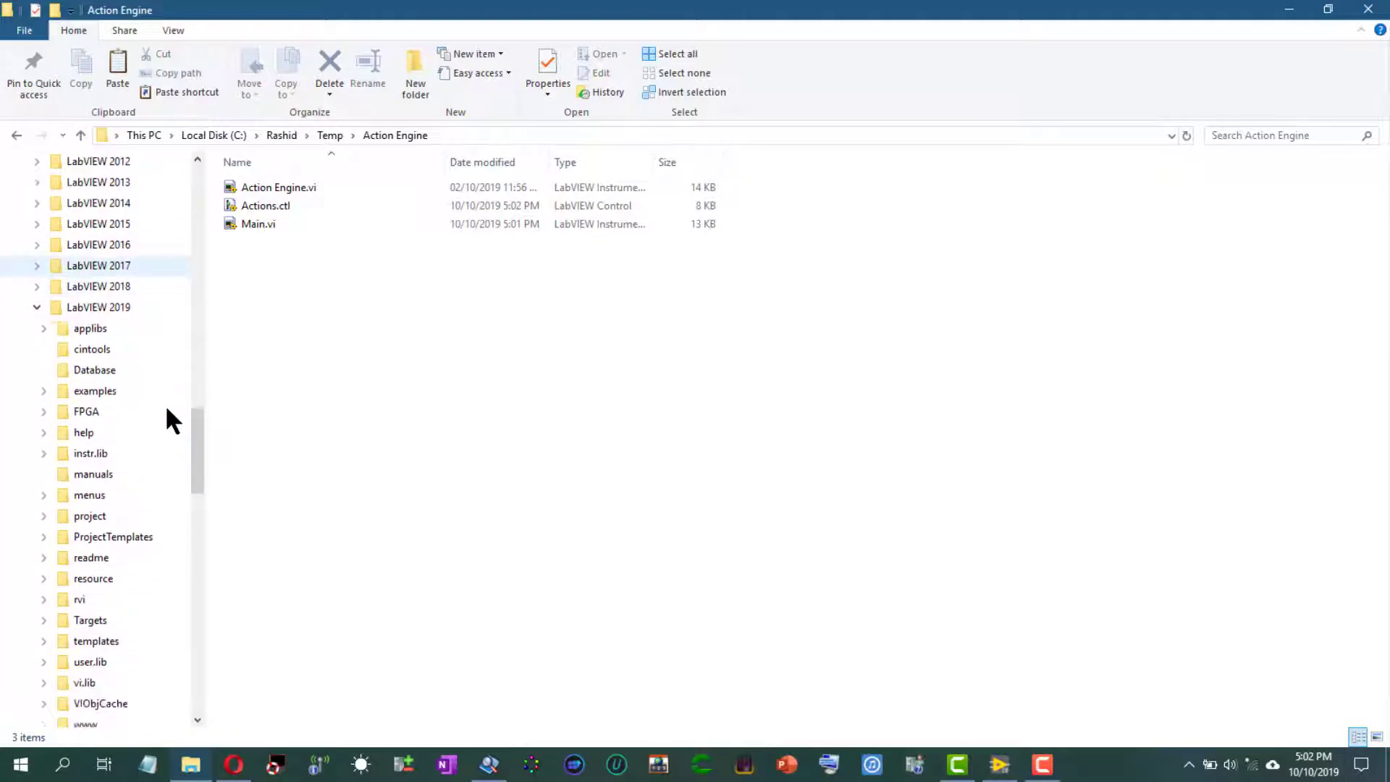
left_click(90, 663)
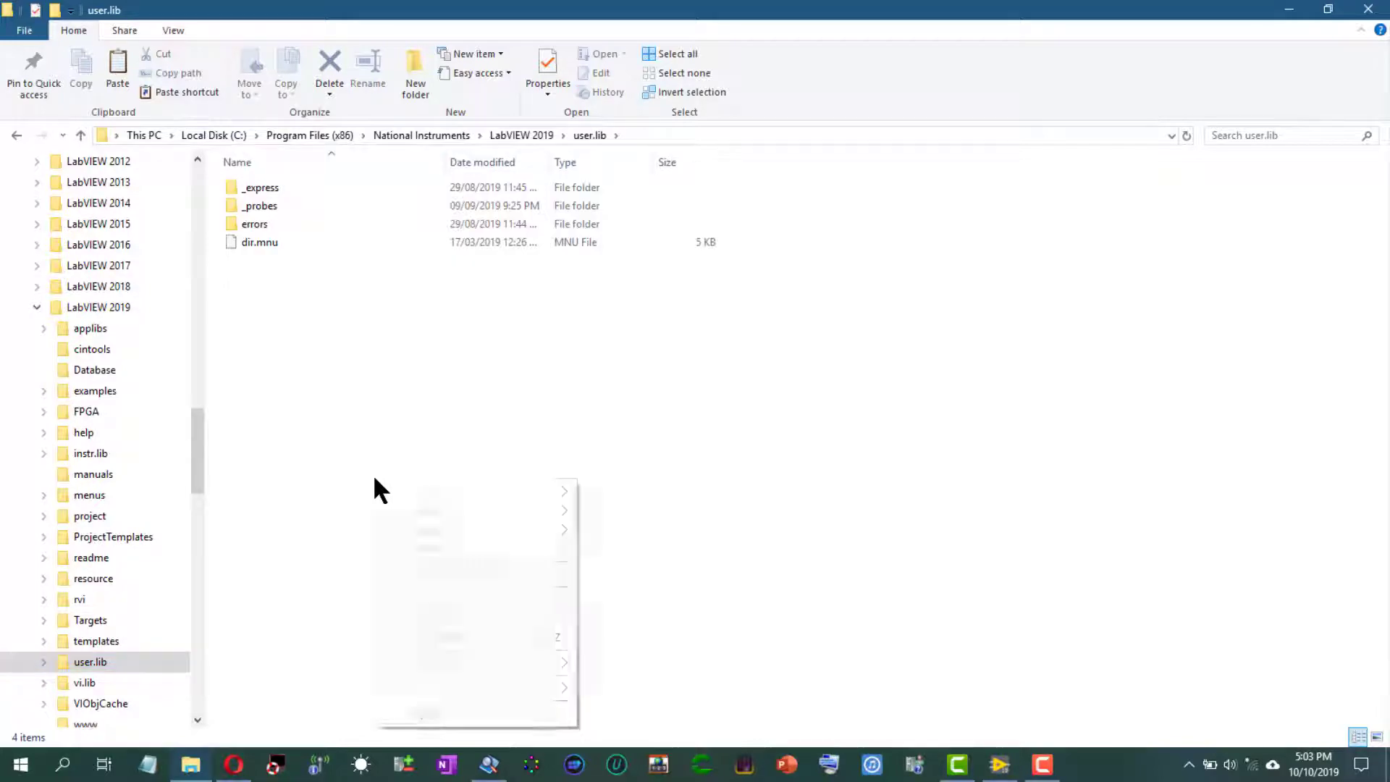
right_click(382, 492)
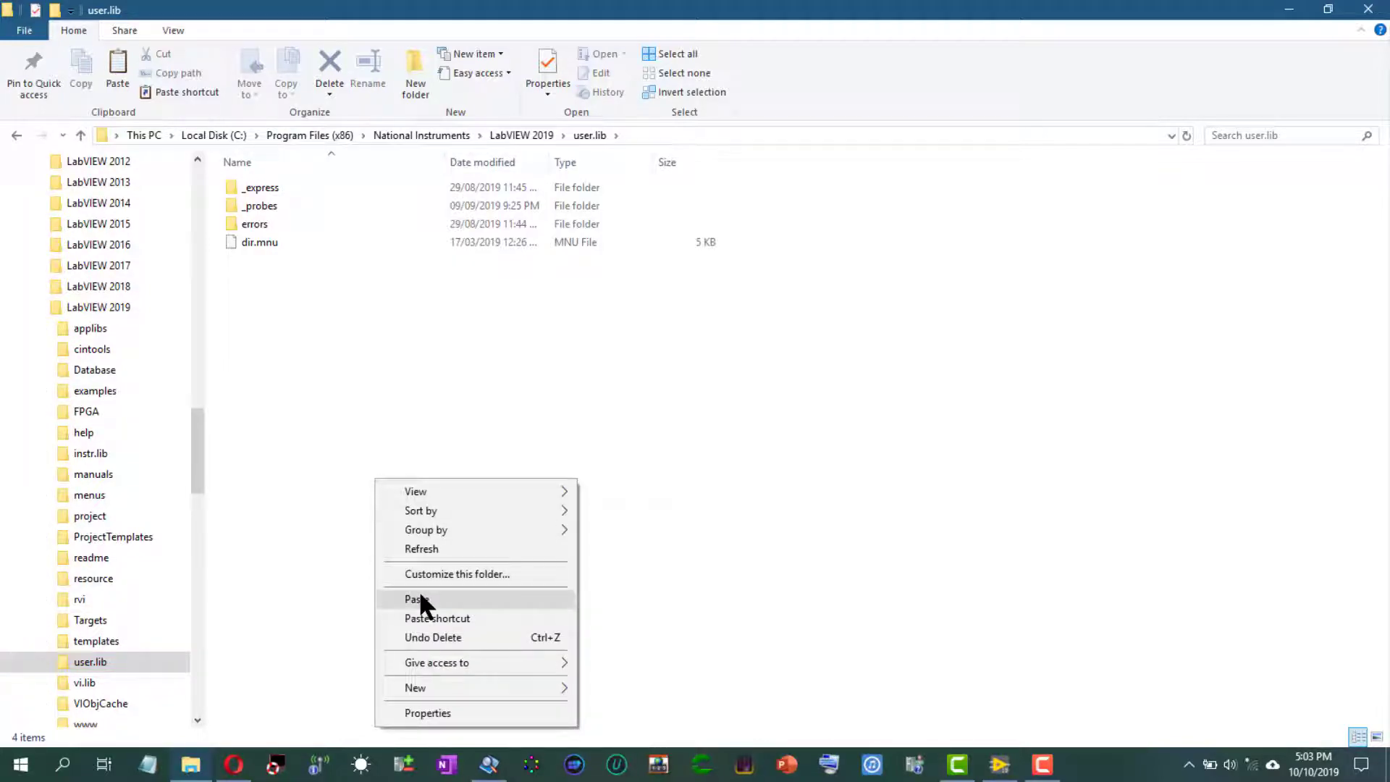
left_click(411, 600)
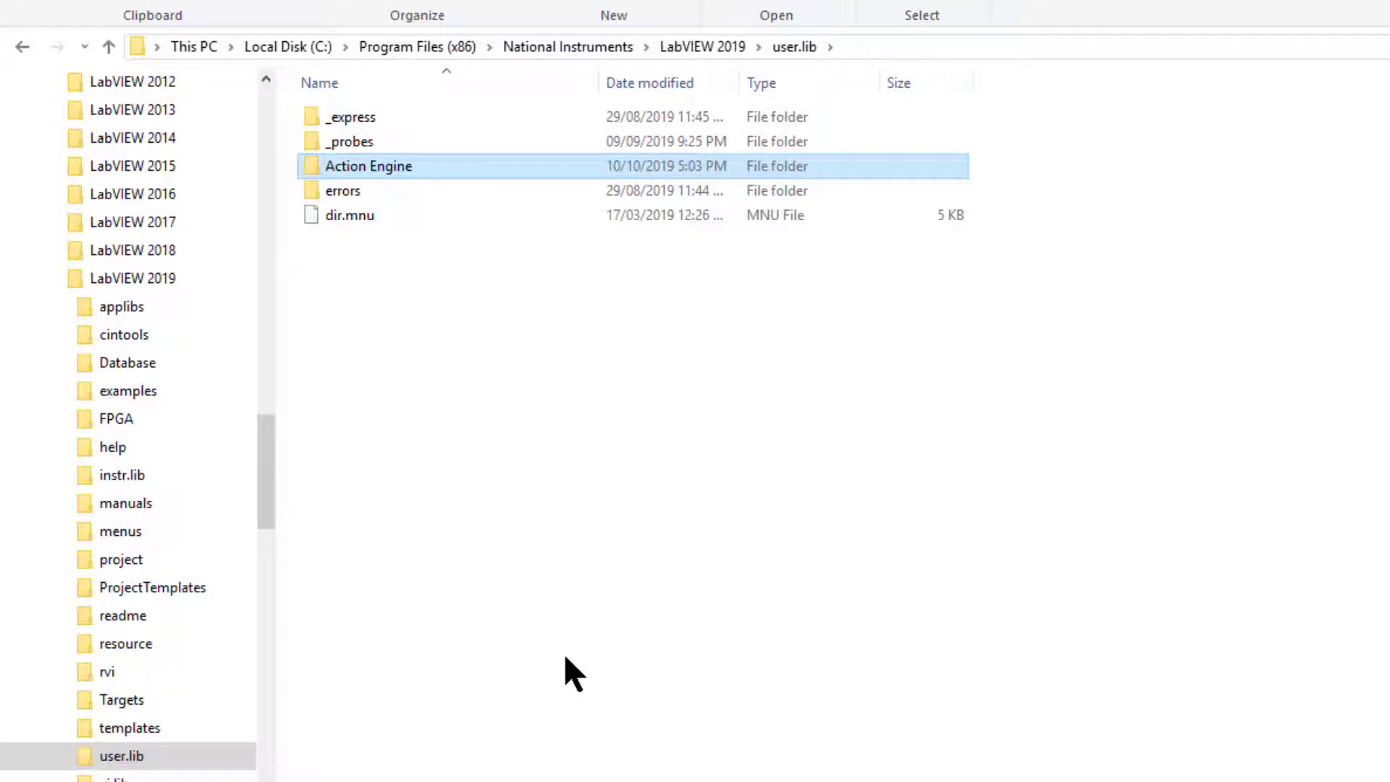
mouse_move(545, 625)
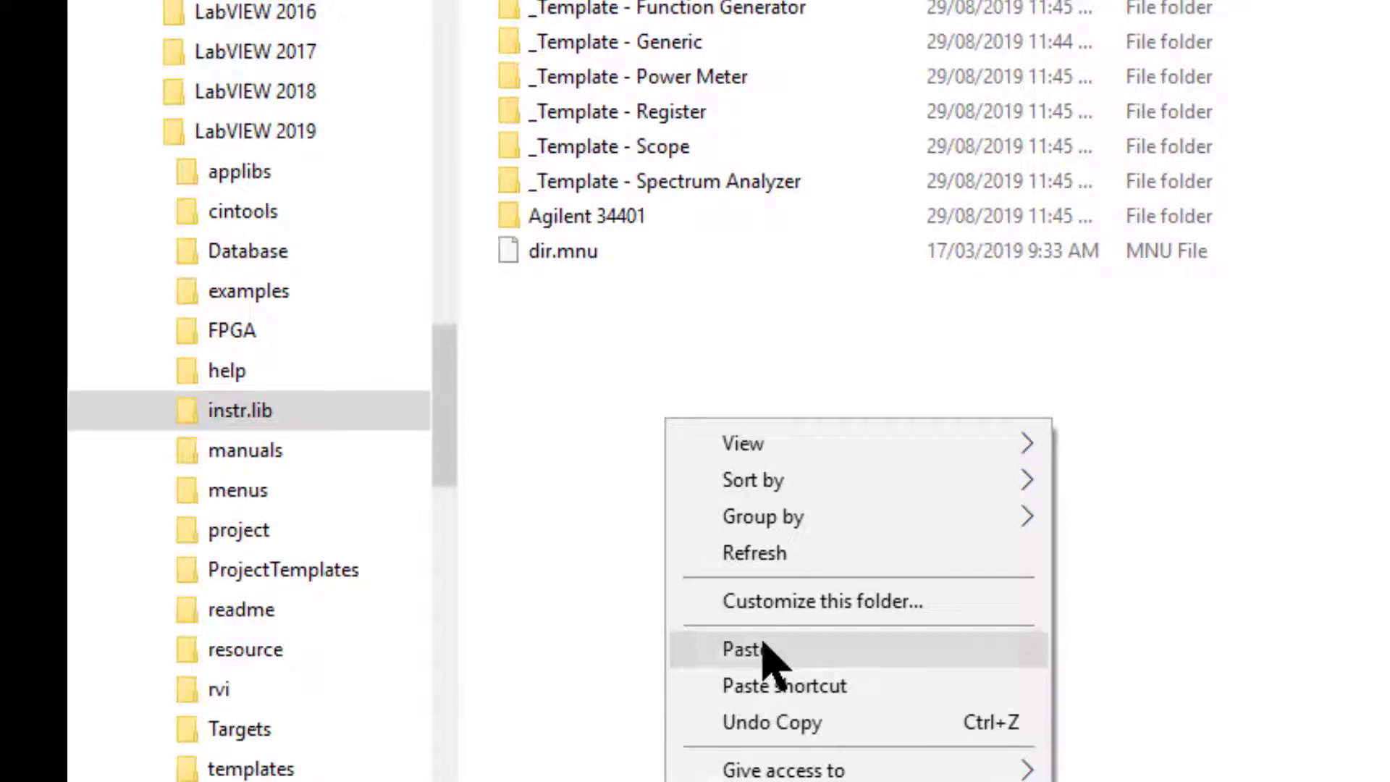
Paste the Action Engine folder into instr.lib and create a new blank VI
left_click(746, 649)
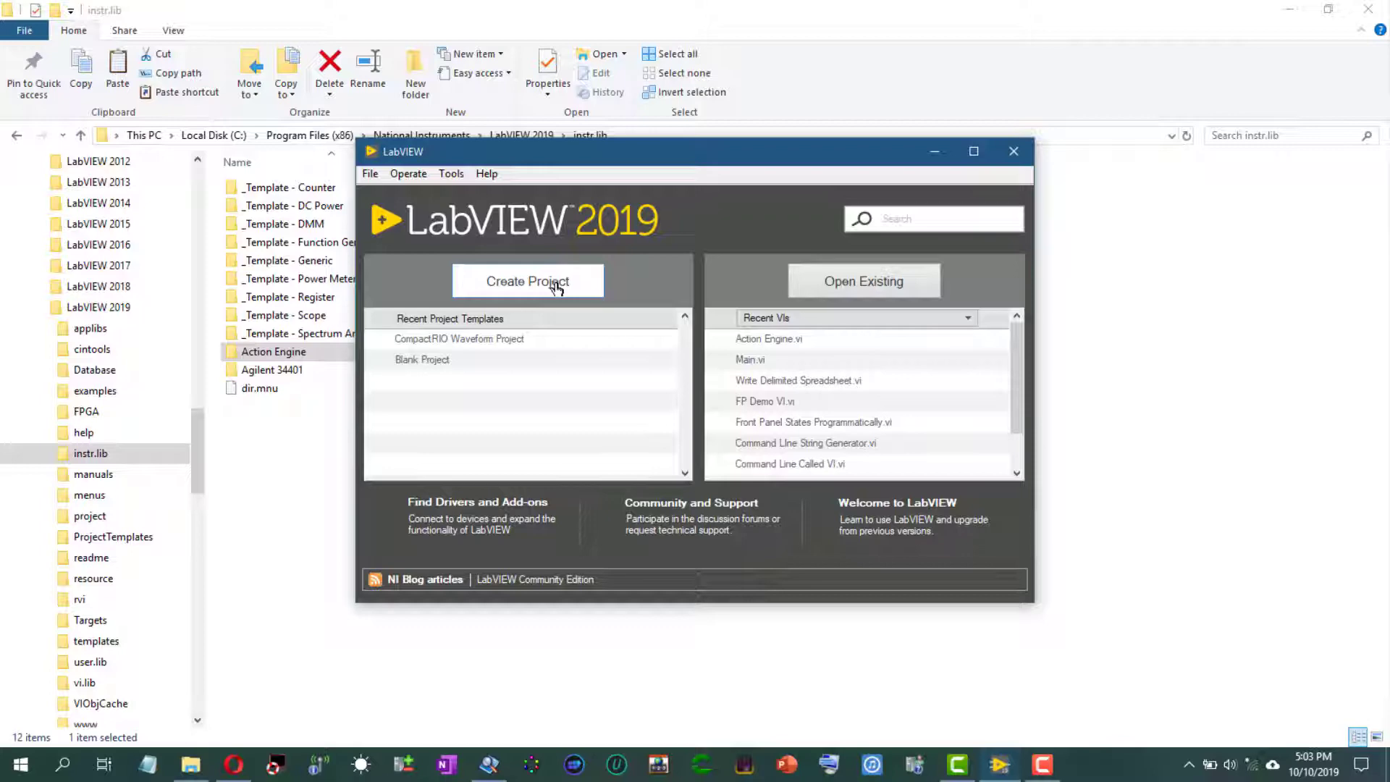
left_click(527, 281)
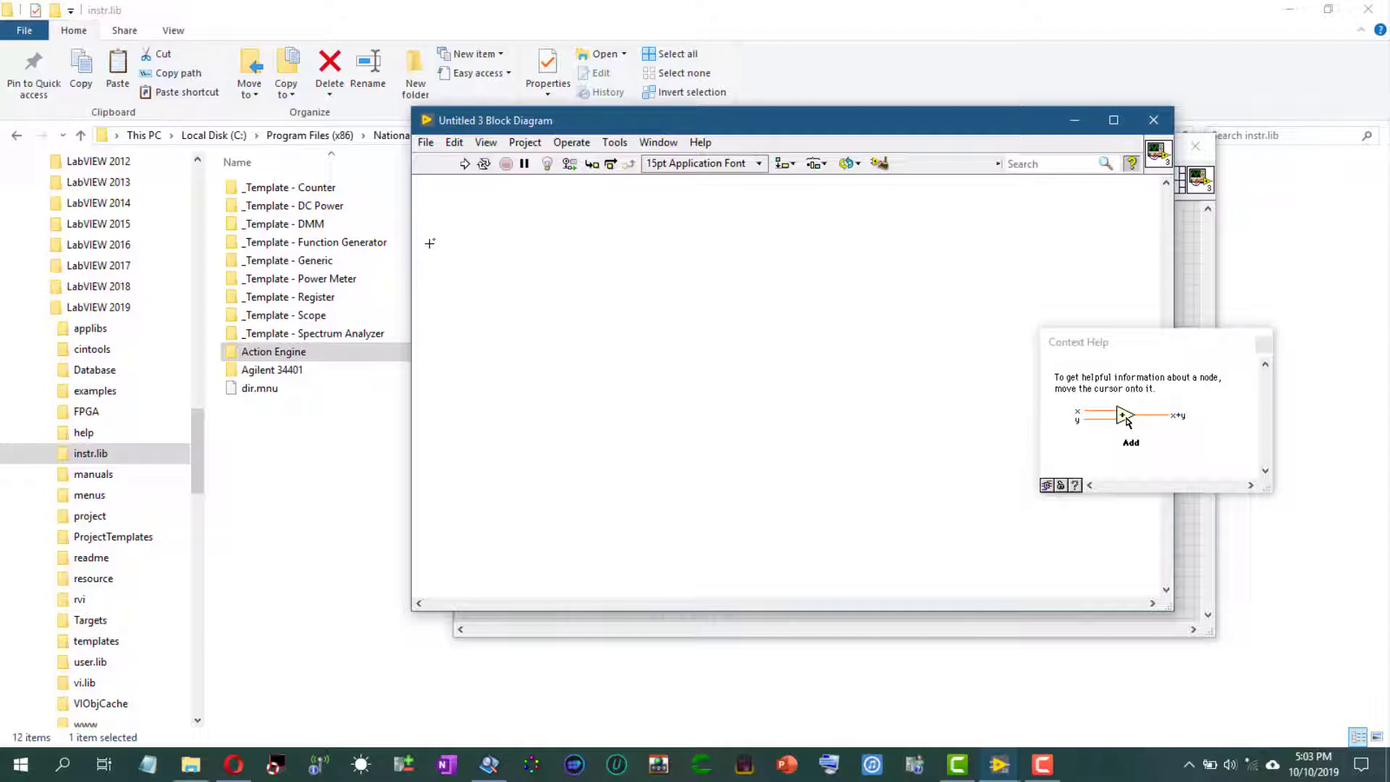
mouse_move(525, 231)
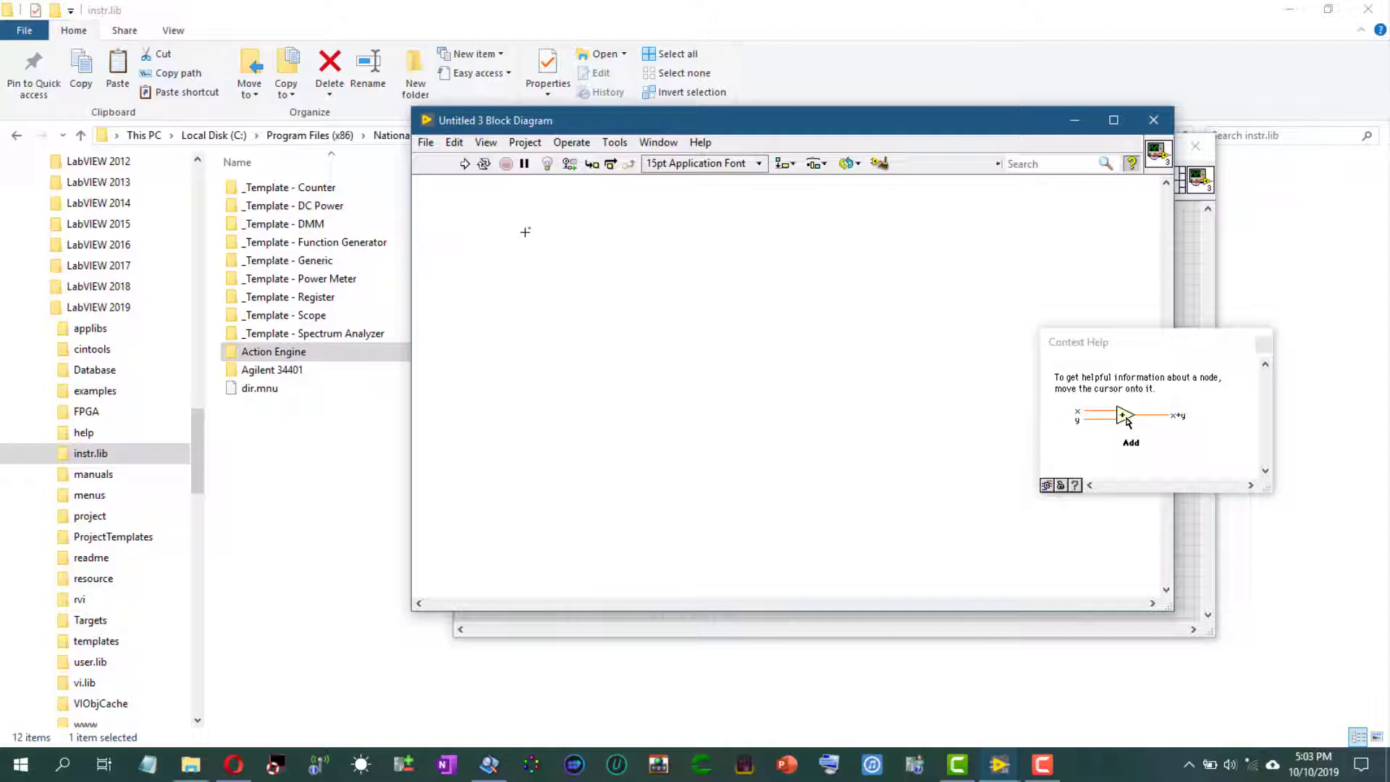
mouse_move(566, 196)
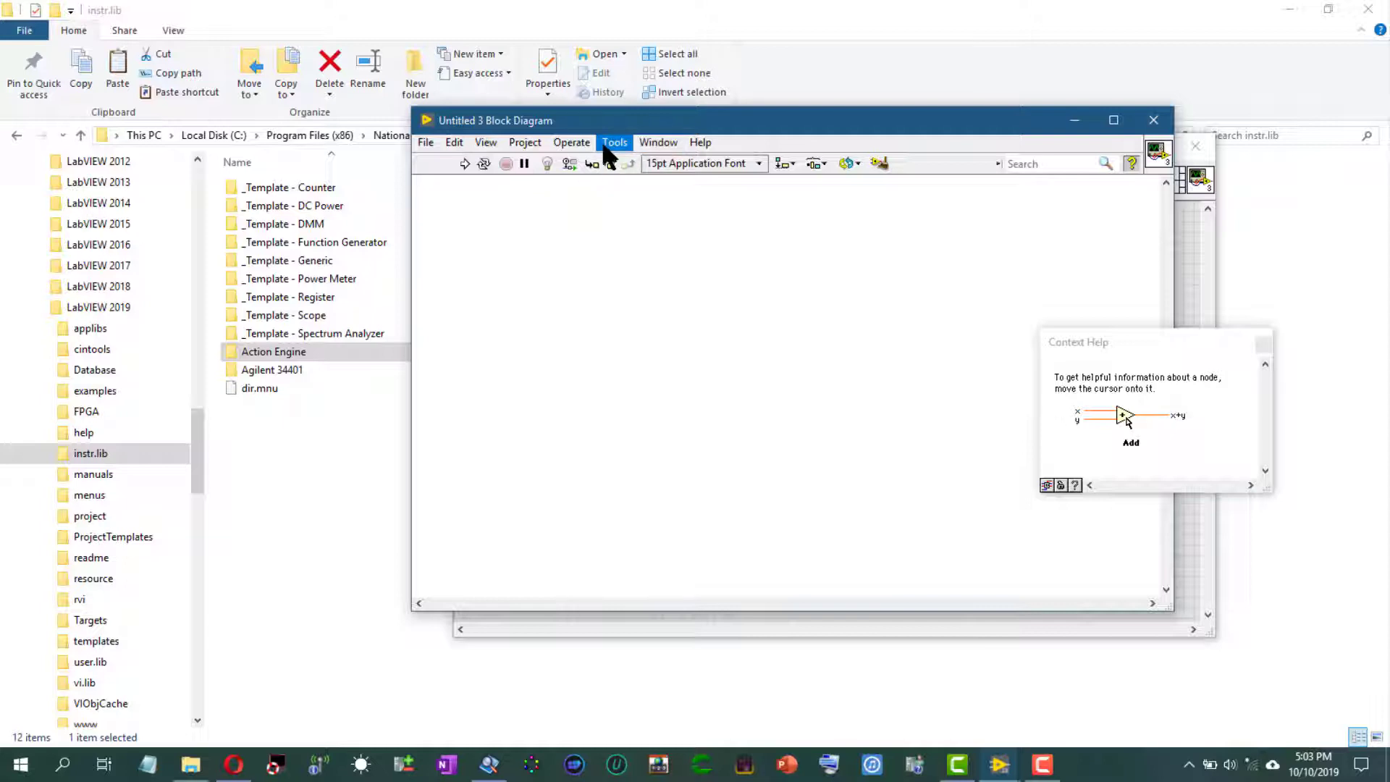
Open Tools > Advanced > Edit Palette Set and cancel it to refresh palettes
left_click(614, 142)
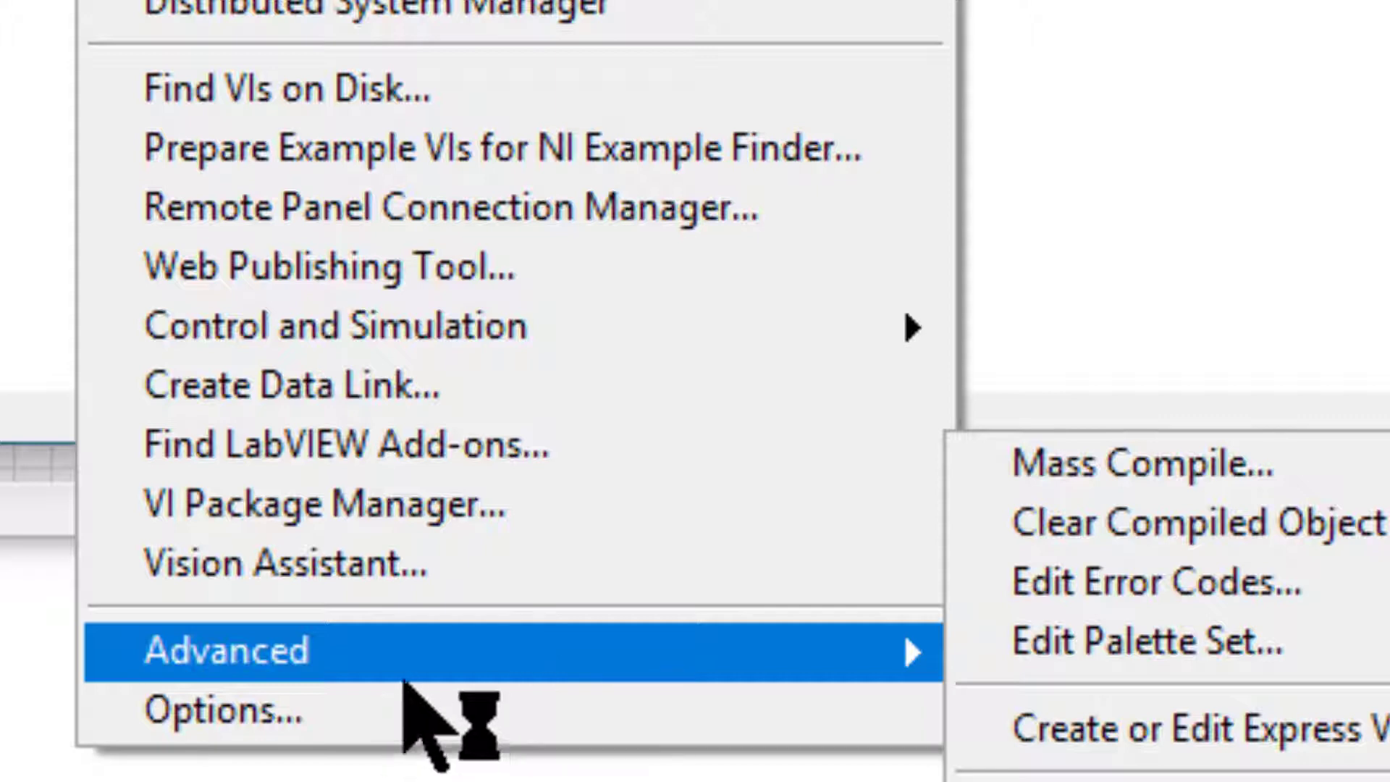
mouse_move(1320, 674)
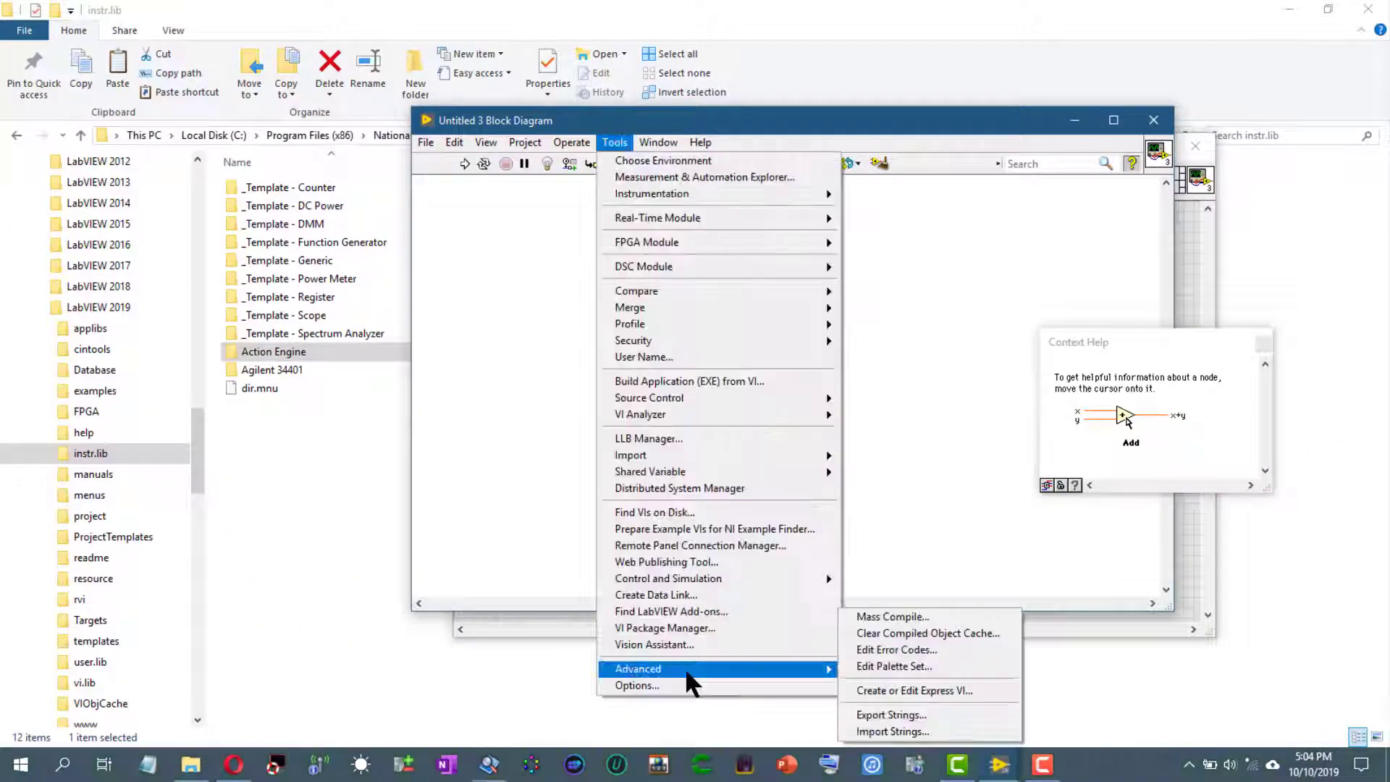
left_click(893, 666)
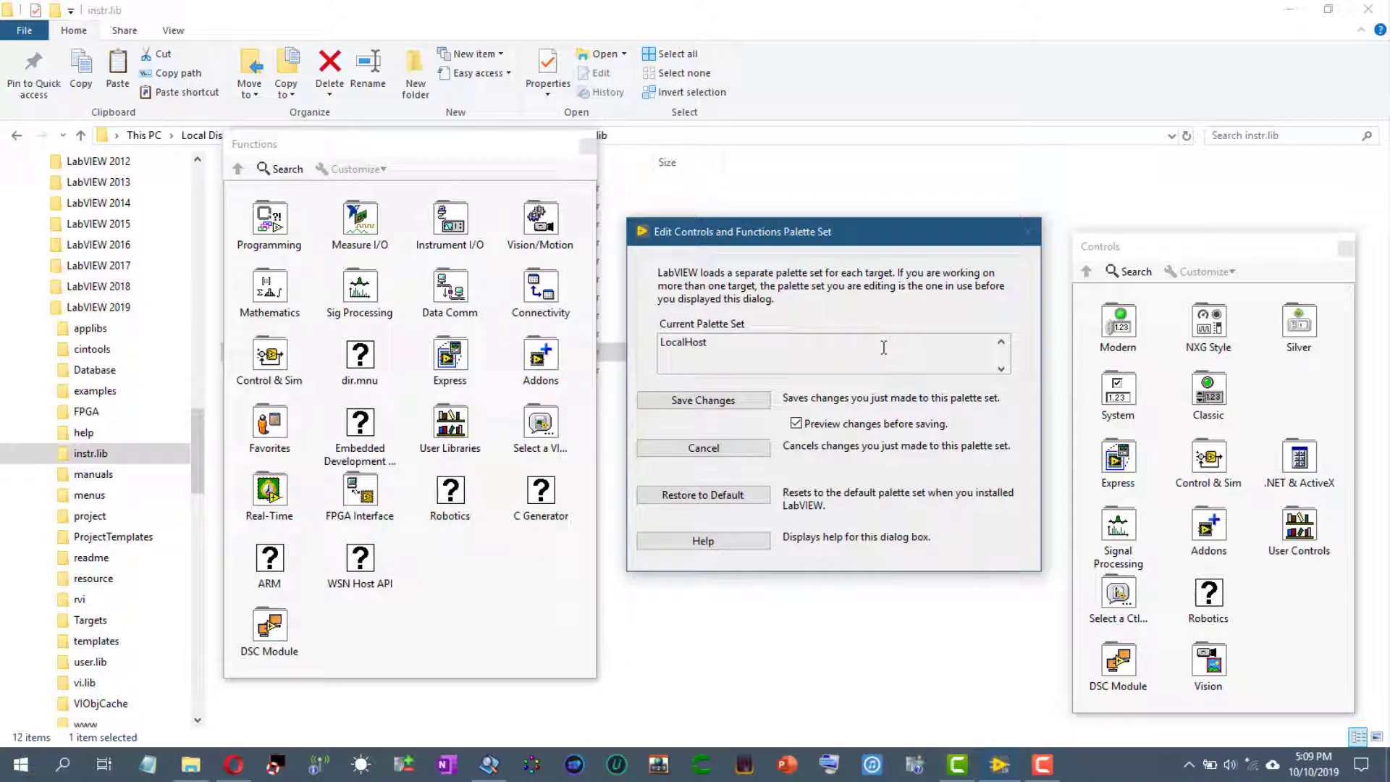
mouse_move(877, 346)
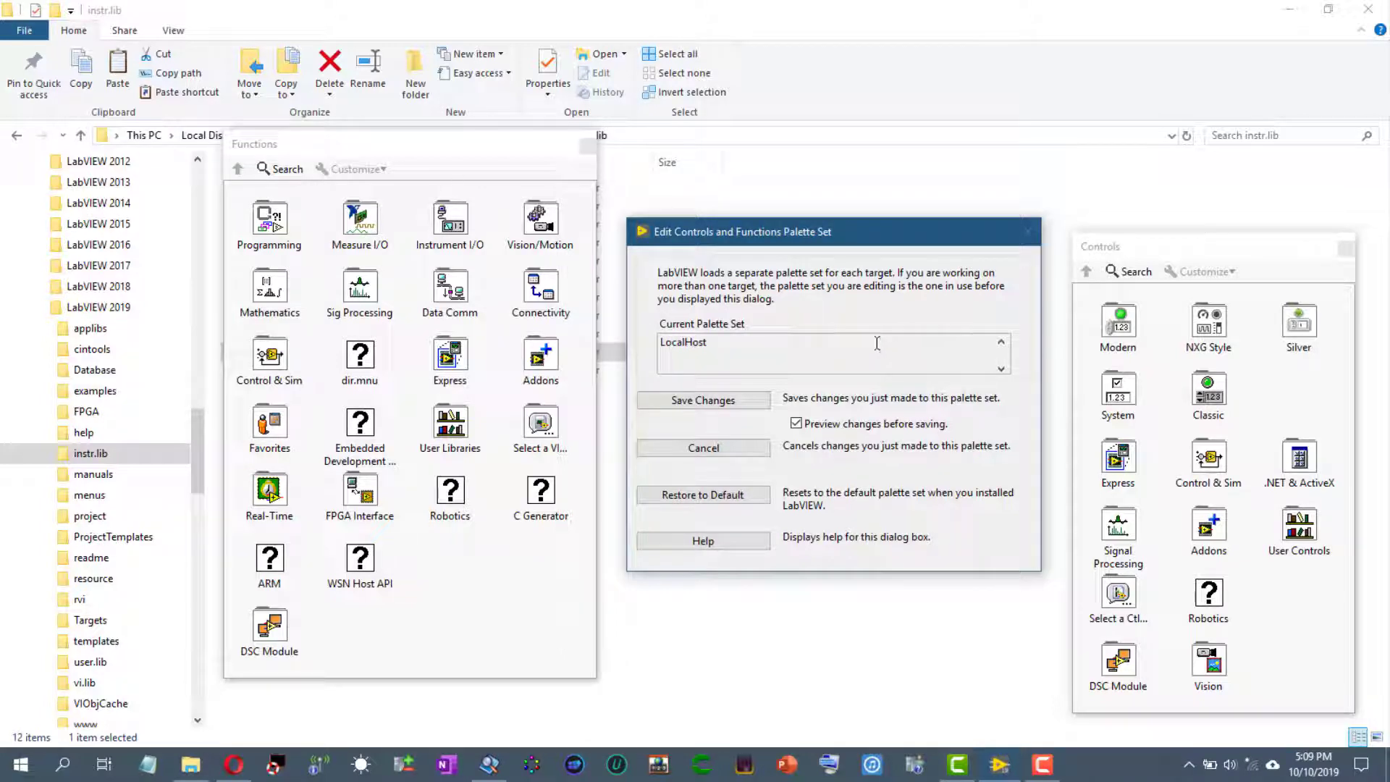
mouse_move(703, 448)
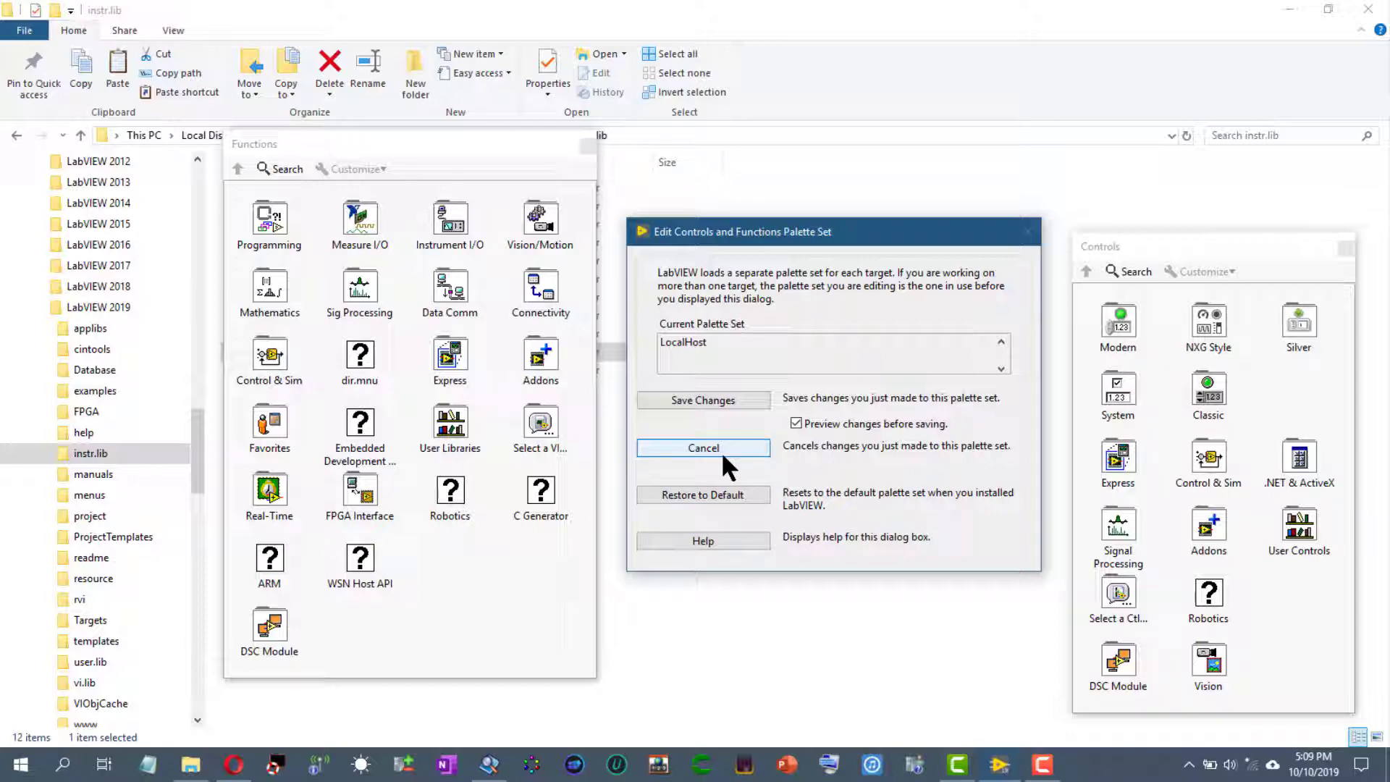
left_click(702, 447)
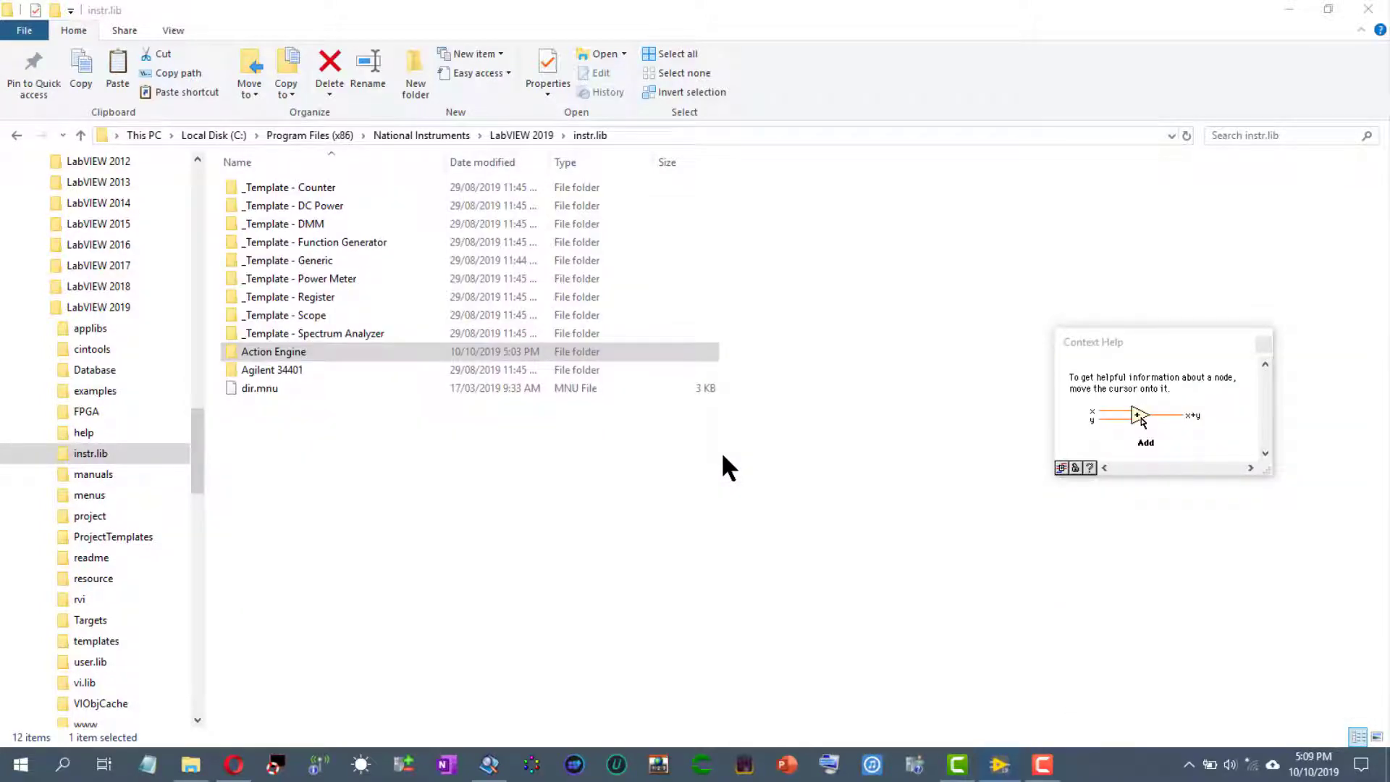
mouse_move(998, 764)
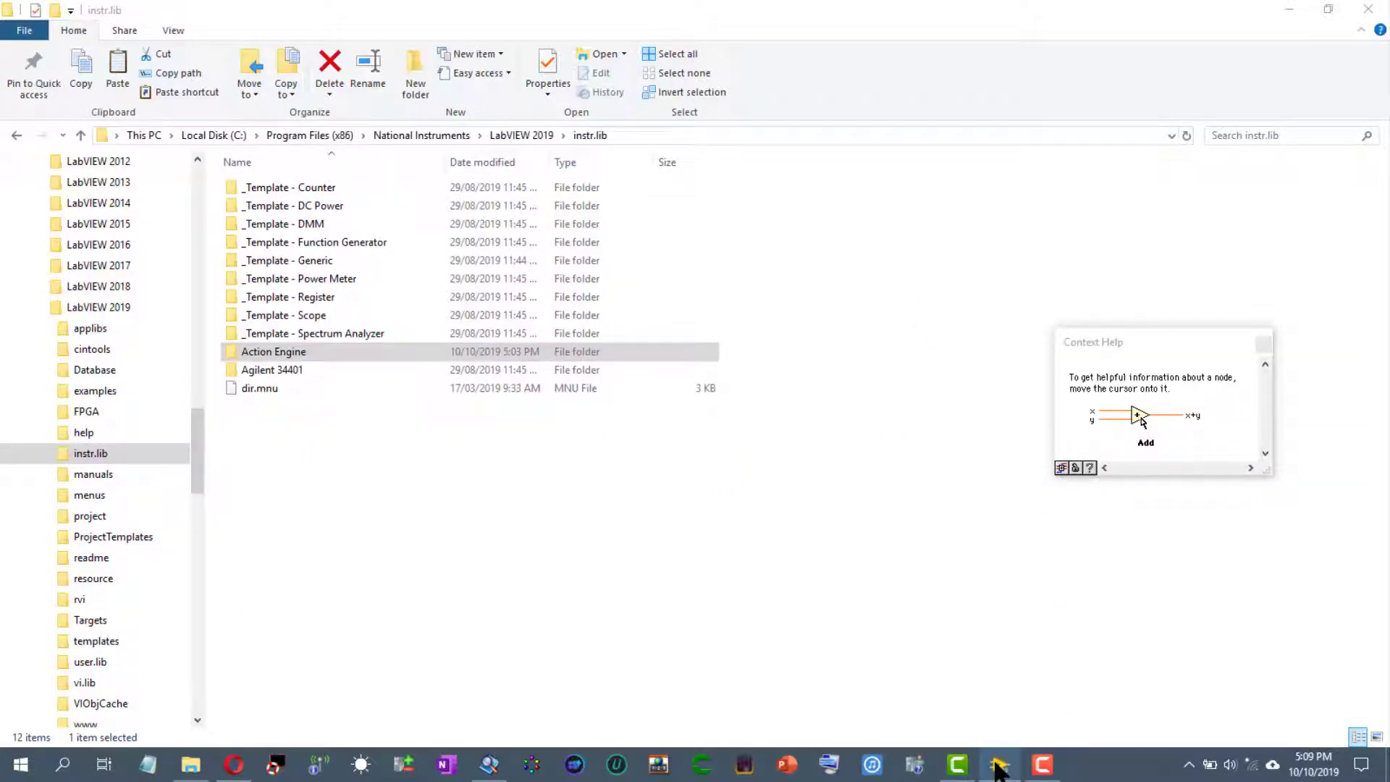
left_click(999, 764)
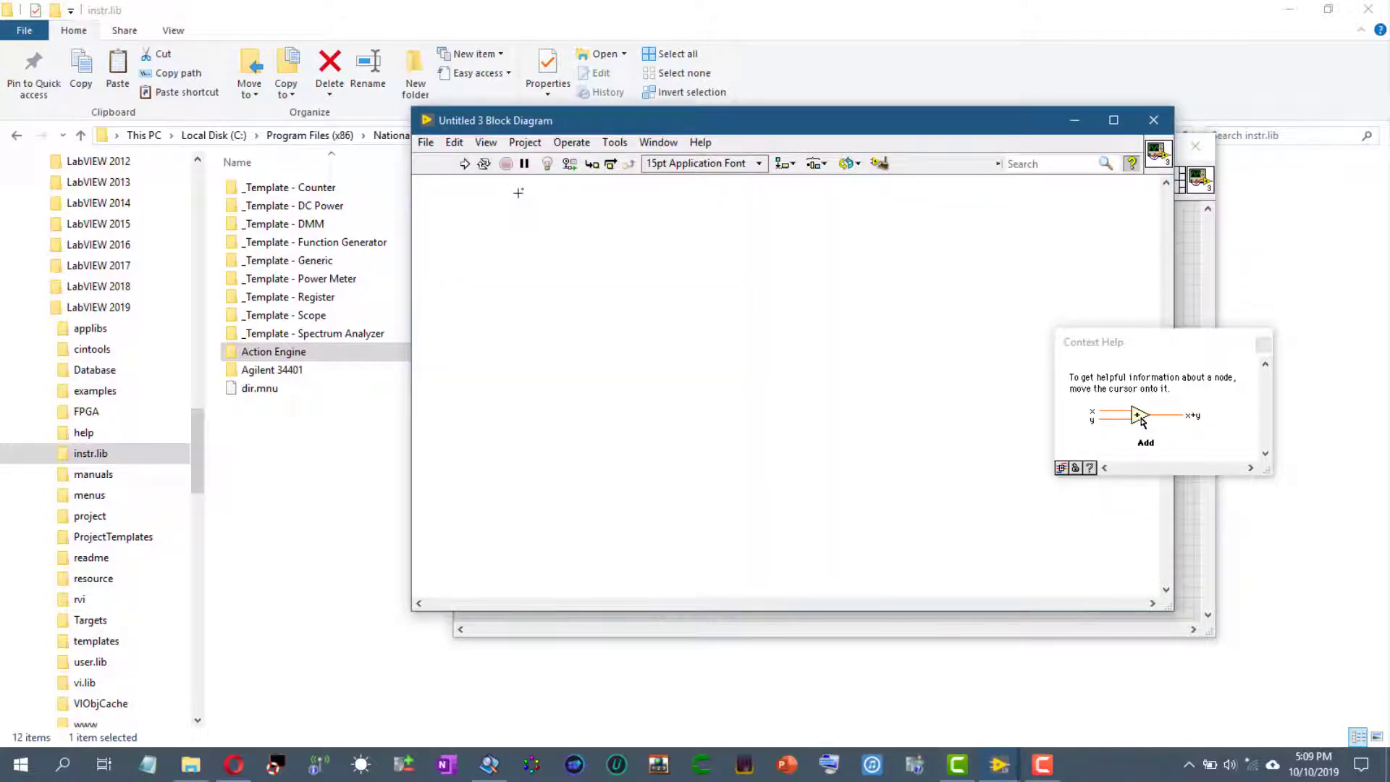
Drop Action Engine.vi from User Libraries onto the diagram and browse its Action Engine group
right_click(519, 192)
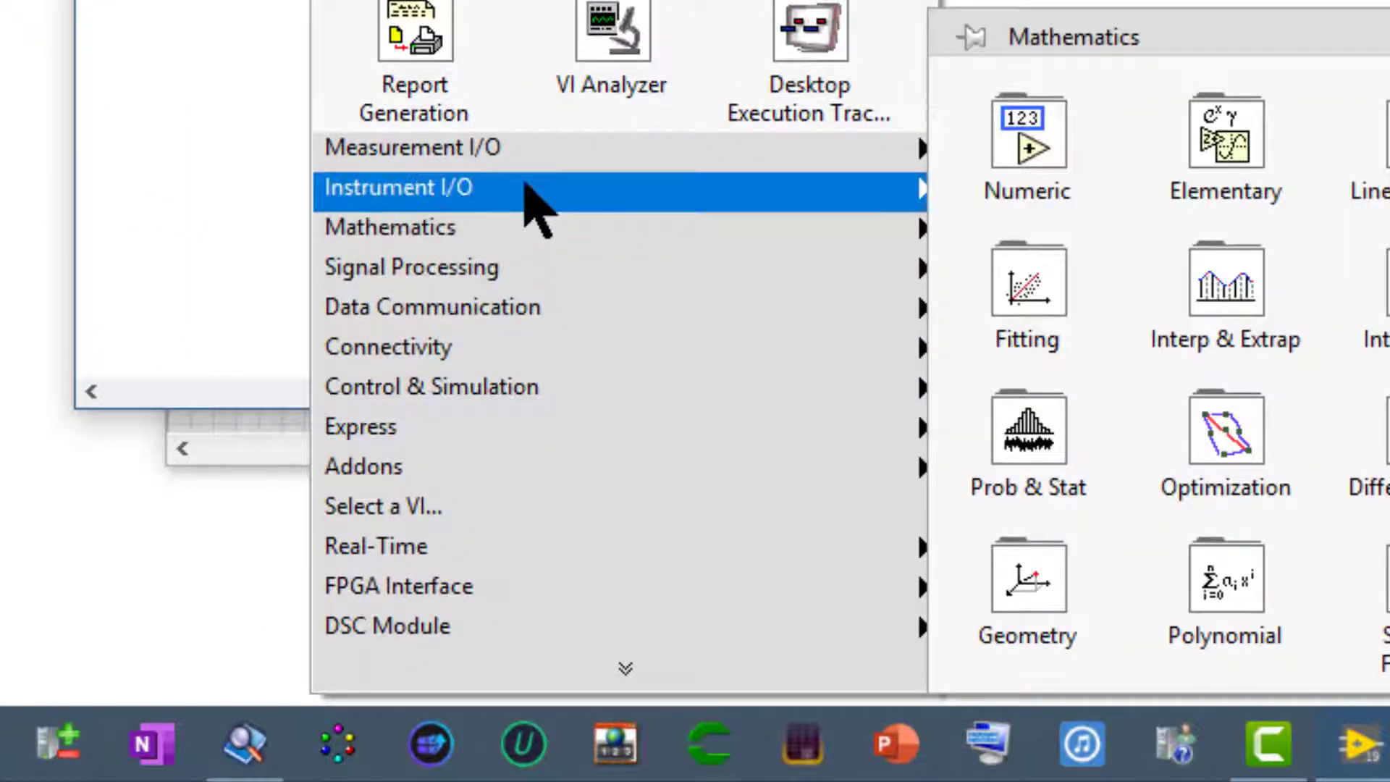
mouse_move(399, 187)
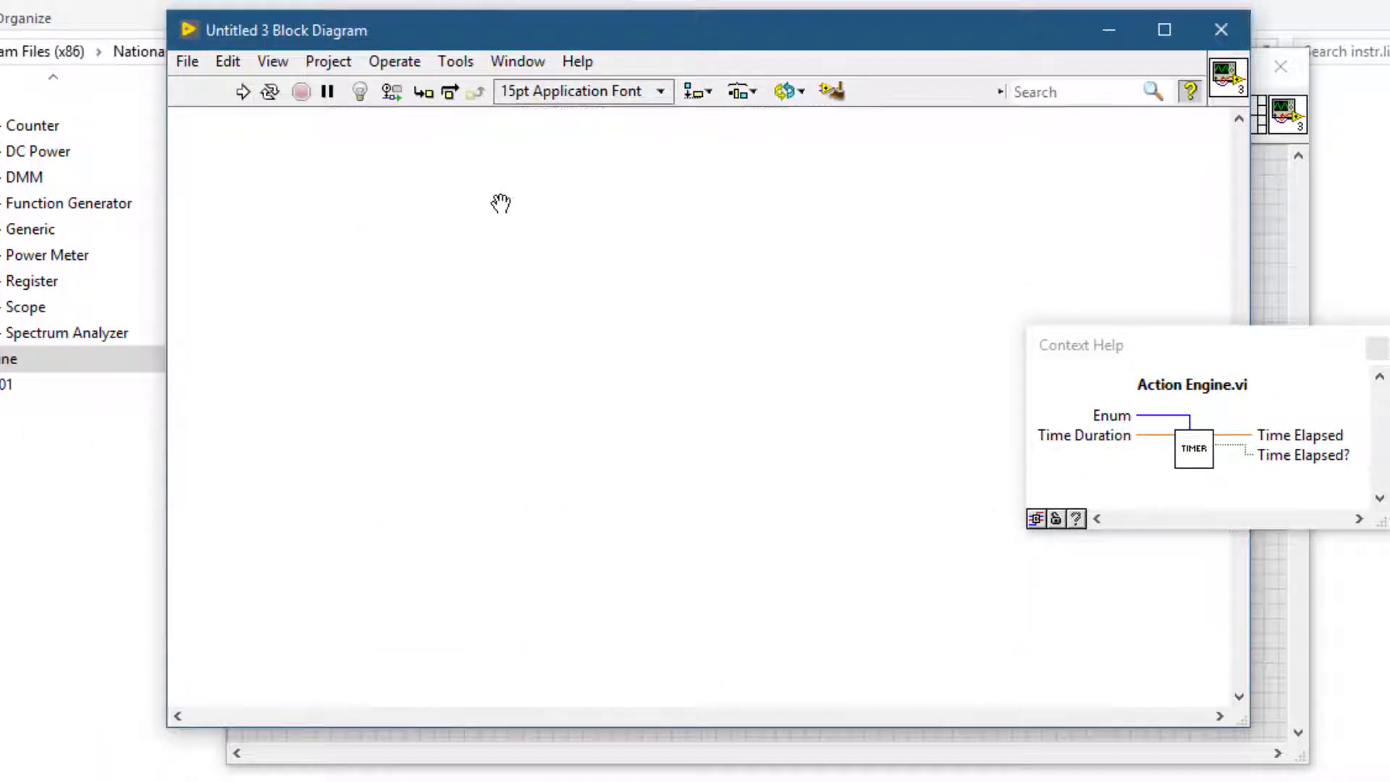
left_click(501, 202)
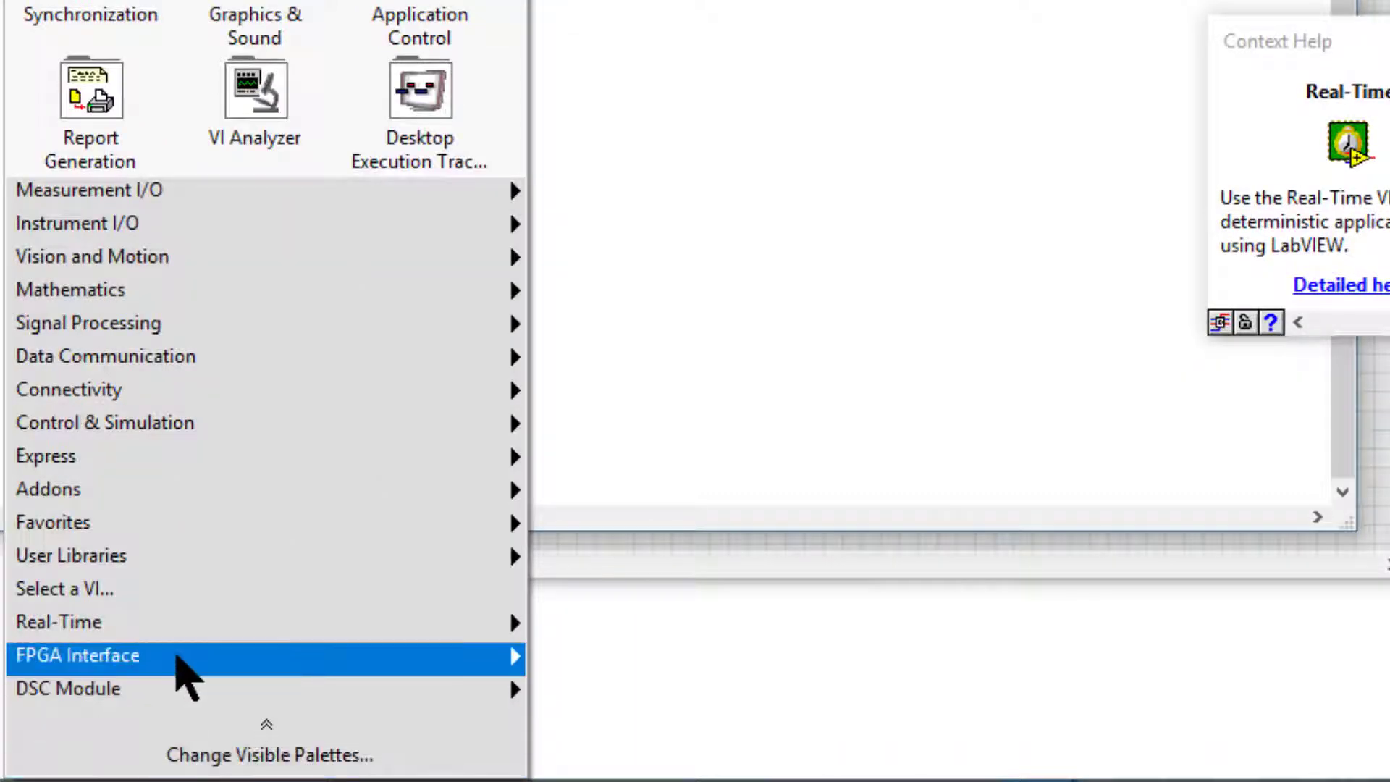
mouse_move(75, 556)
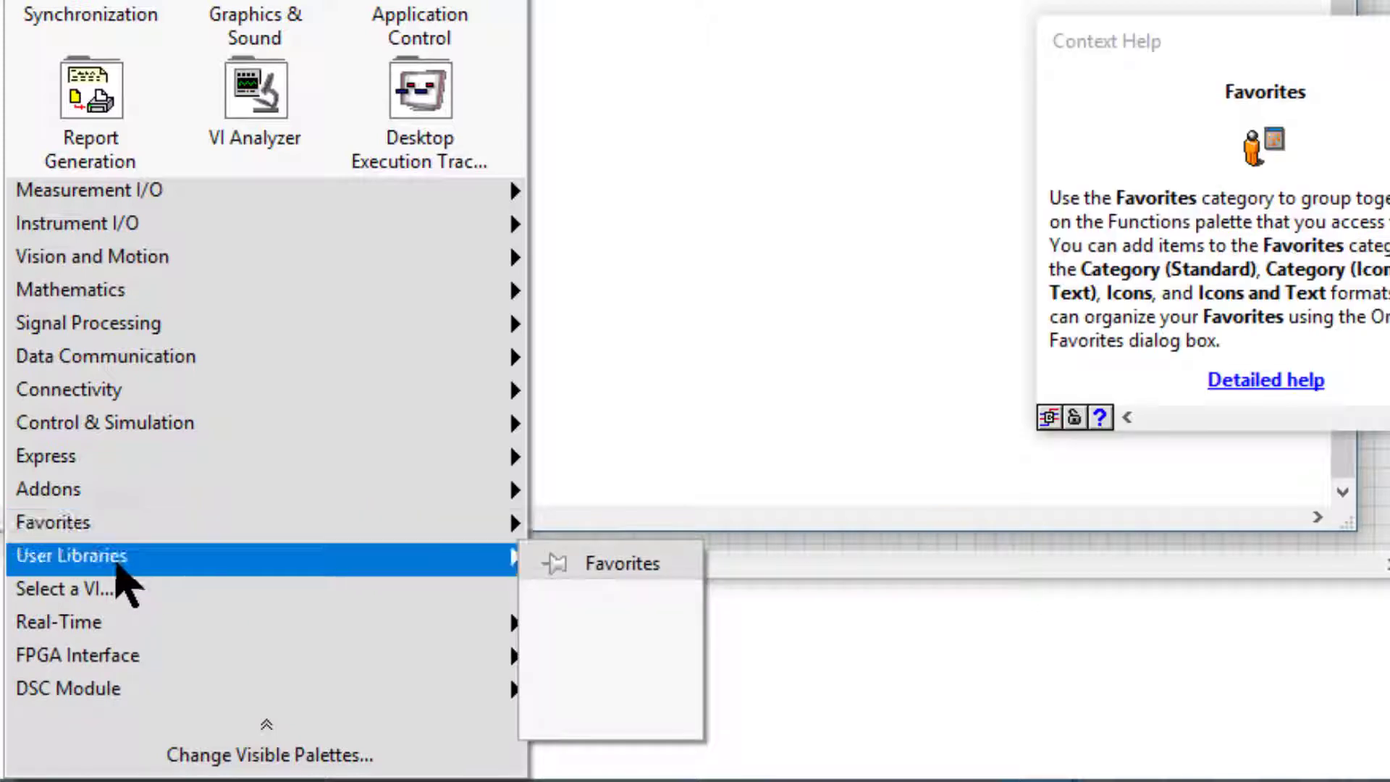
mouse_move(71, 556)
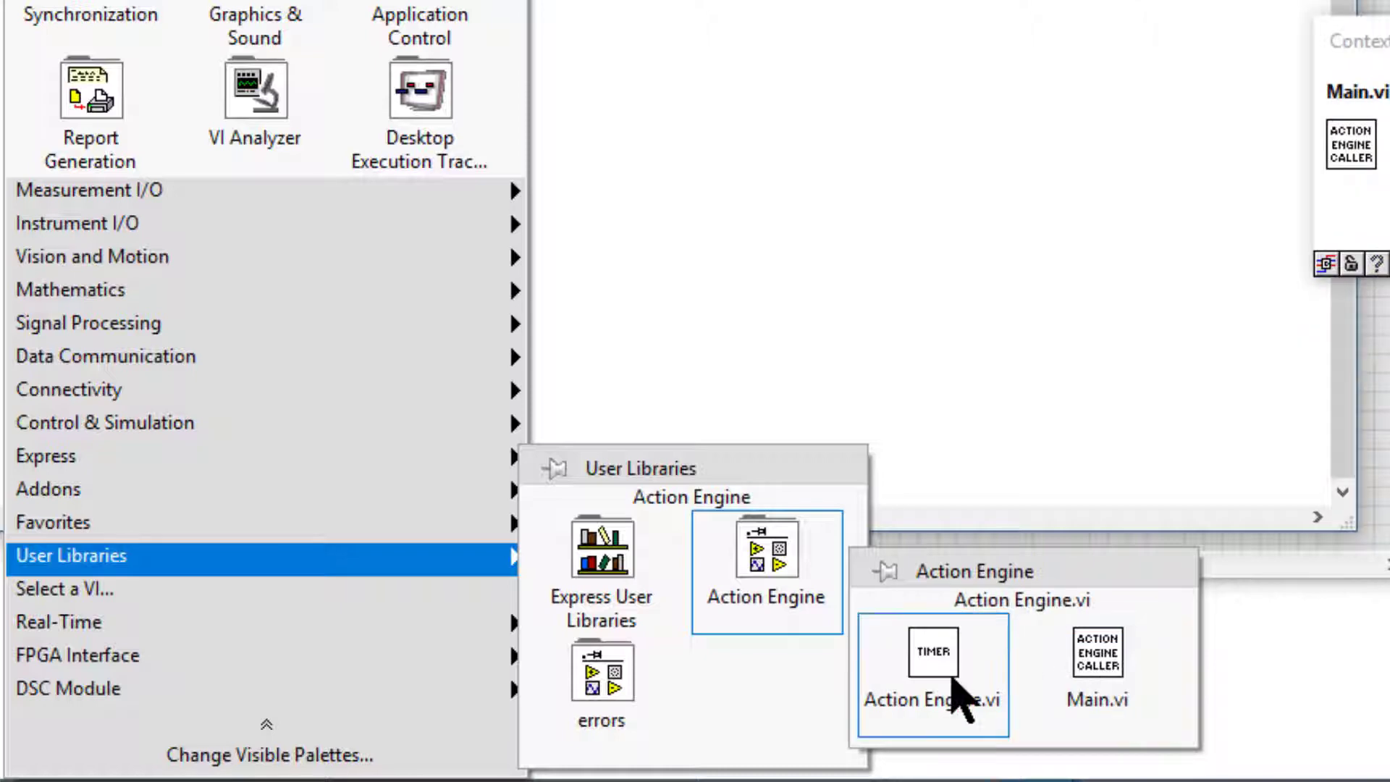
left_click(931, 674)
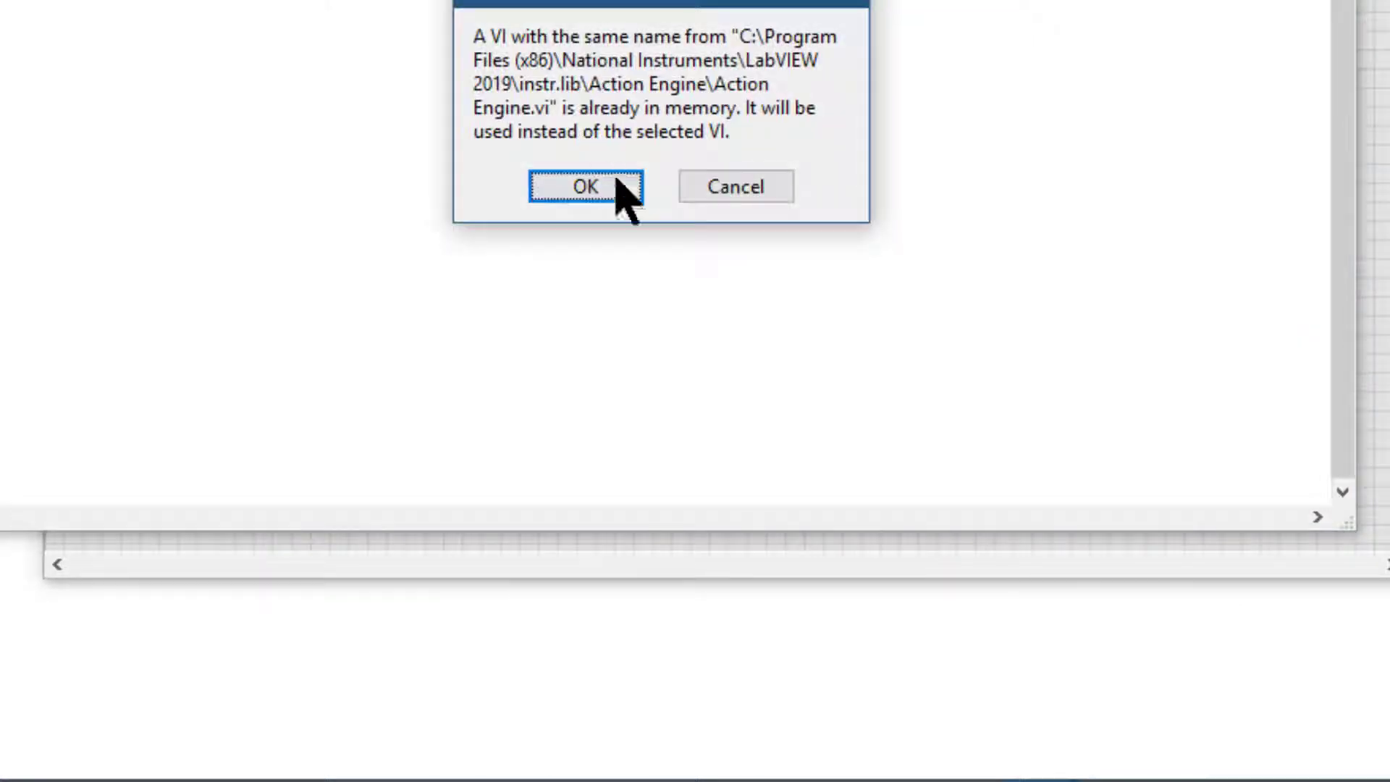
left_click(584, 186)
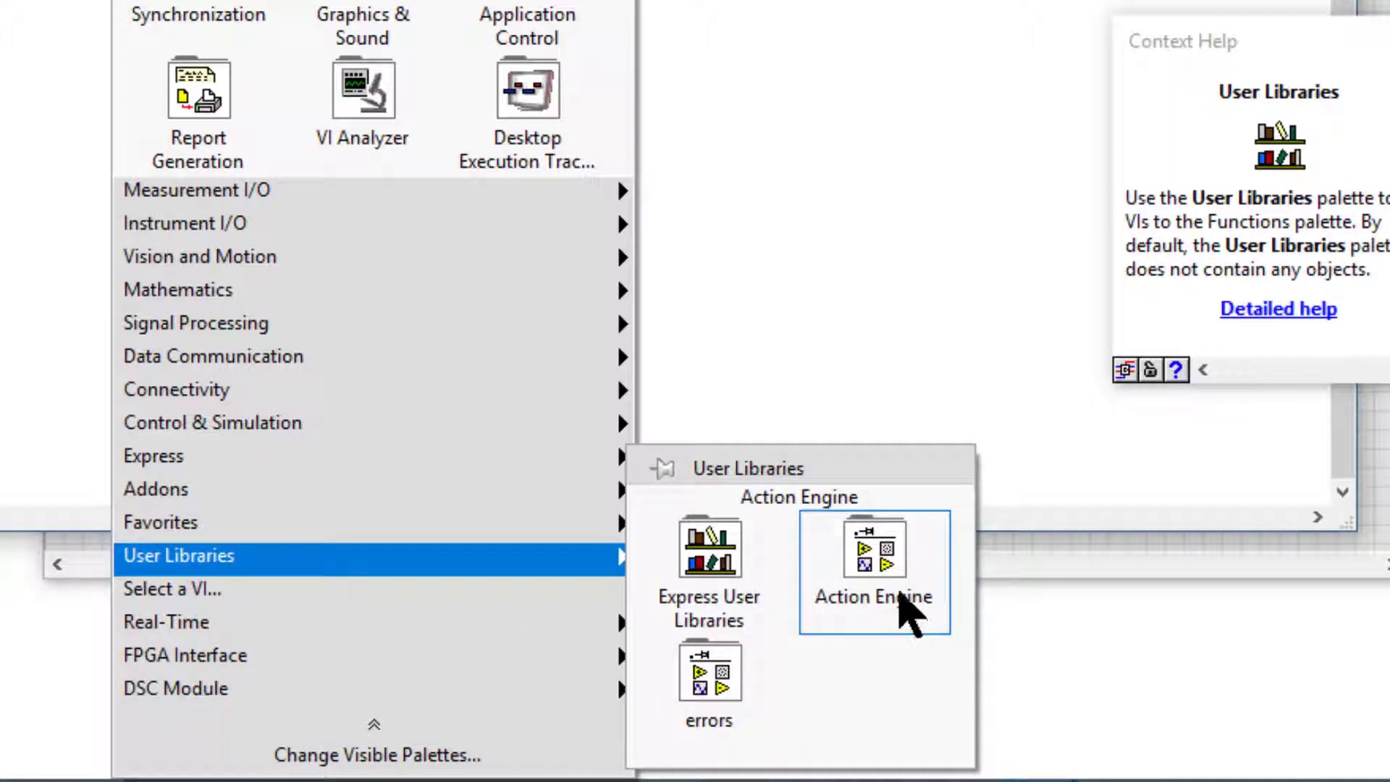
left_click(873, 550)
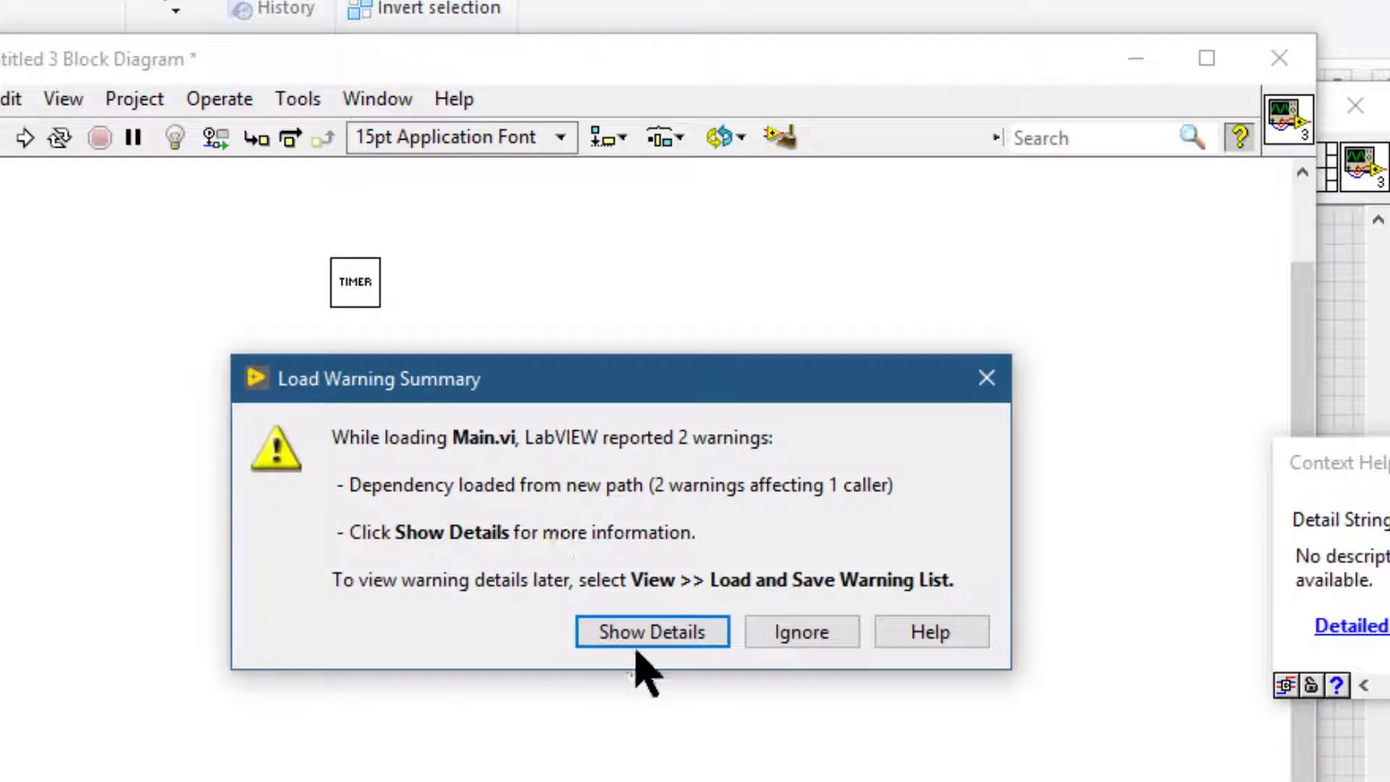
Dismiss the Main.vi load warning and place the Actions.ctl enum on the front panel
left_click(799, 631)
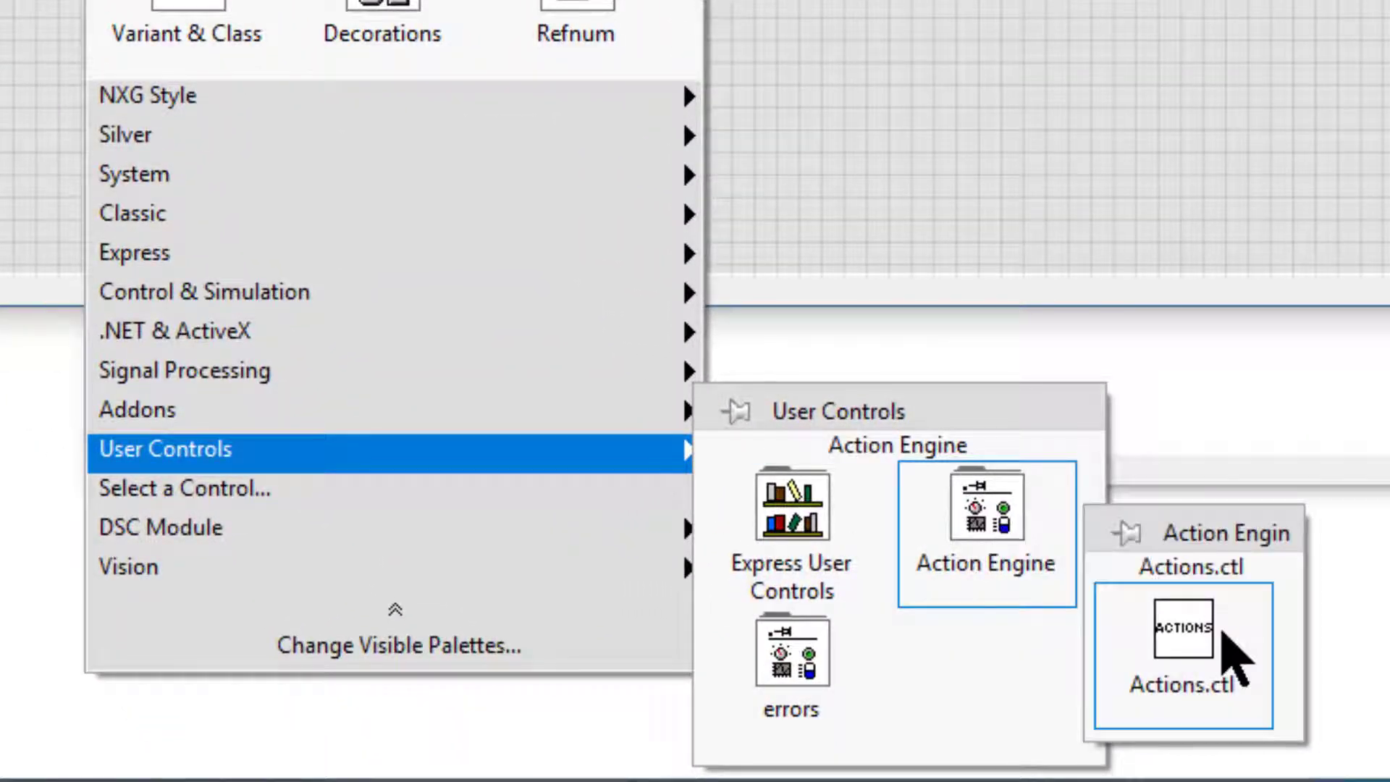
left_click(1186, 652)
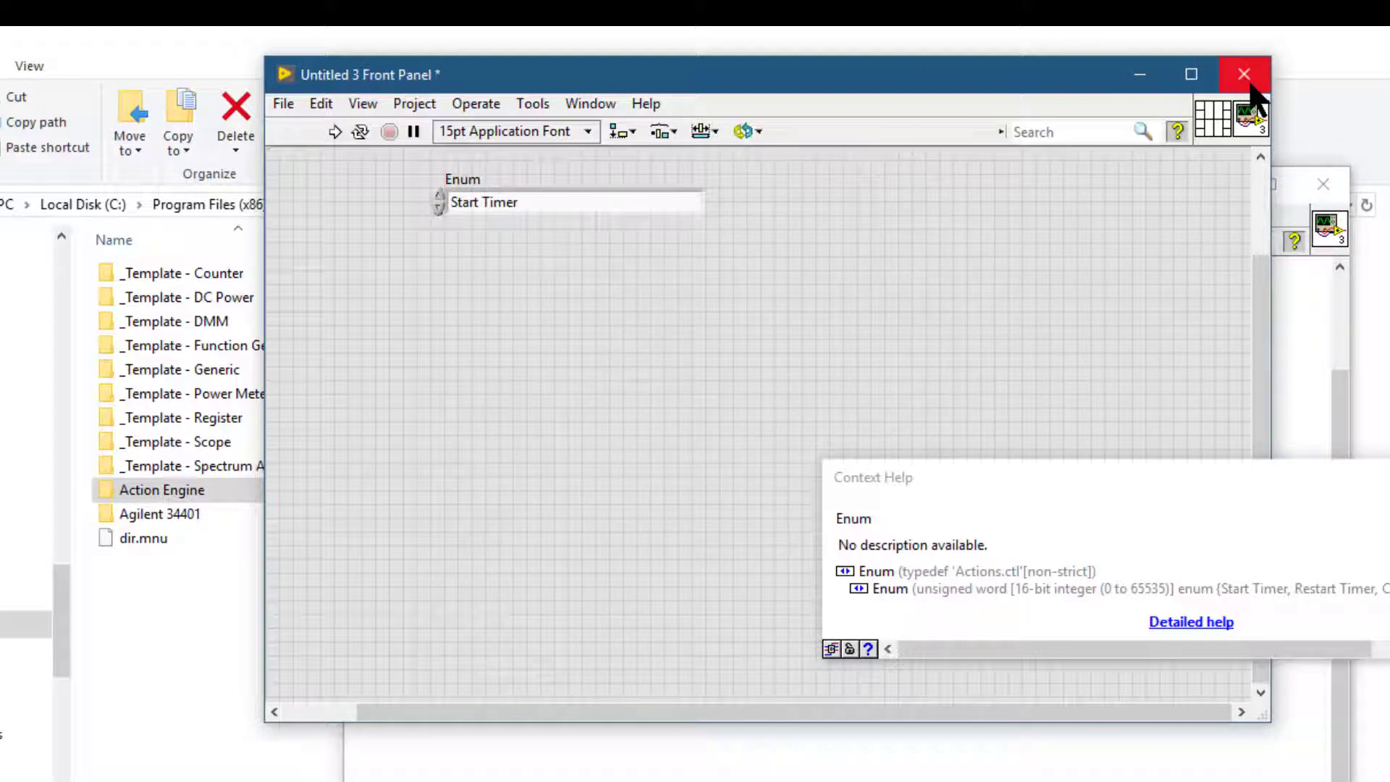
mouse_move(1243, 74)
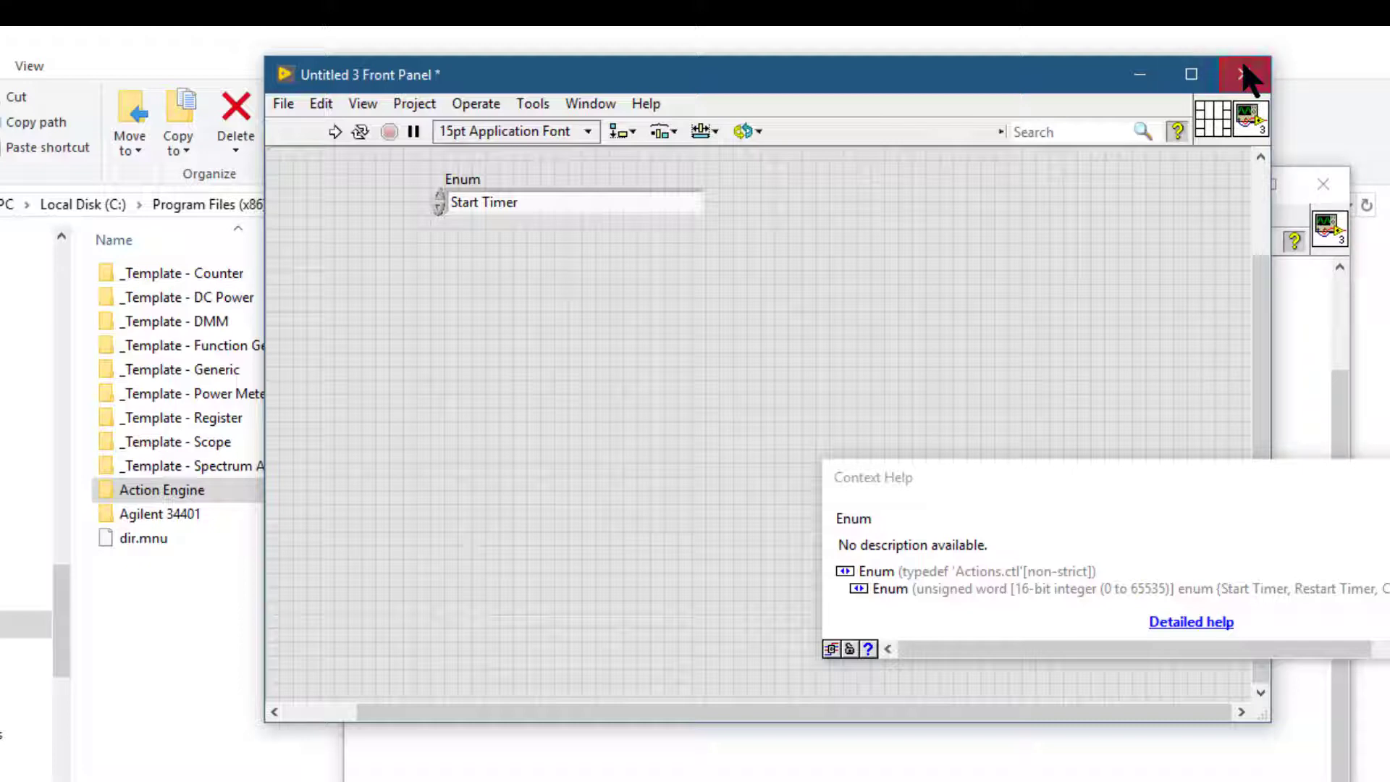
Close the VI with Don't Save - All and delete Action Engine from instr.lib
left_click(1242, 74)
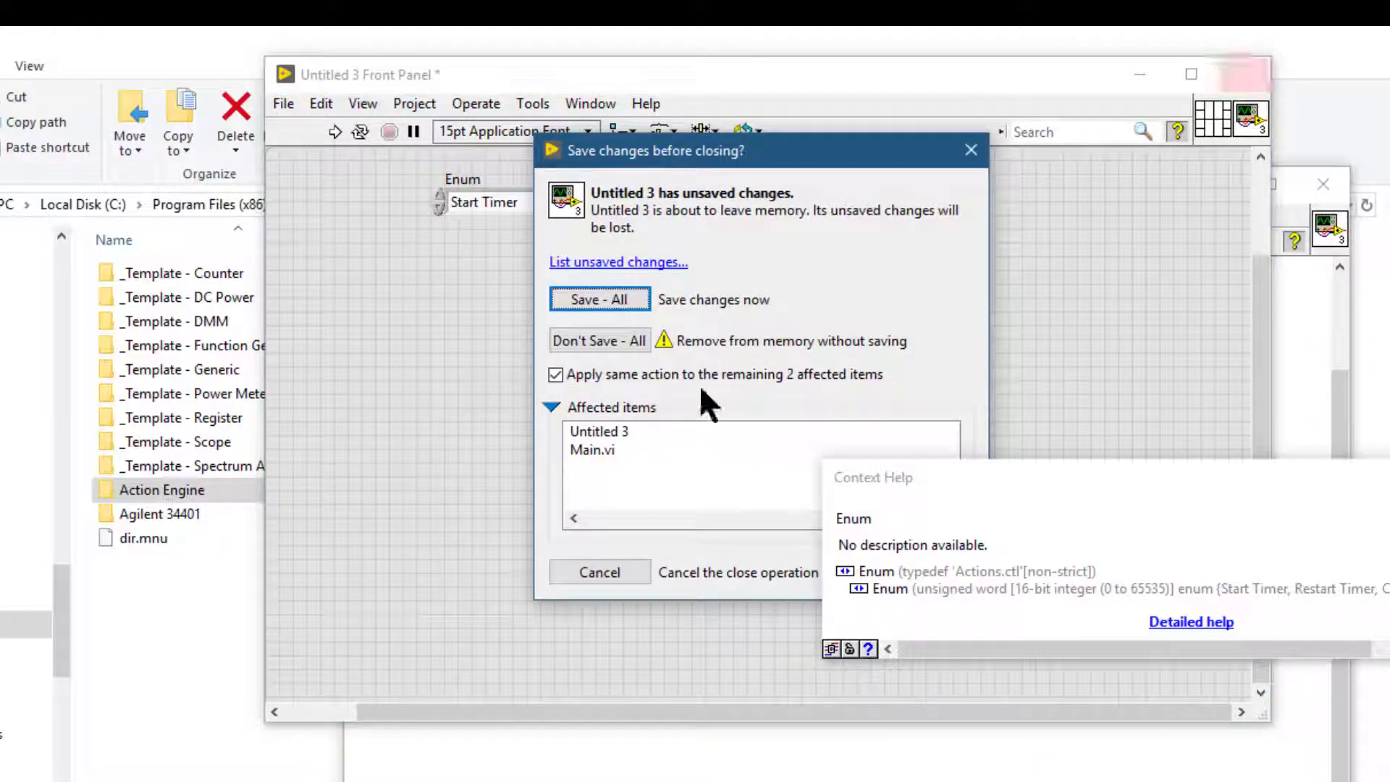
left_click(599, 340)
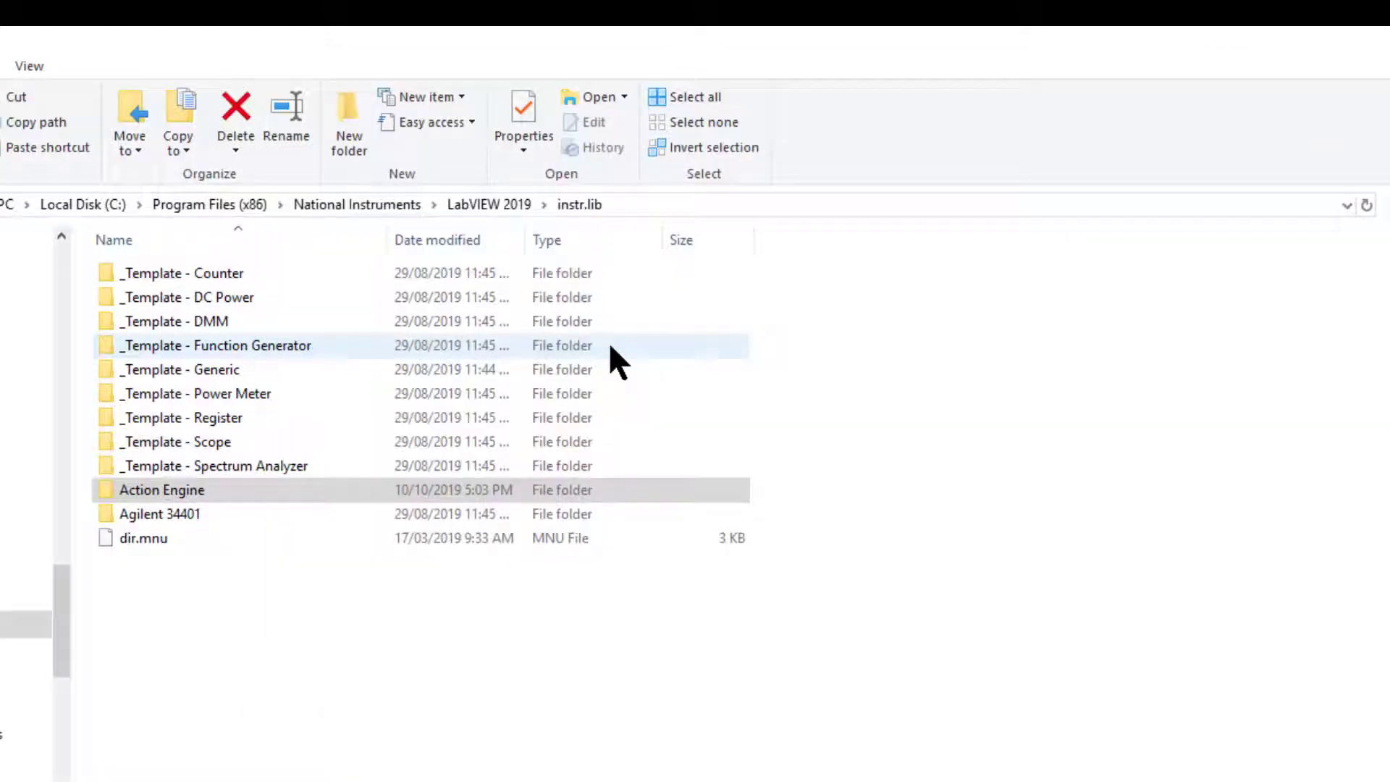
mouse_move(217, 704)
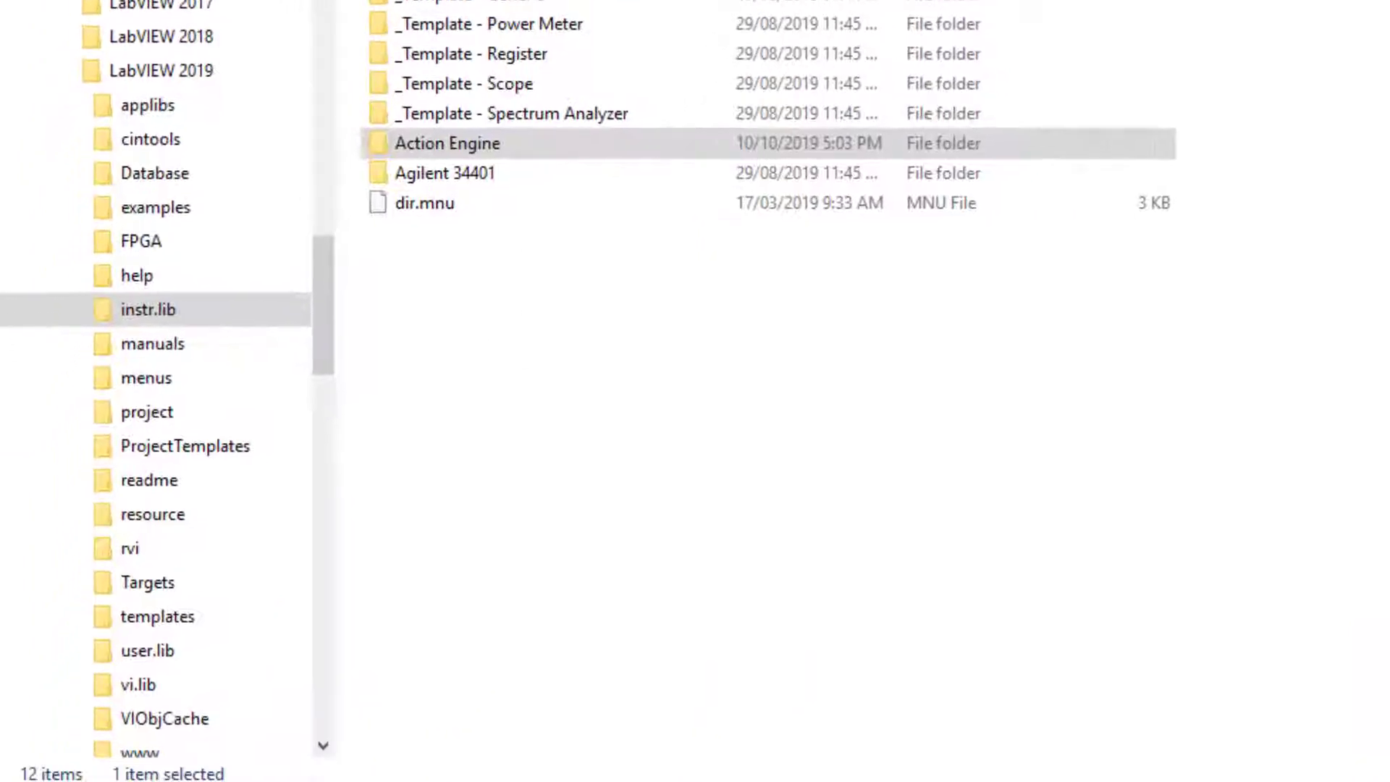
left_click(423, 202)
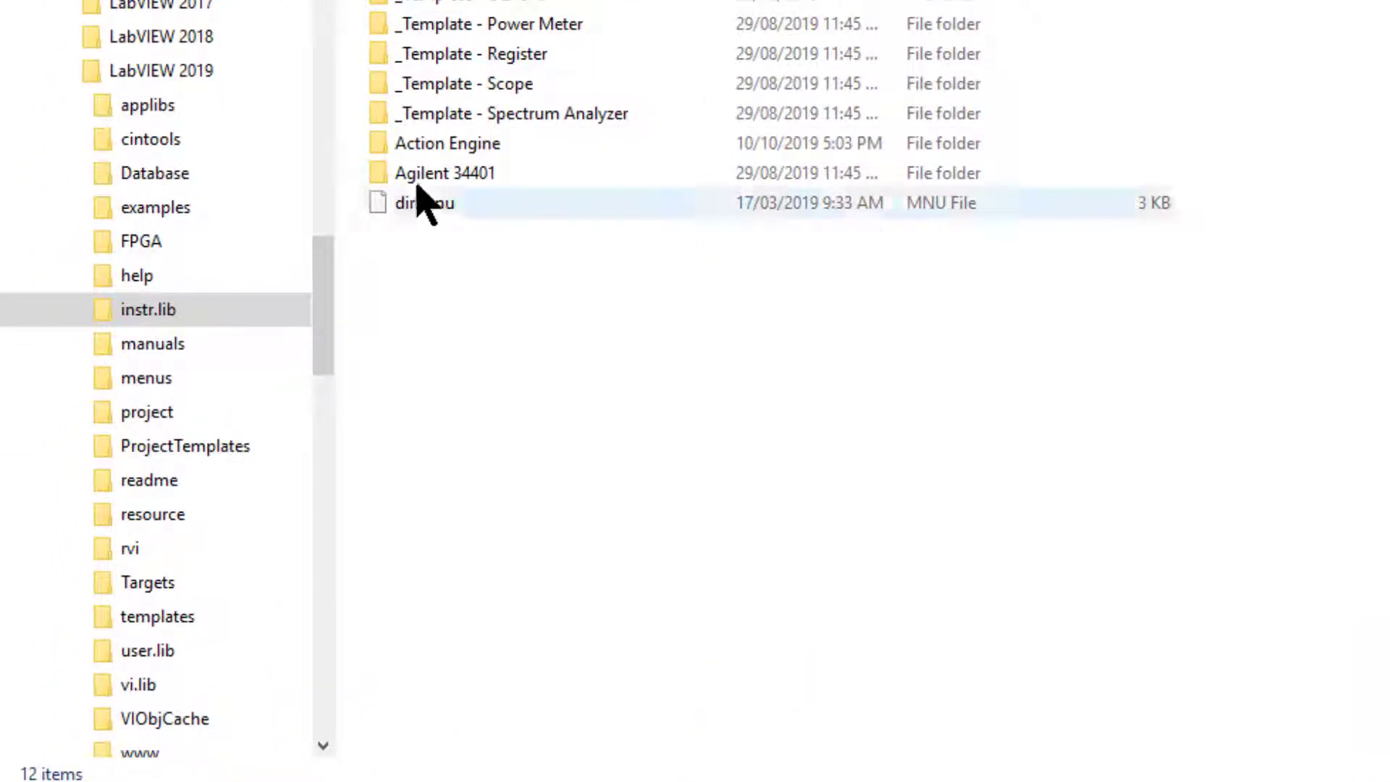
left_click(447, 143)
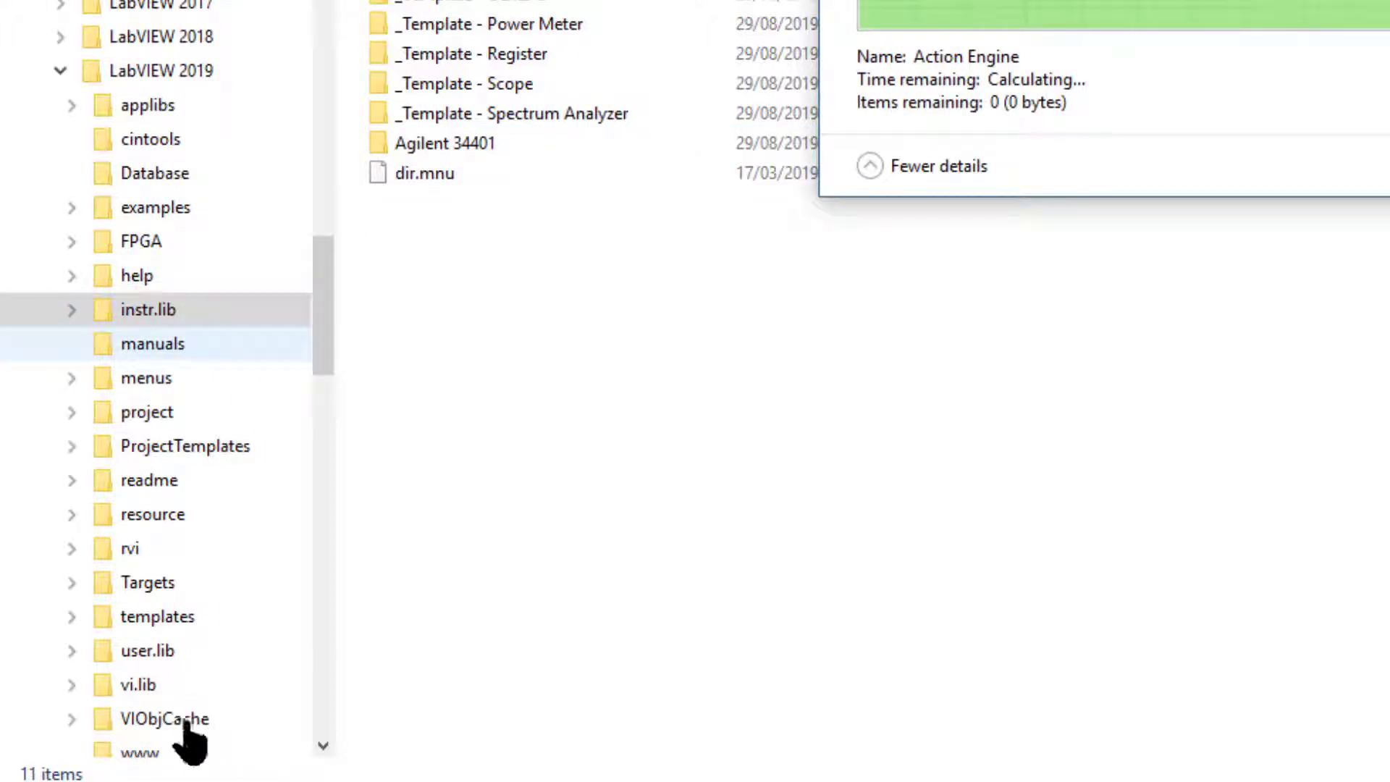
Open user.lib and delete its Action Engine folder
left_click(147, 651)
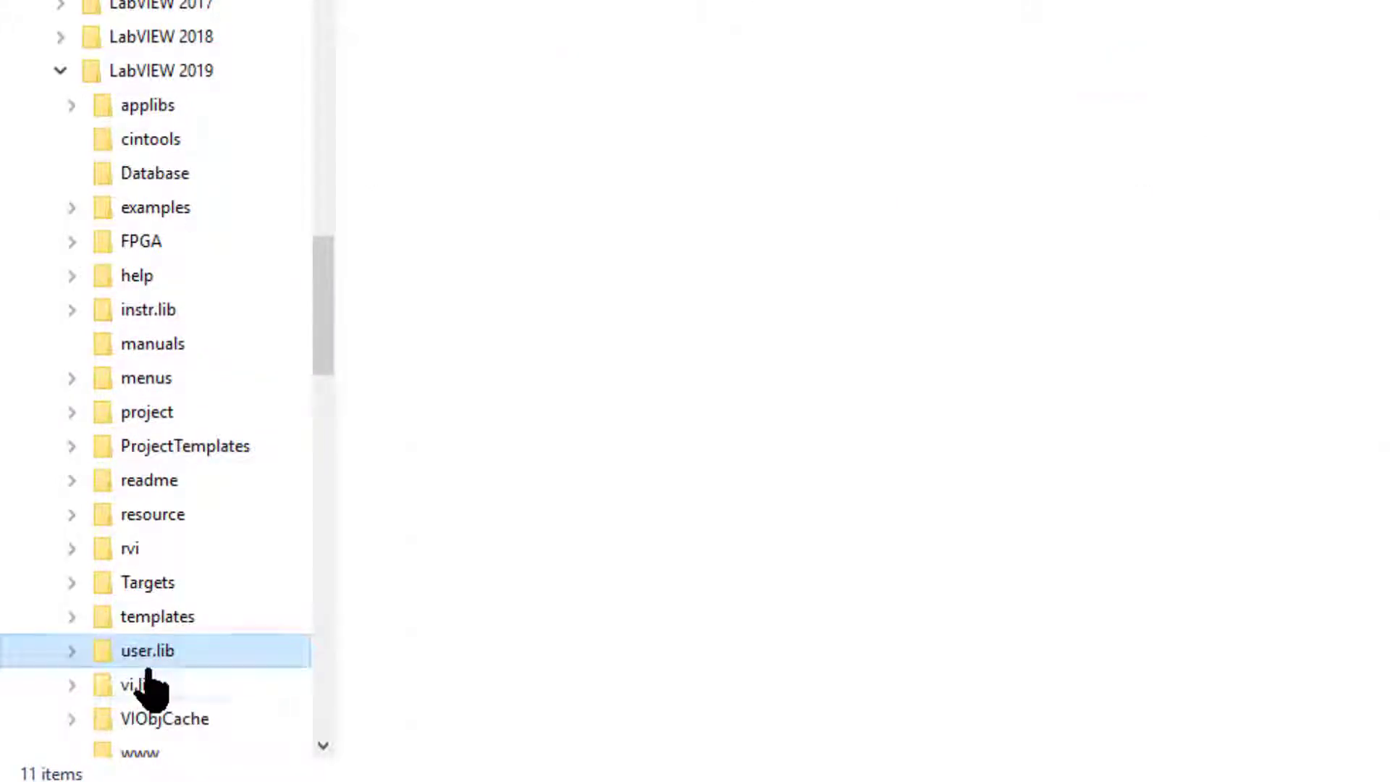
double_click(147, 650)
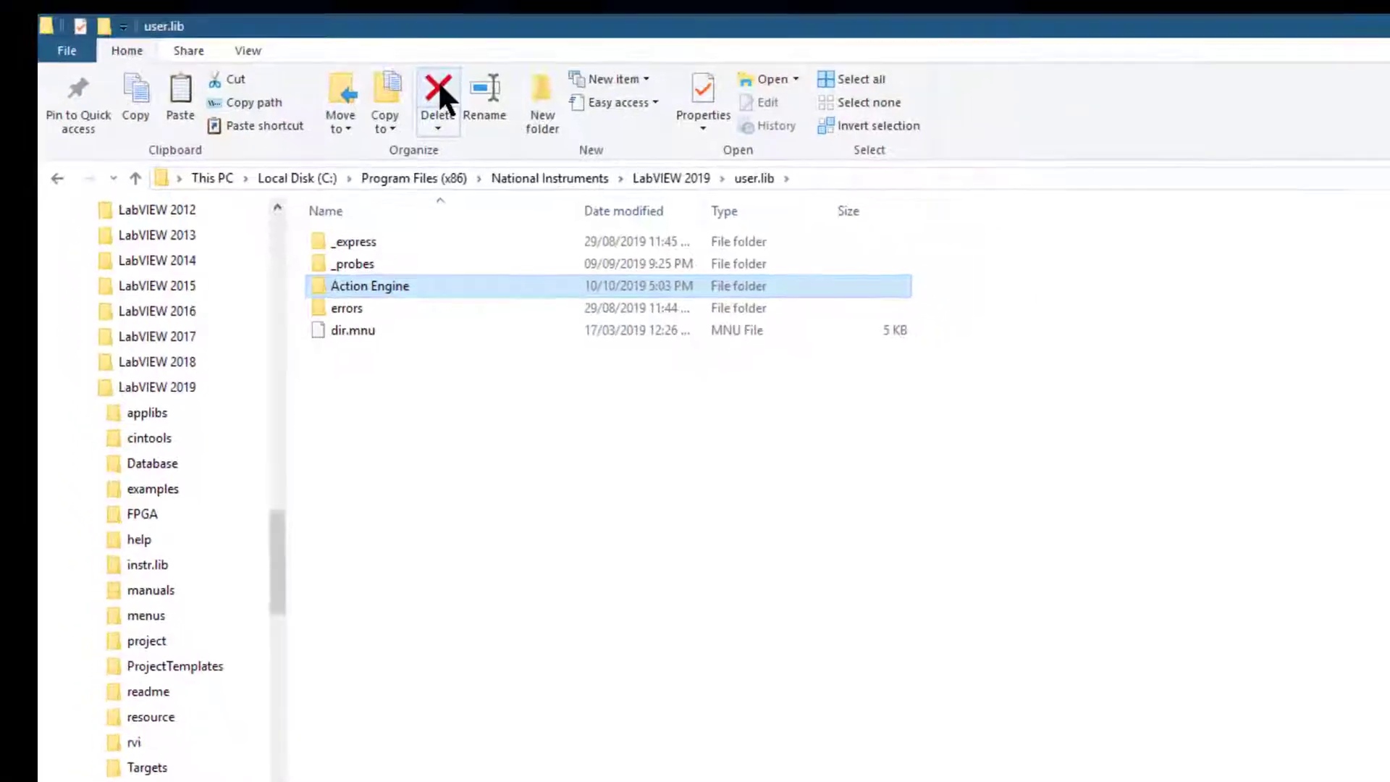
left_click(437, 102)
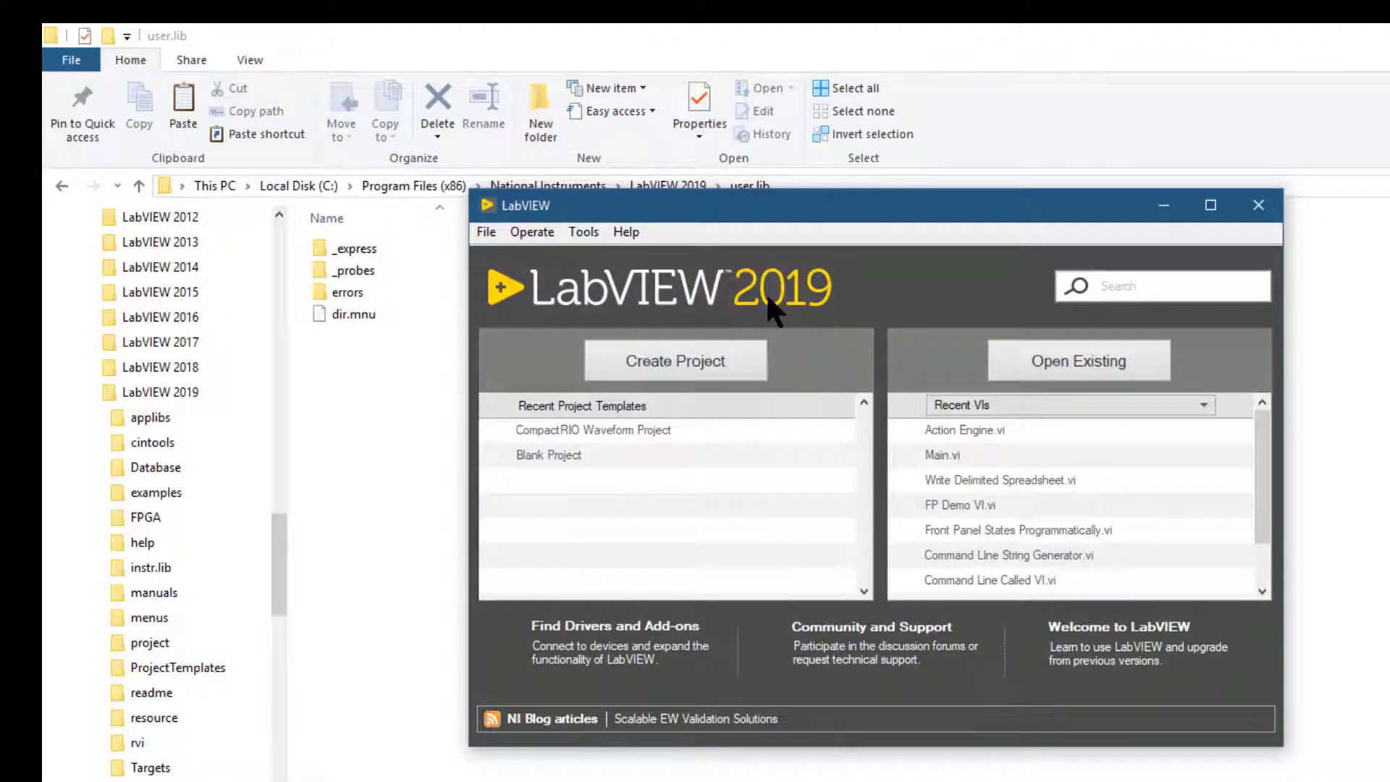
Start a new blank VI from the LabVIEW start window
left_click(674, 360)
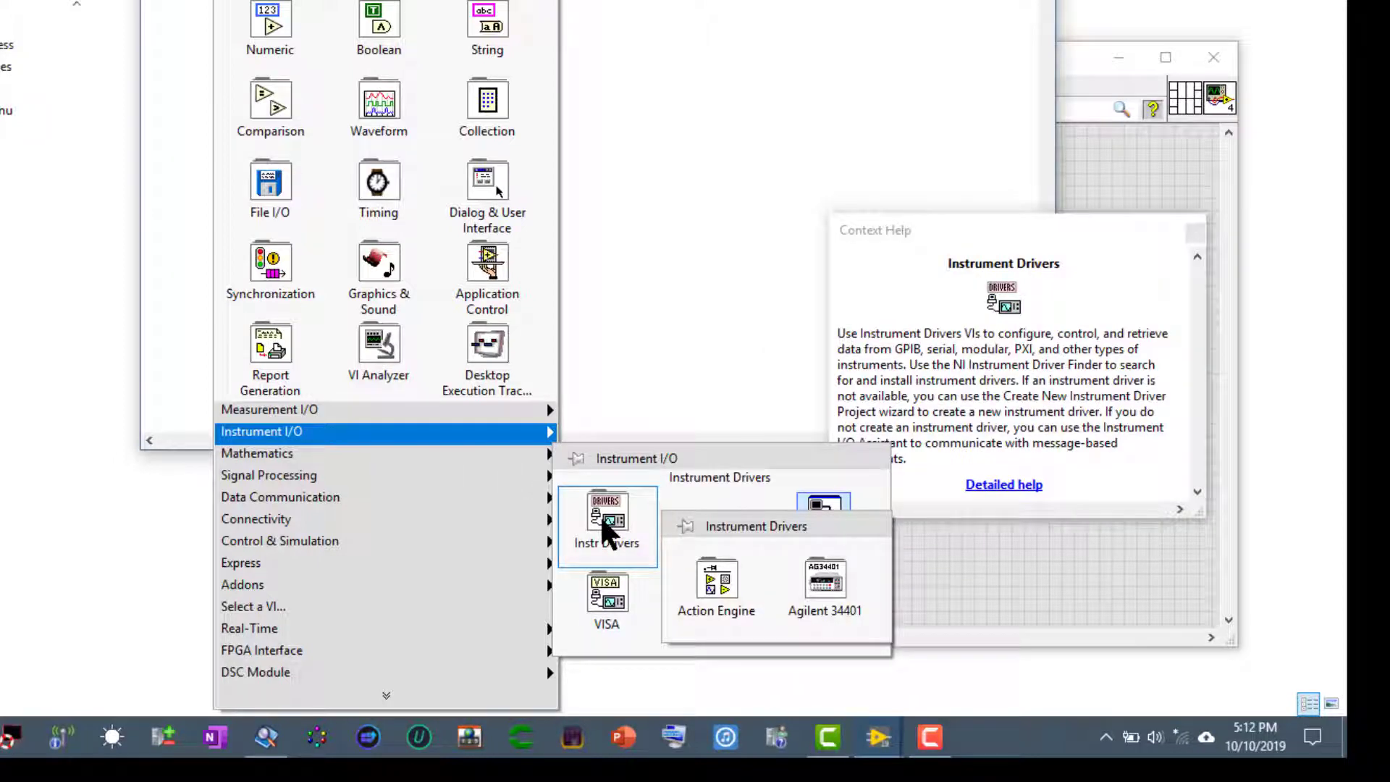
mouse_move(716, 585)
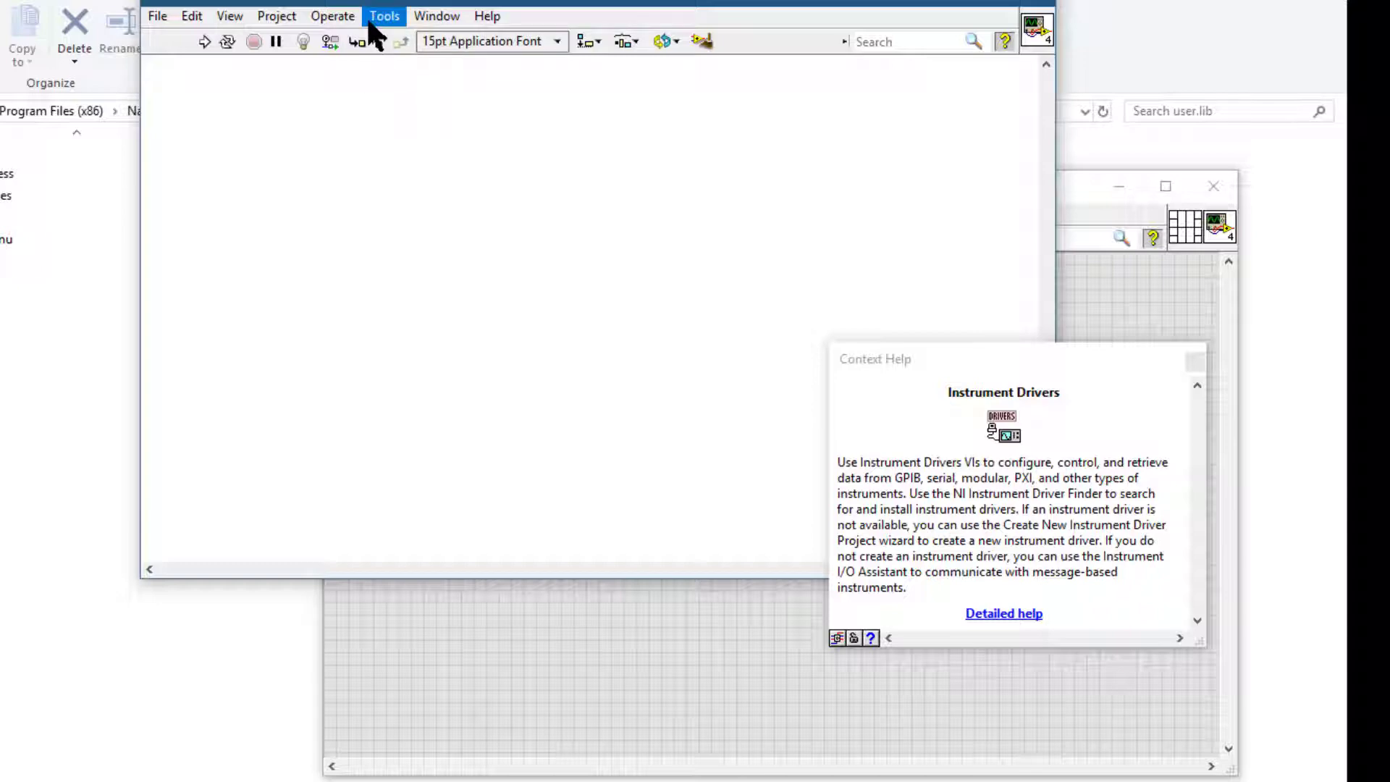
Reopen Tools > Advanced > Edit Palette Set and cancel it to reload the palettes
left_click(384, 16)
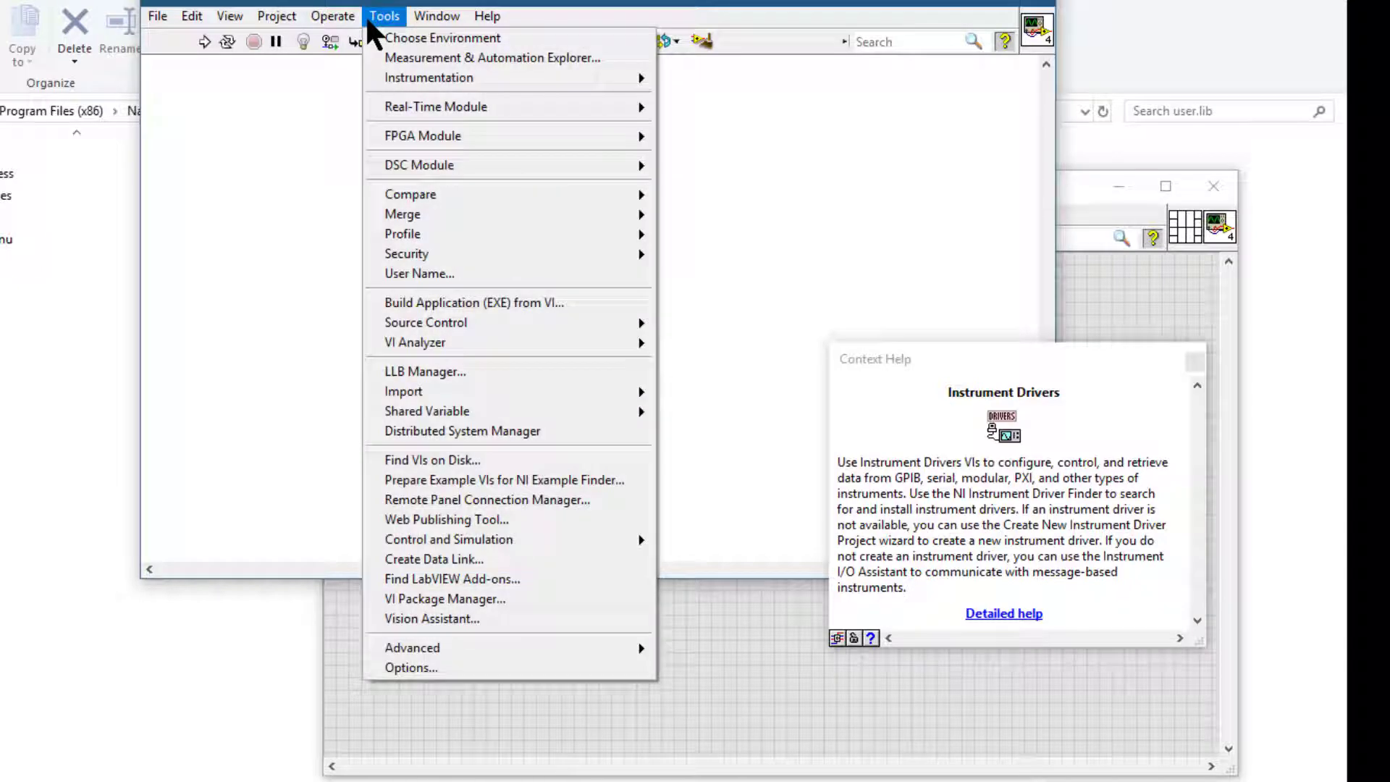
mouse_move(431, 647)
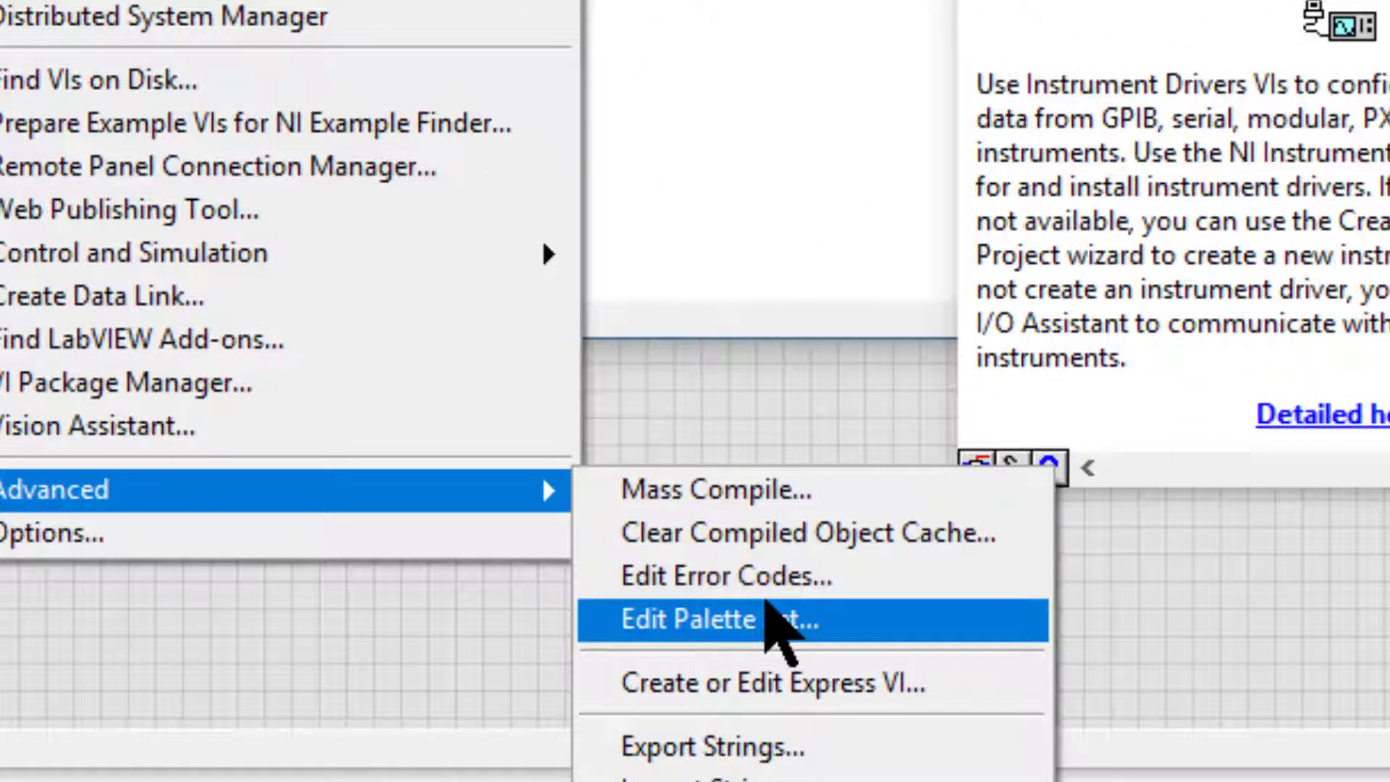
left_click(687, 619)
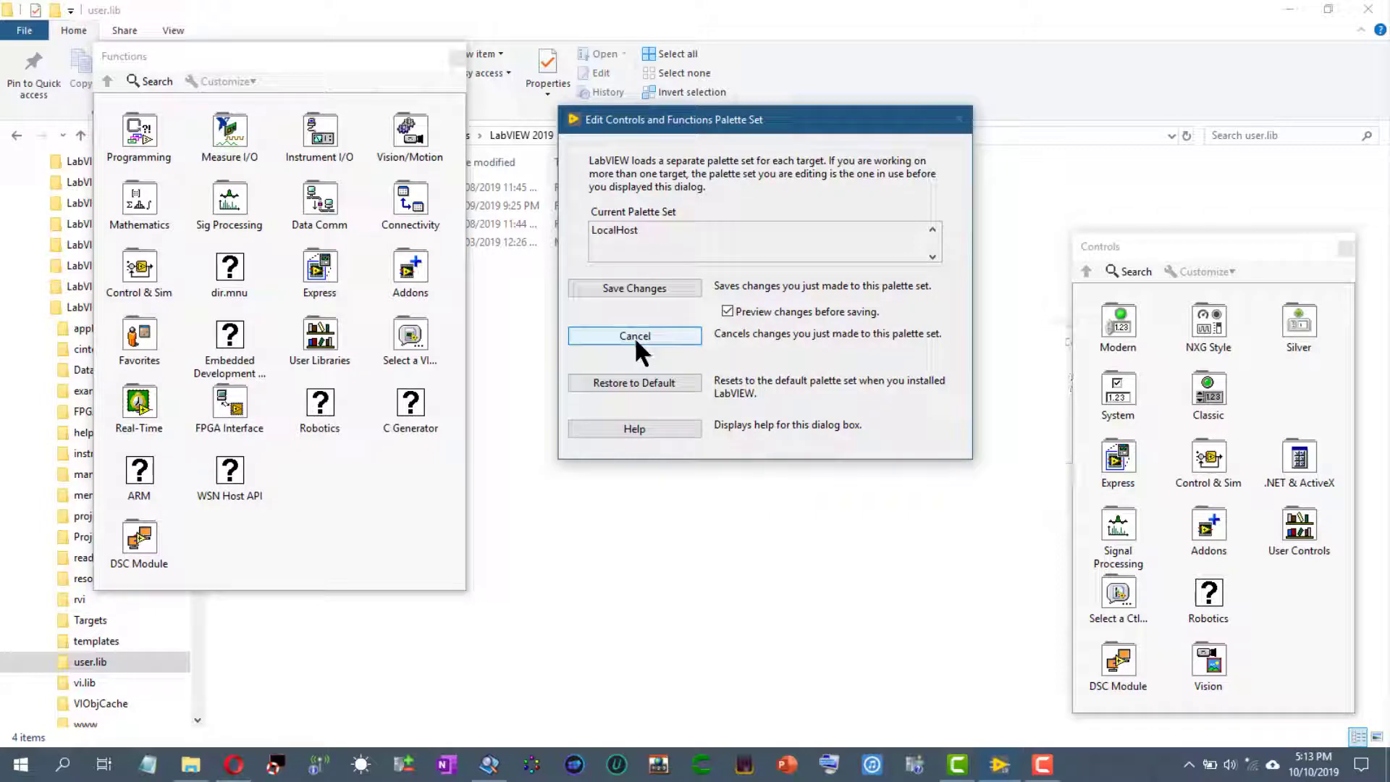
left_click(634, 335)
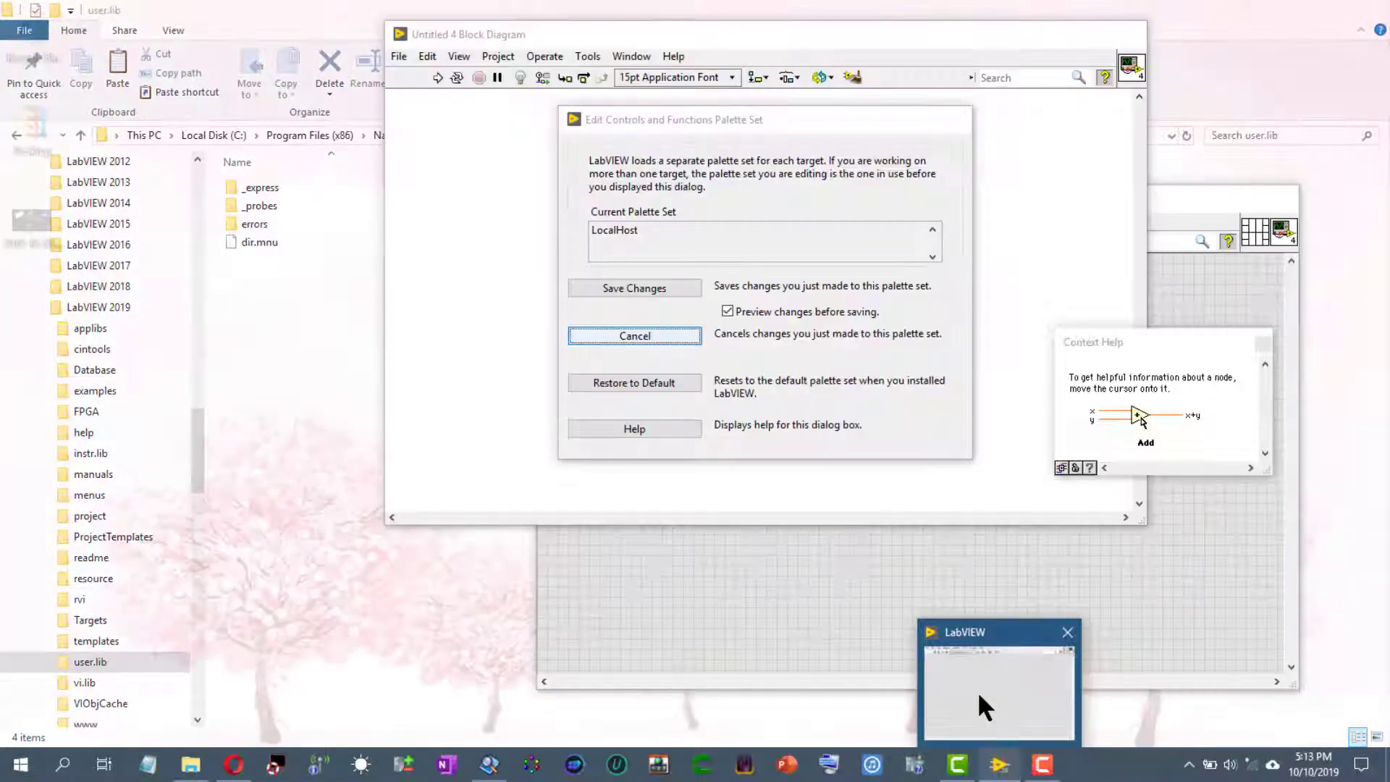
left_click(634, 335)
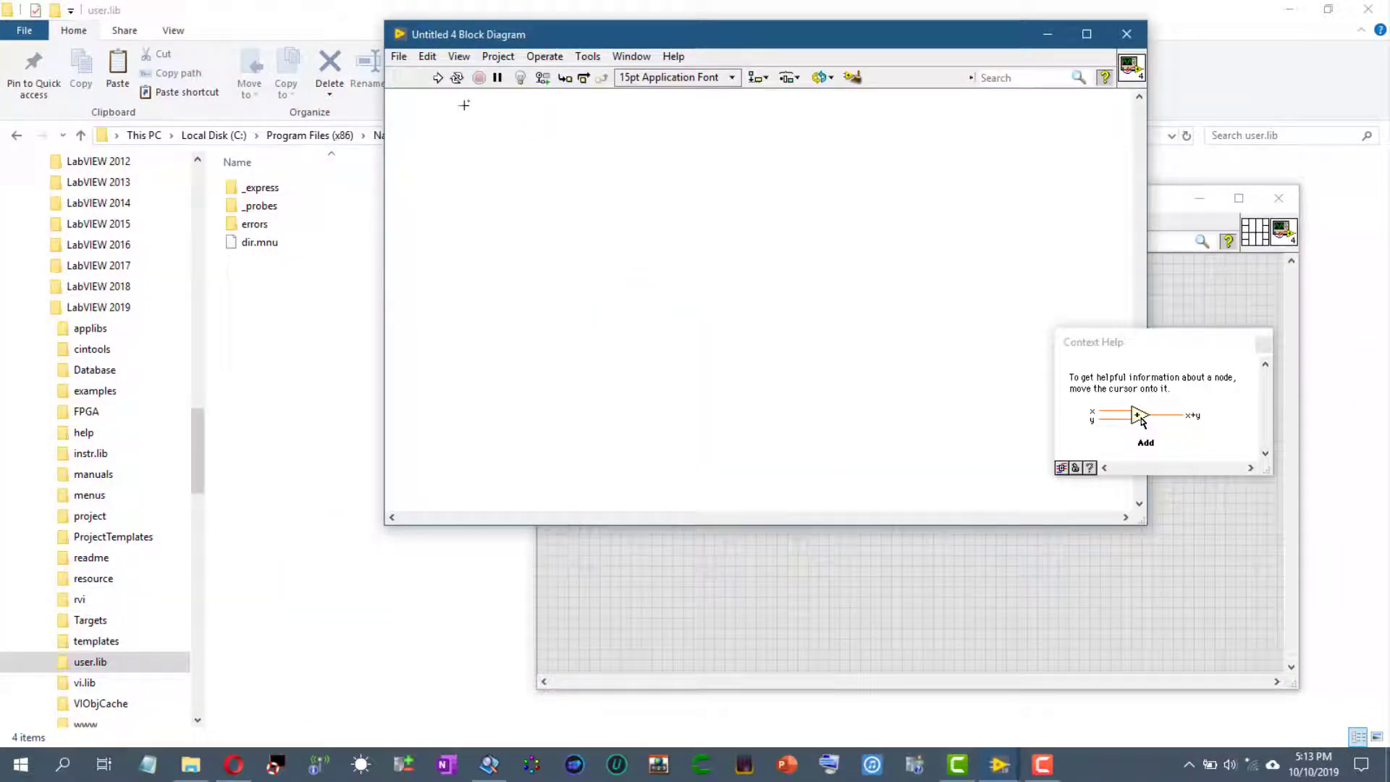
Bring up the Functions palette on the new VI's block diagram to inspect the refreshed palettes
right_click(463, 105)
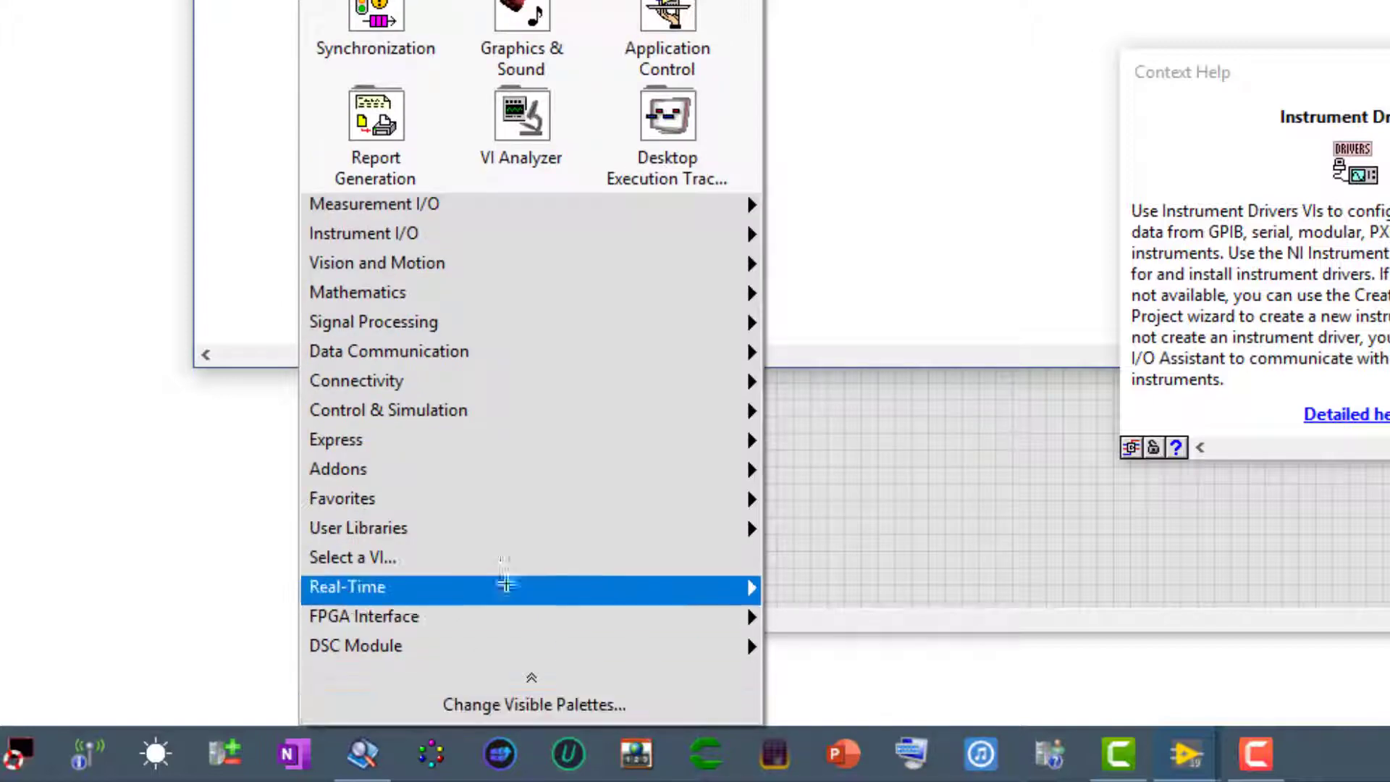
mouse_move(359, 528)
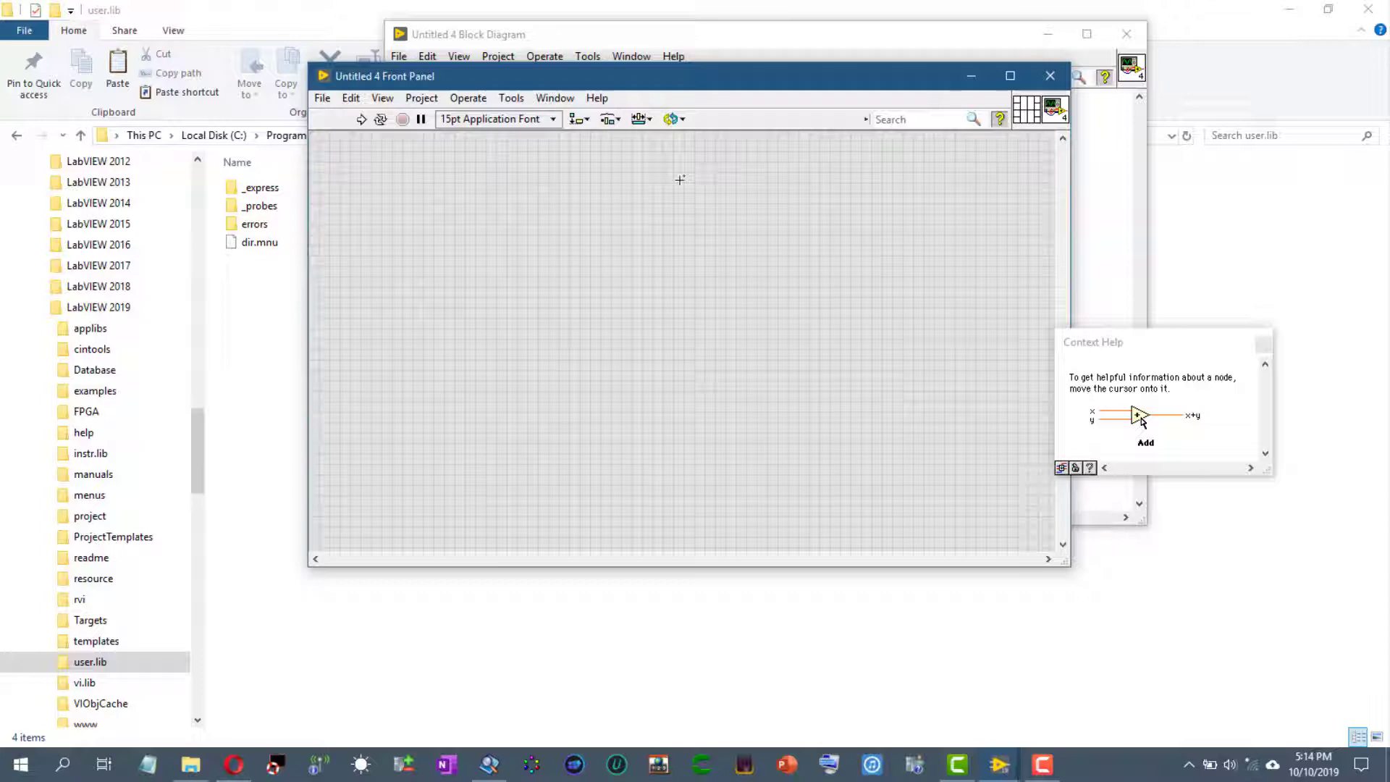
mouse_move(435, 146)
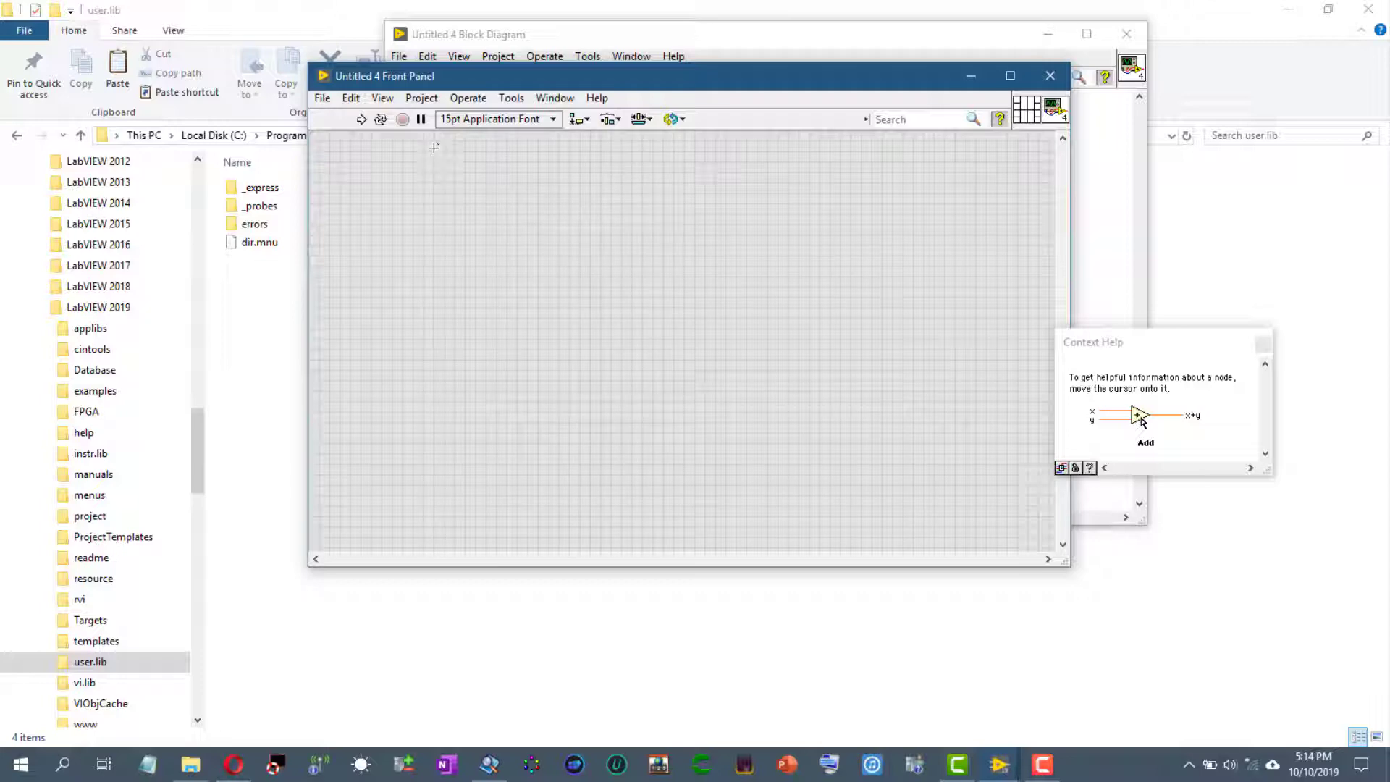